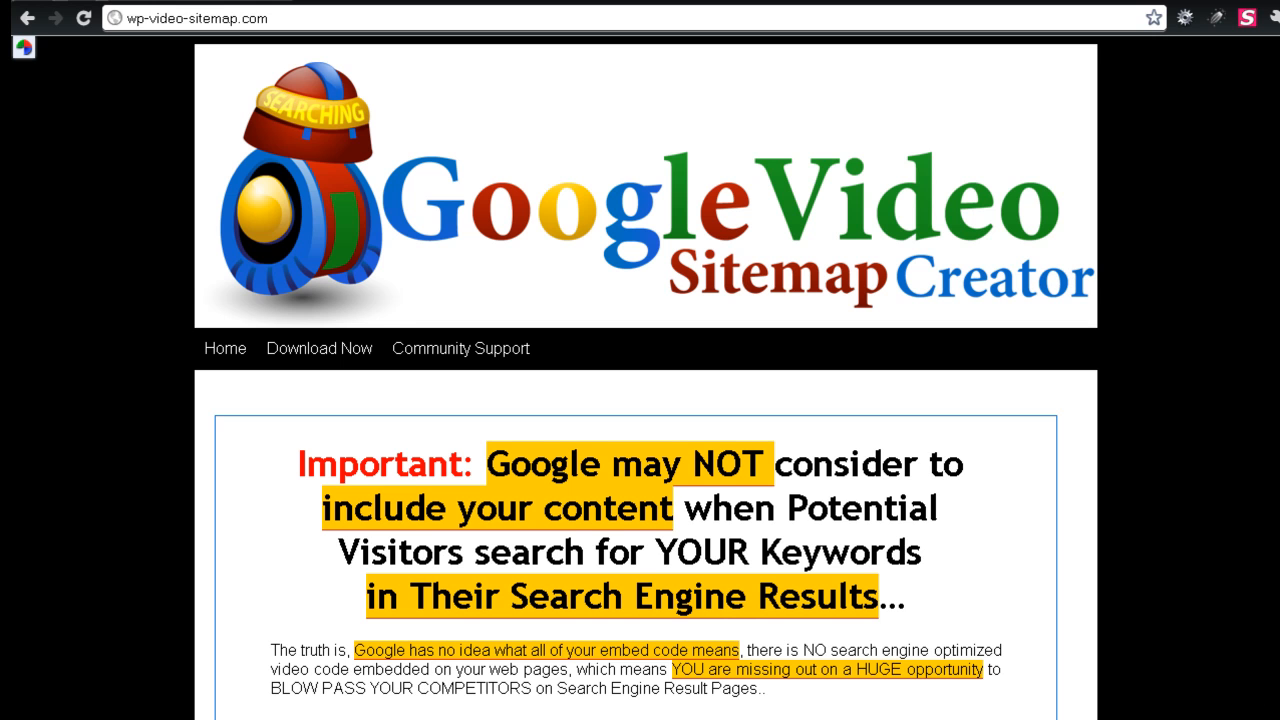
Step: Begin a new store product from Products > Add New in the dashboard sidebar
{"action": "scroll", "scroll_direction": "down", "scroll_amount": 3}
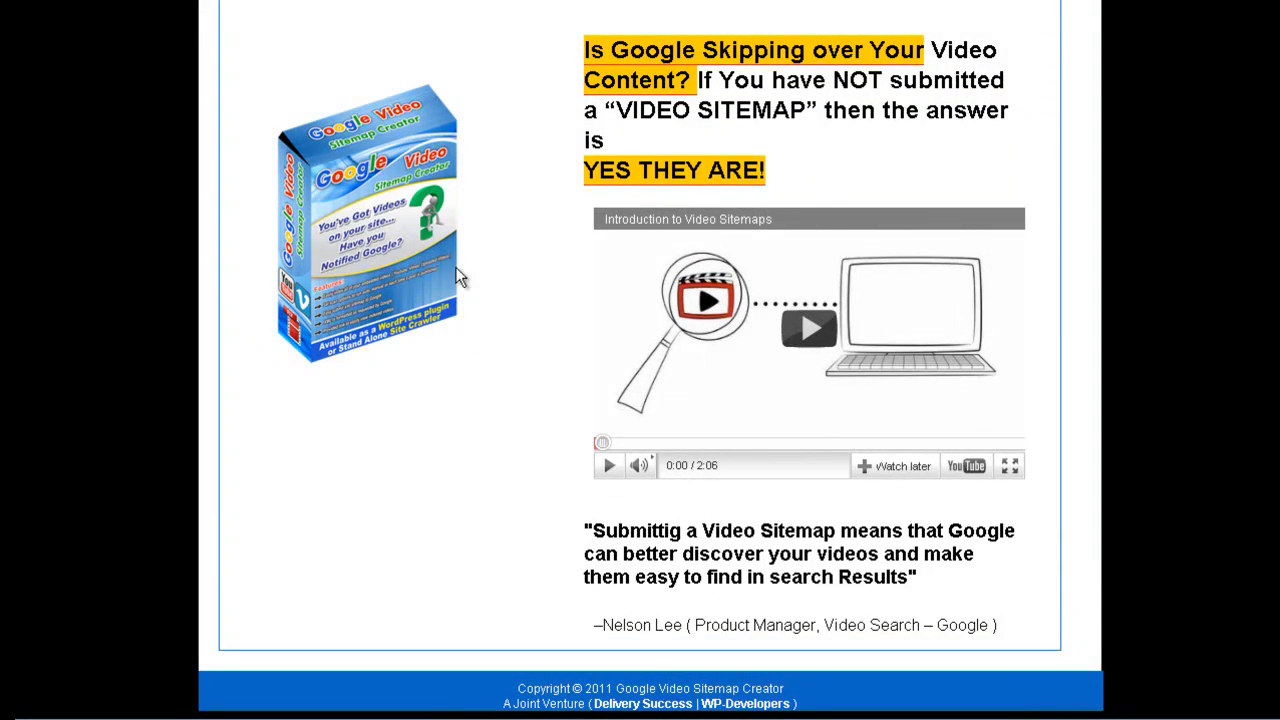
{"action": "scroll", "scroll_direction": "down", "scroll_amount": 3}
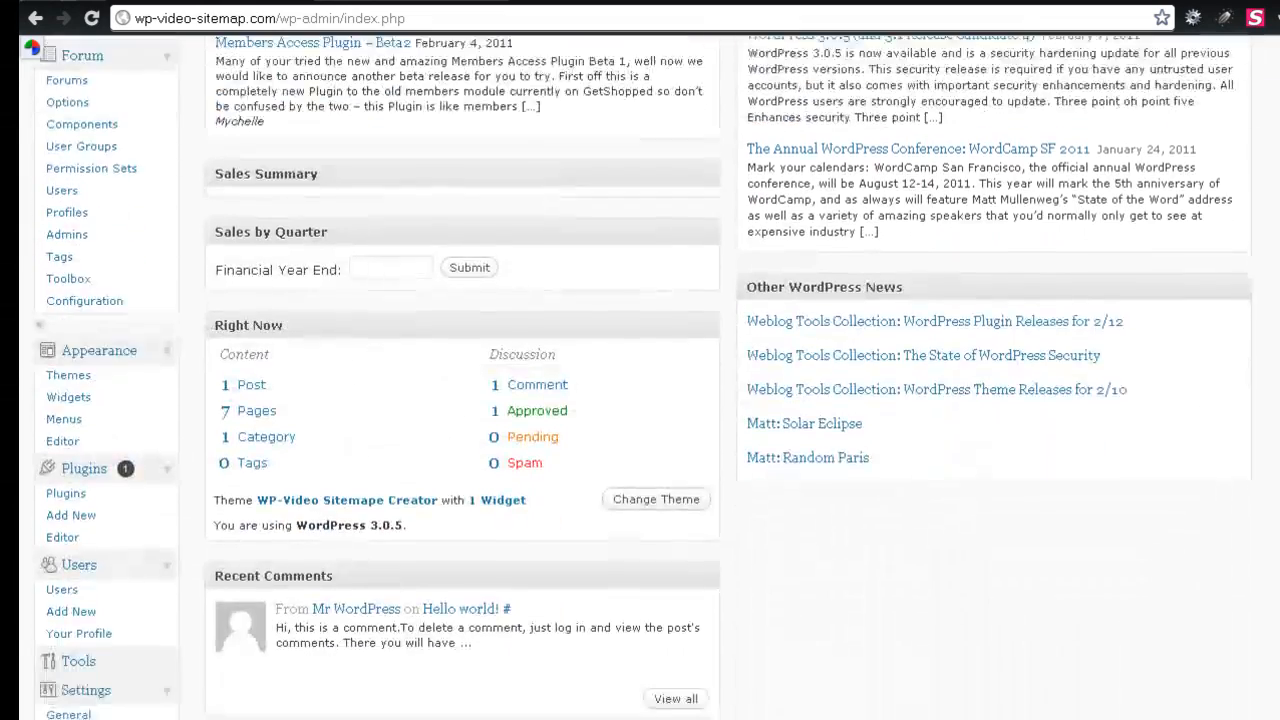
{"action": "scroll", "scroll_direction": "down", "scroll_amount": 3}
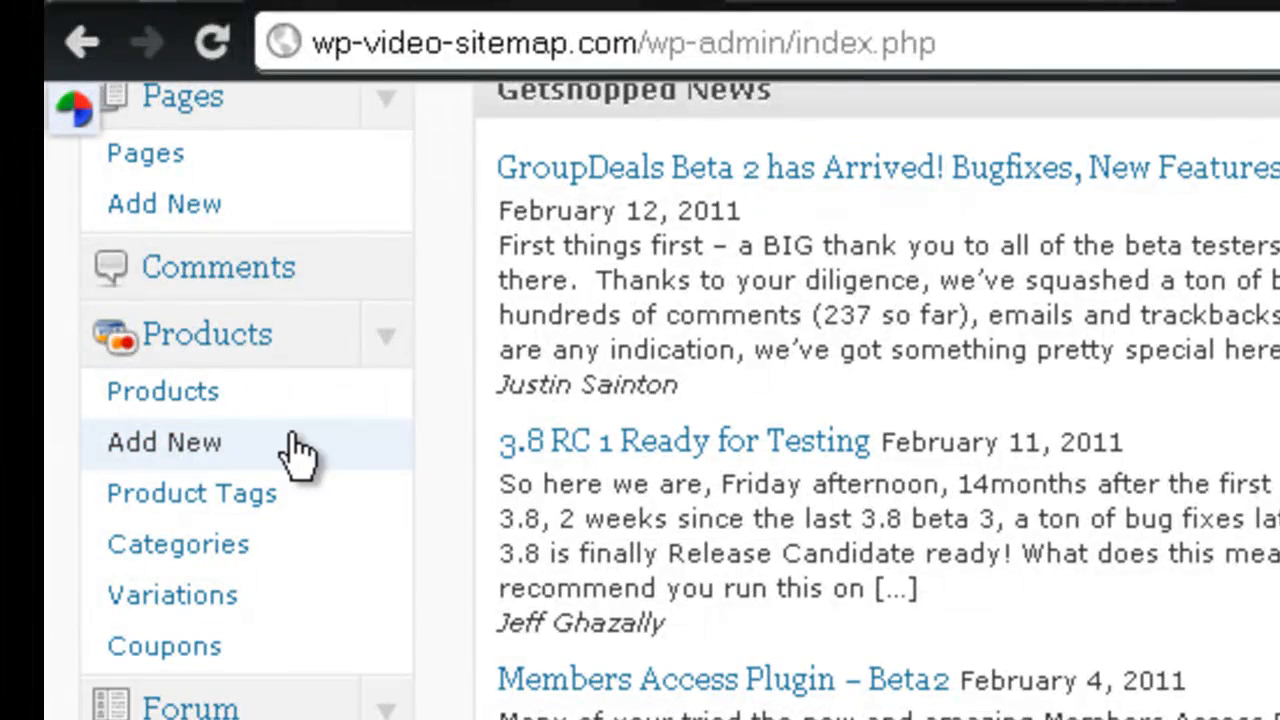
{"action": "left_click", "coordinate": [164, 442]}
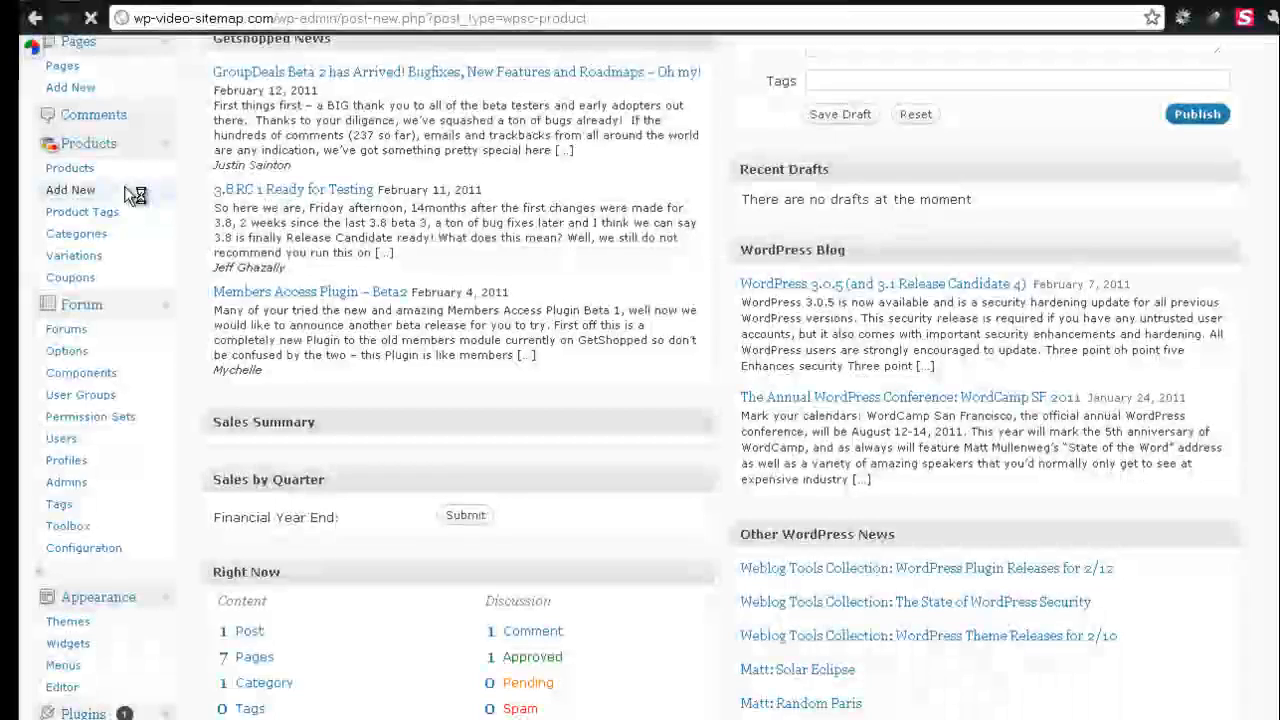
Step: Focus the product title and switch the description editor to Visual mode
{"action": "left_click", "coordinate": [70, 188]}
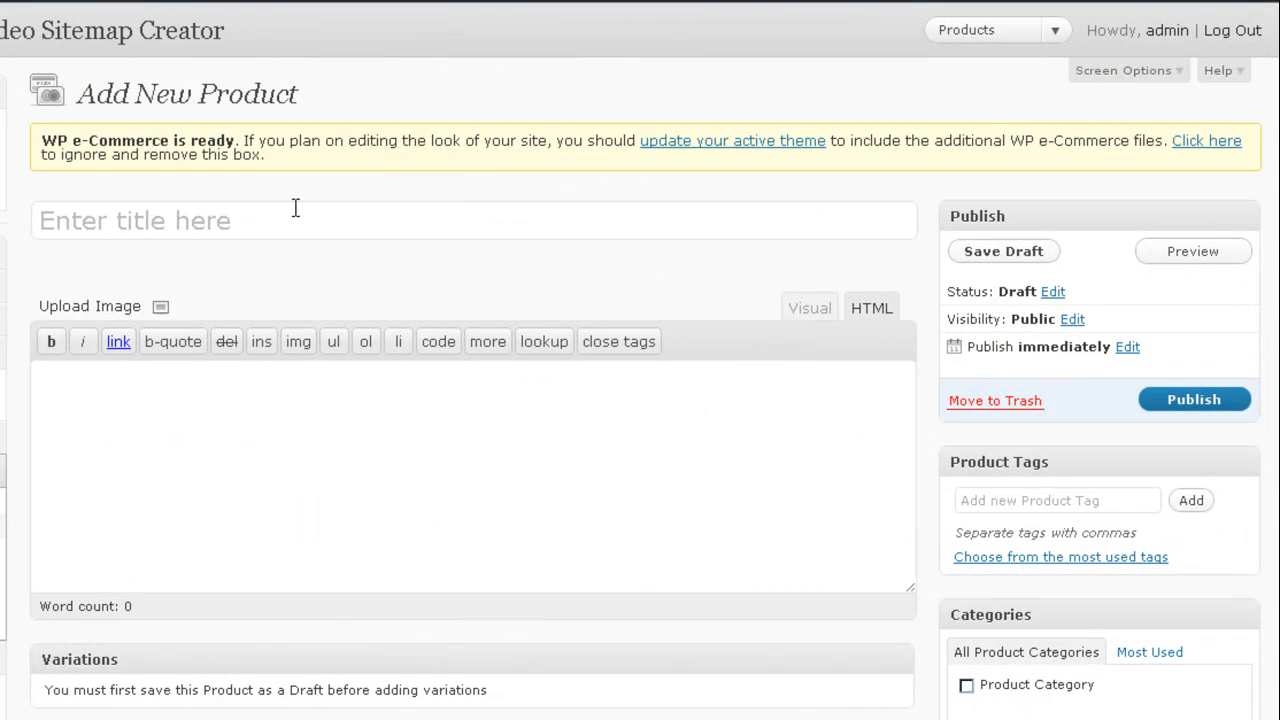
{"action": "mouse_move", "coordinate": [258, 292]}
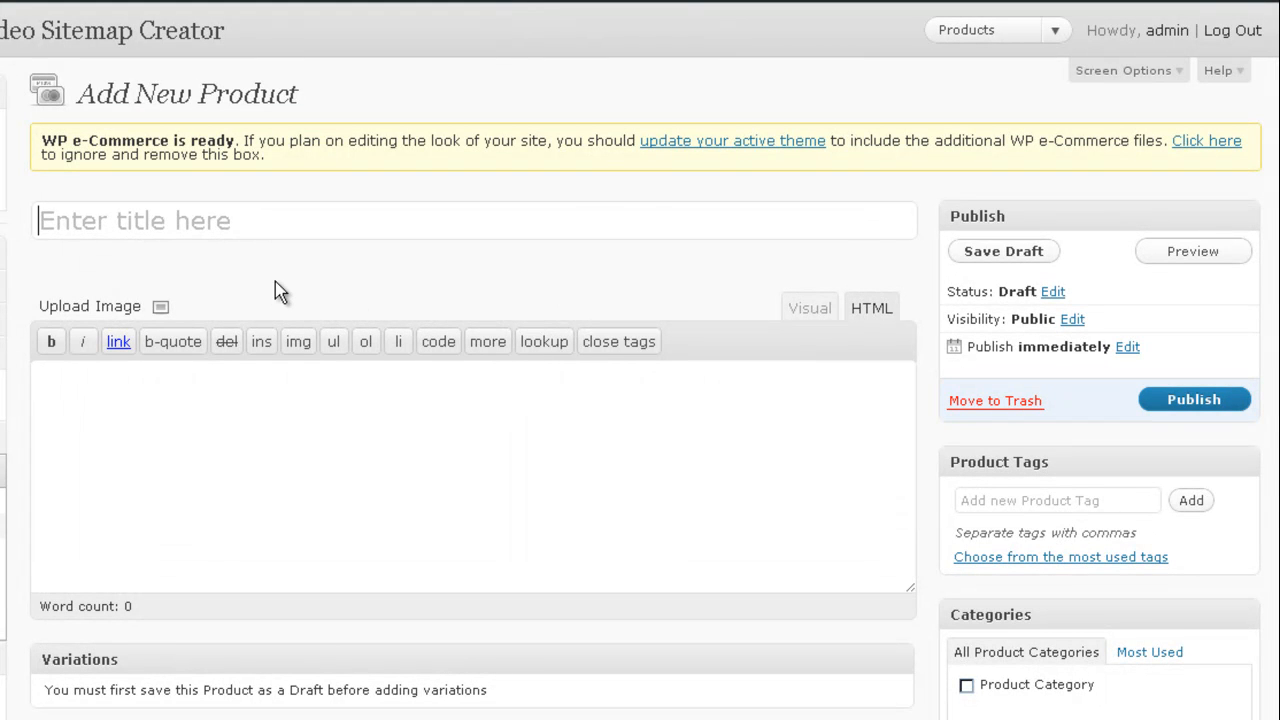
{"action": "mouse_move", "coordinate": [520, 298]}
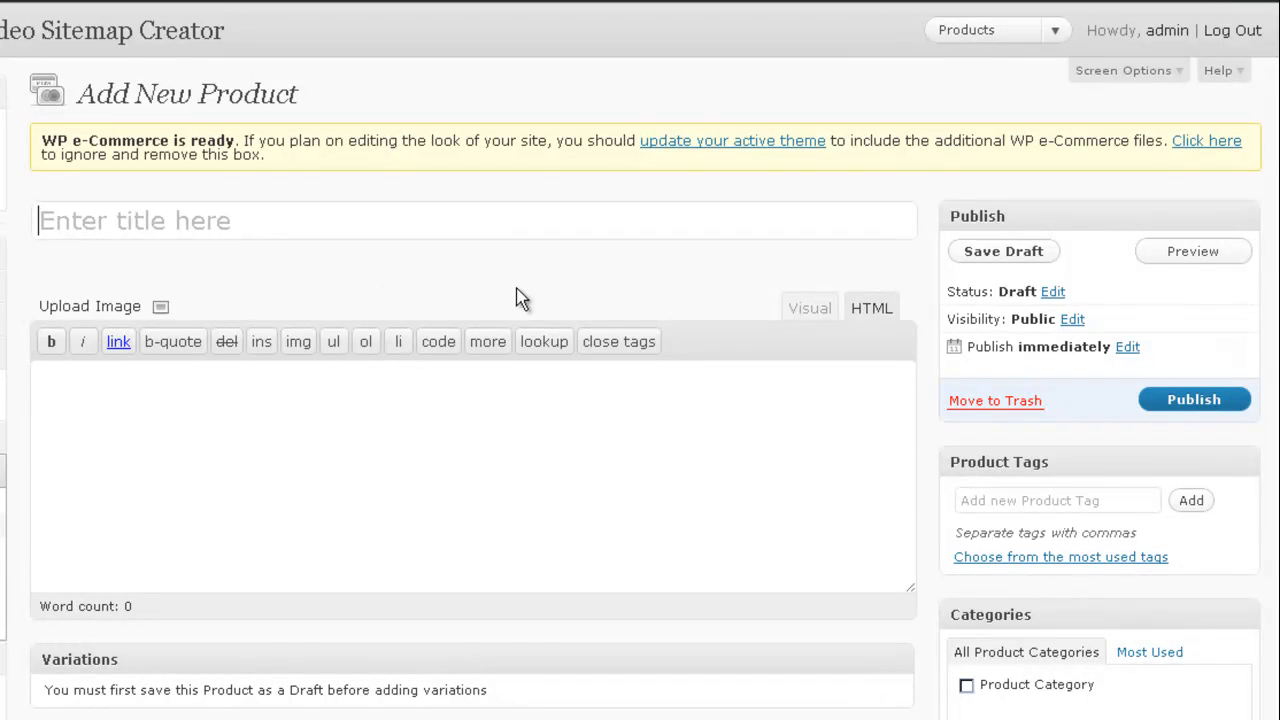
{"action": "mouse_move", "coordinate": [644, 256]}
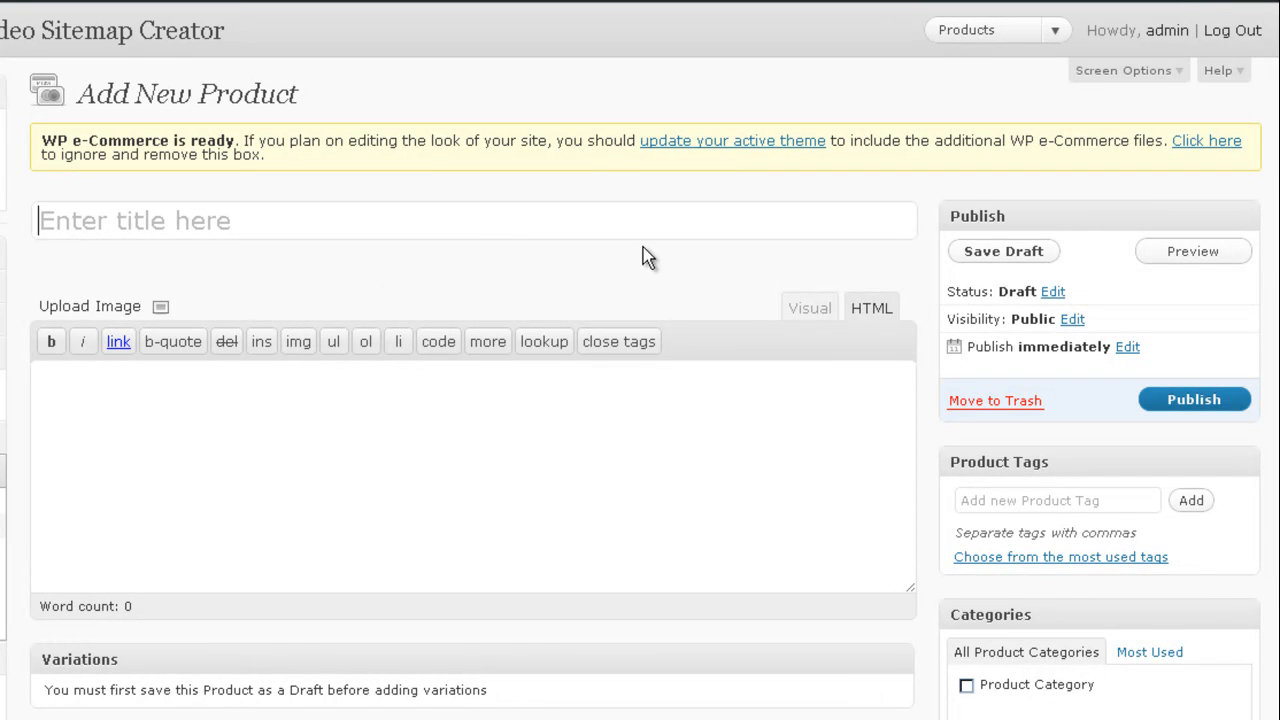
{"action": "mouse_move", "coordinate": [618, 312]}
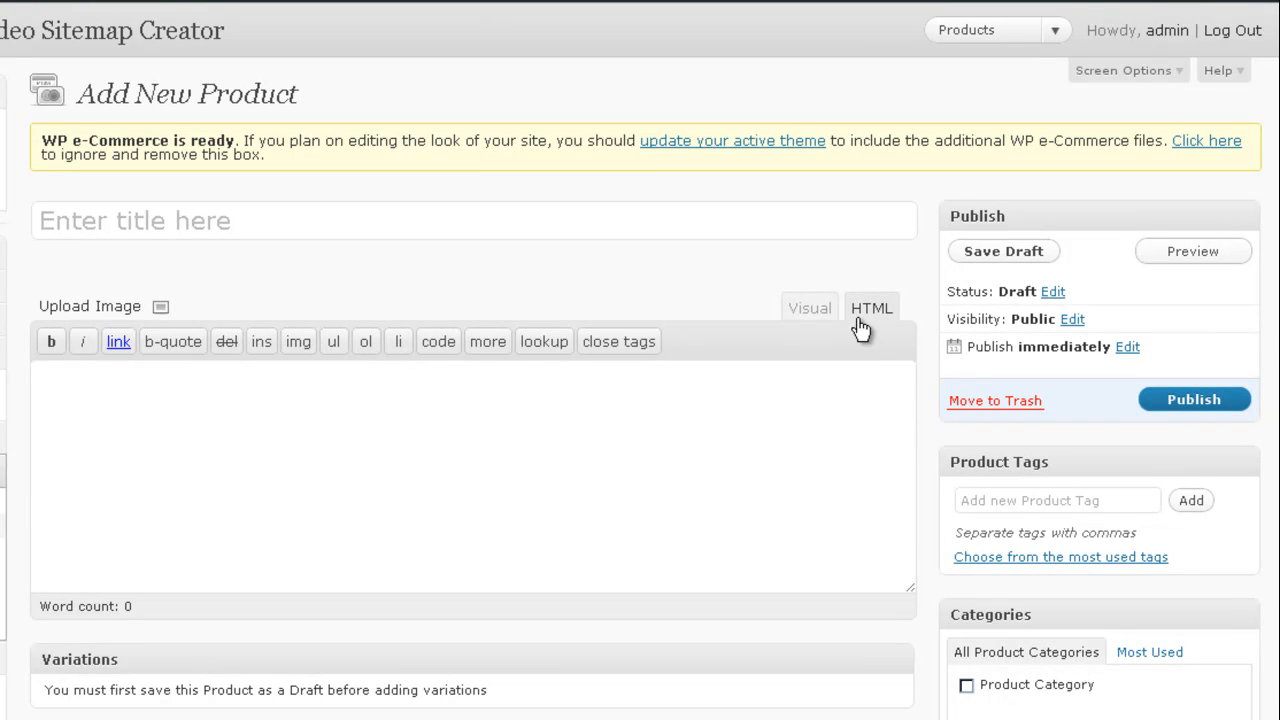
{"action": "left_click", "coordinate": [808, 308]}
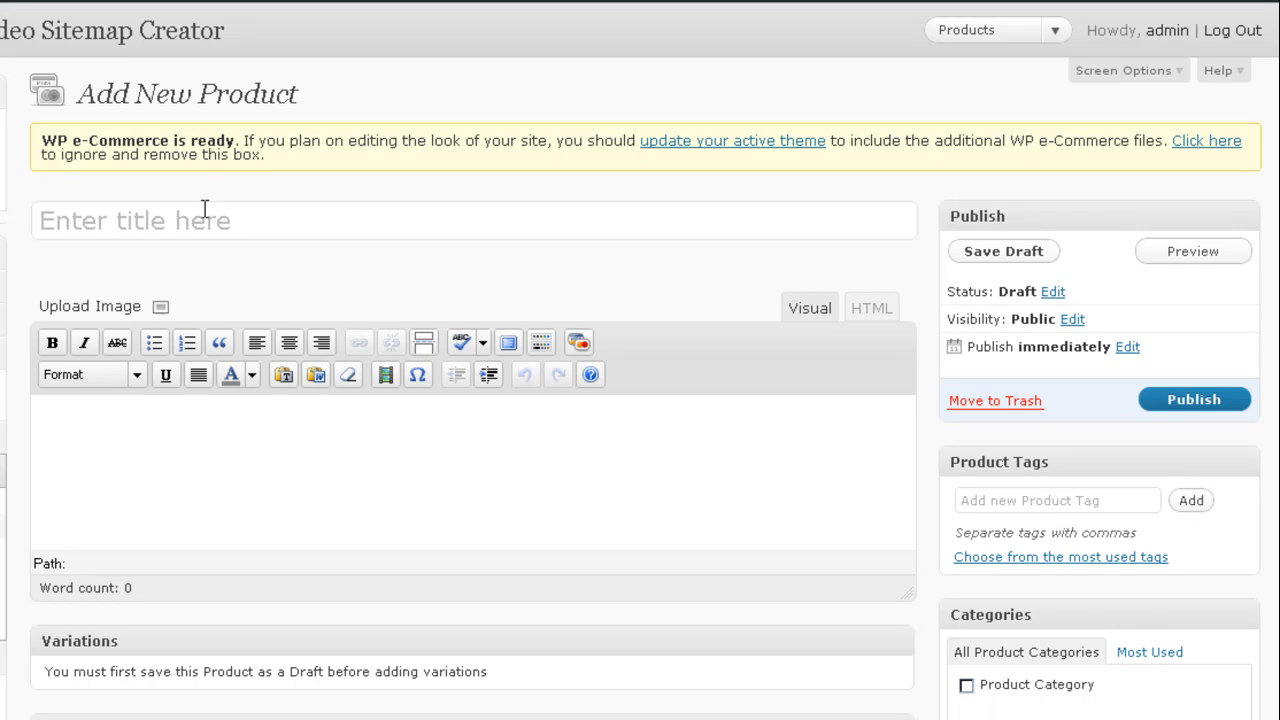
Step: Title the product 'Google Video Sitemap Creator' and let it autosave as a draft
{"action": "left_click", "coordinate": [200, 220]}
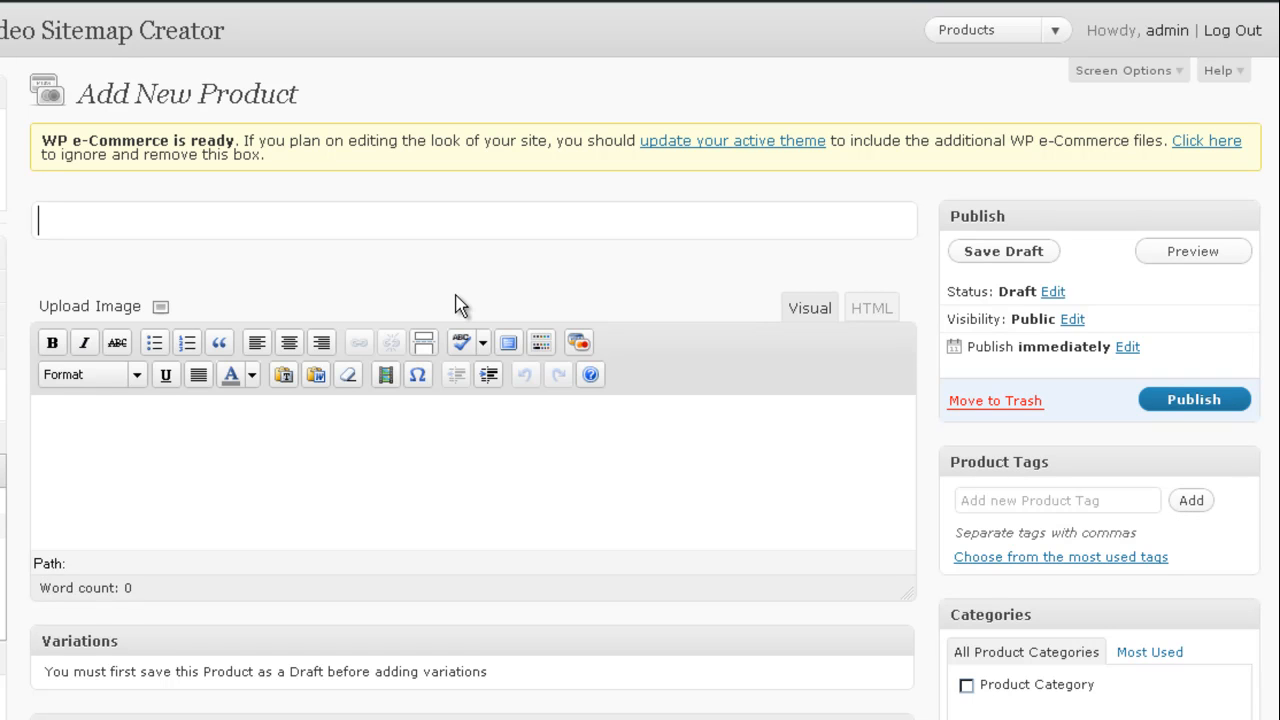
{"action": "type", "text": "Google Video Sitemap"}
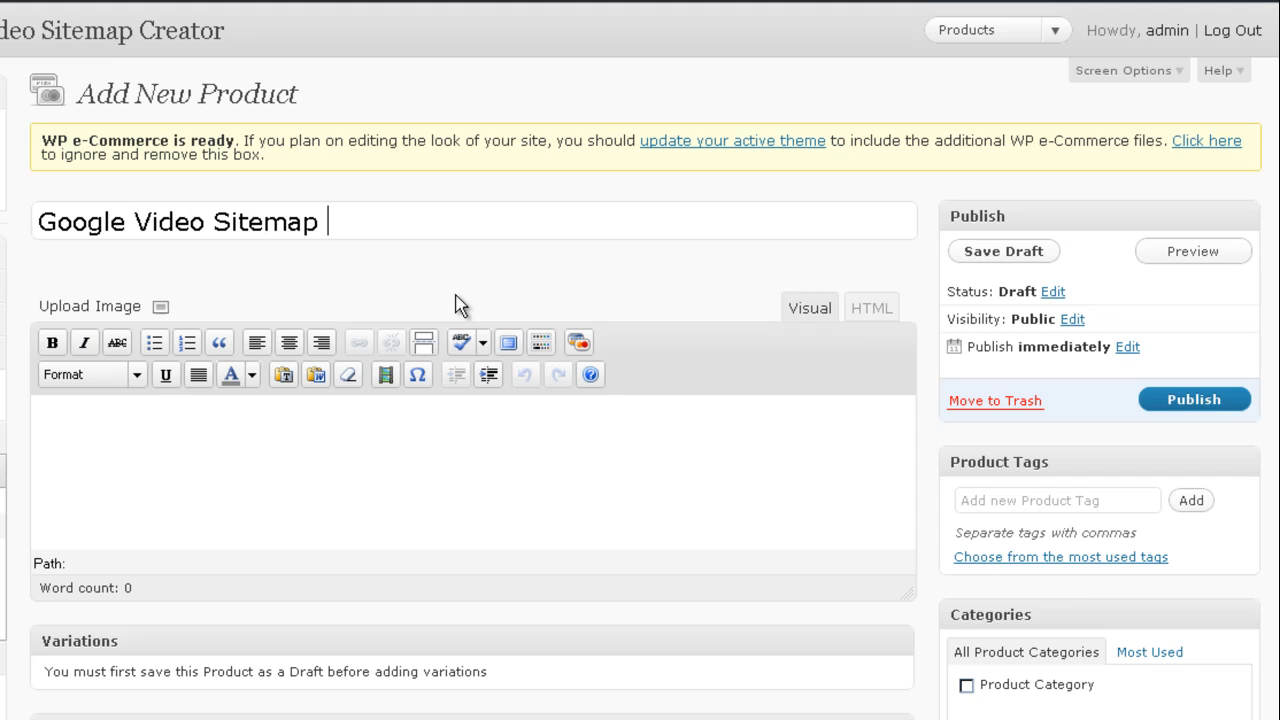
{"action": "type", "text": "Creator"}
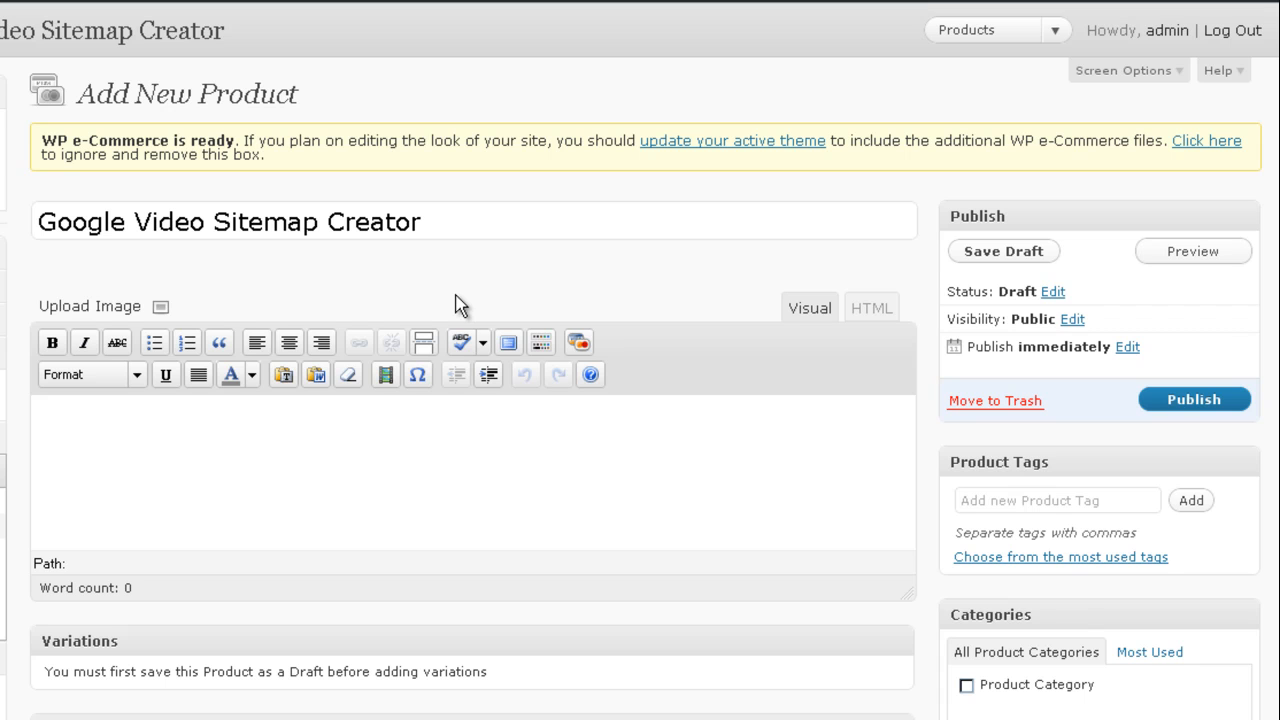
{"action": "left_click", "coordinate": [1004, 252]}
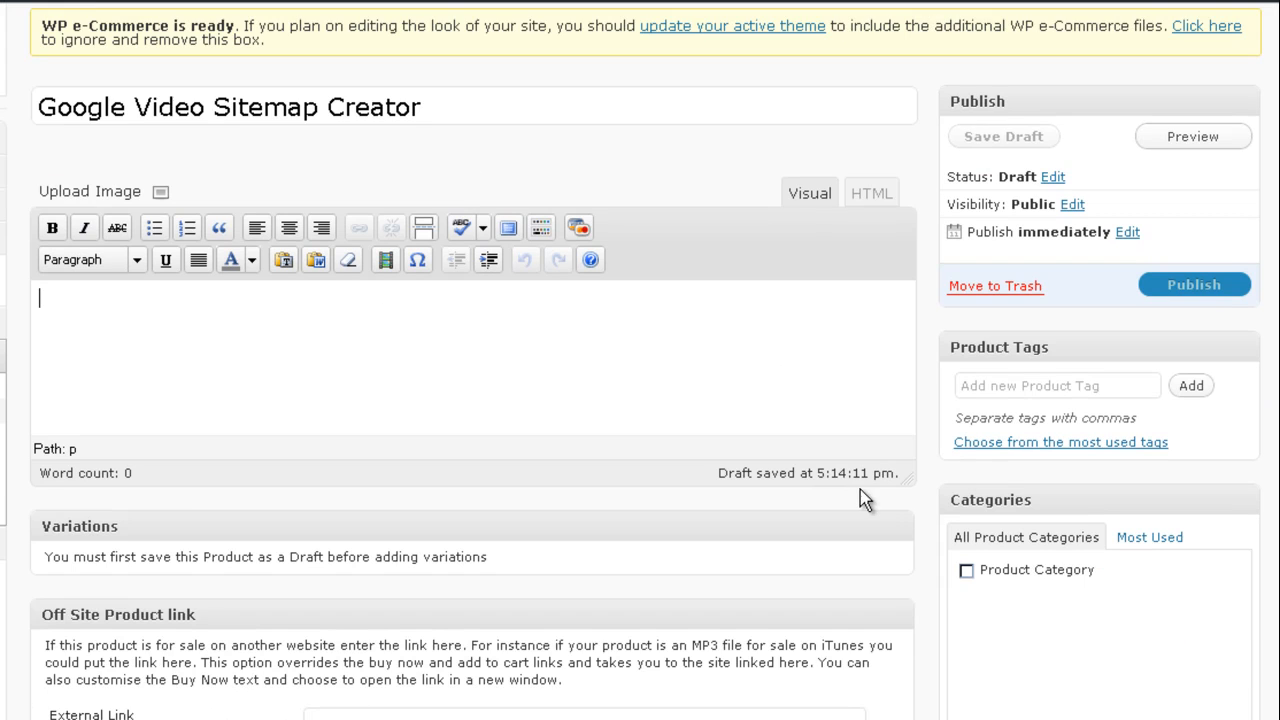
Step: Set the regular price to 14.99 under Price Control and move on to the sale price
{"action": "scroll", "scroll_direction": "down", "scroll_amount": 3}
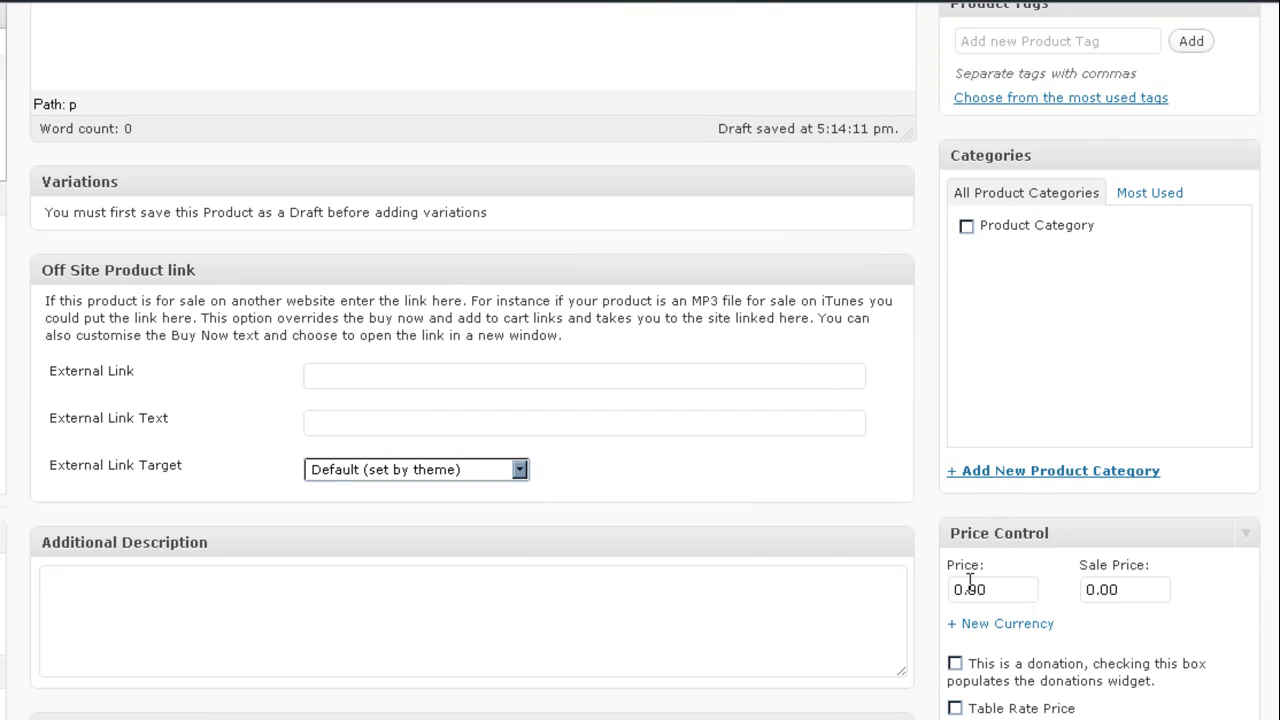
{"action": "left_click", "coordinate": [992, 588]}
{"action": "type", "text": "14"}
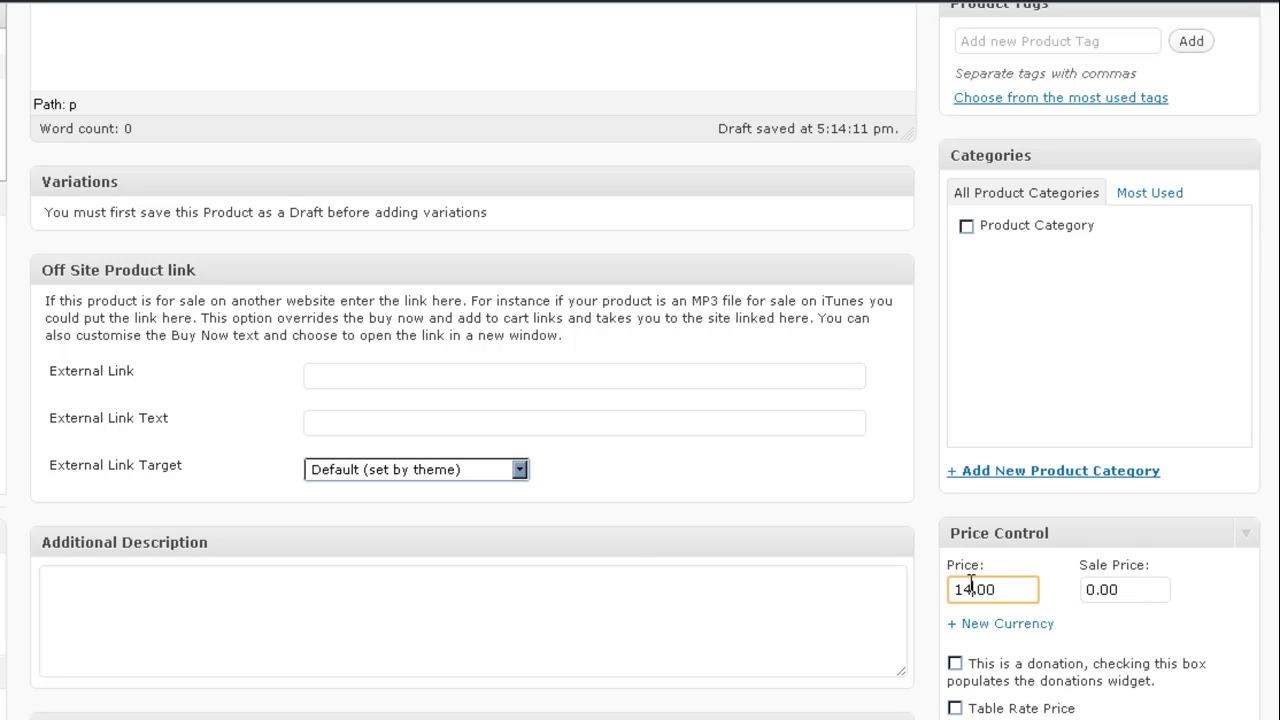
{"action": "double_click", "coordinate": [982, 588]}
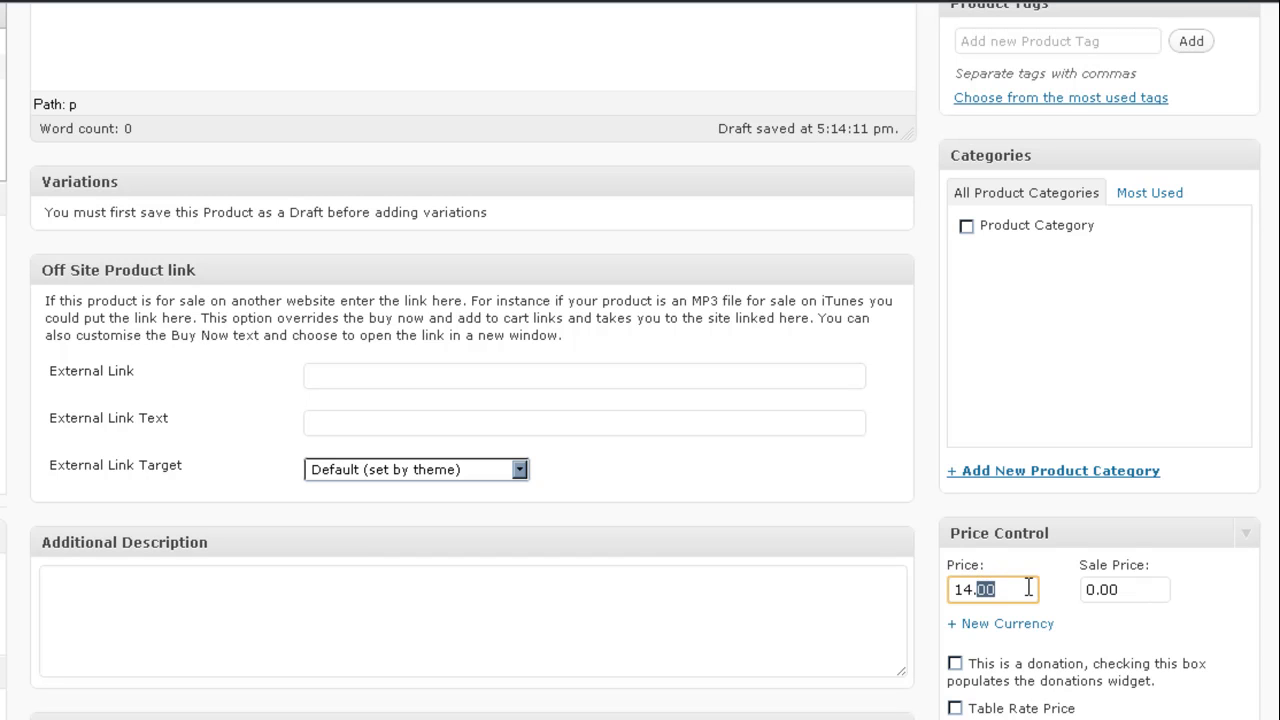
{"action": "left_click", "coordinate": [1124, 588]}
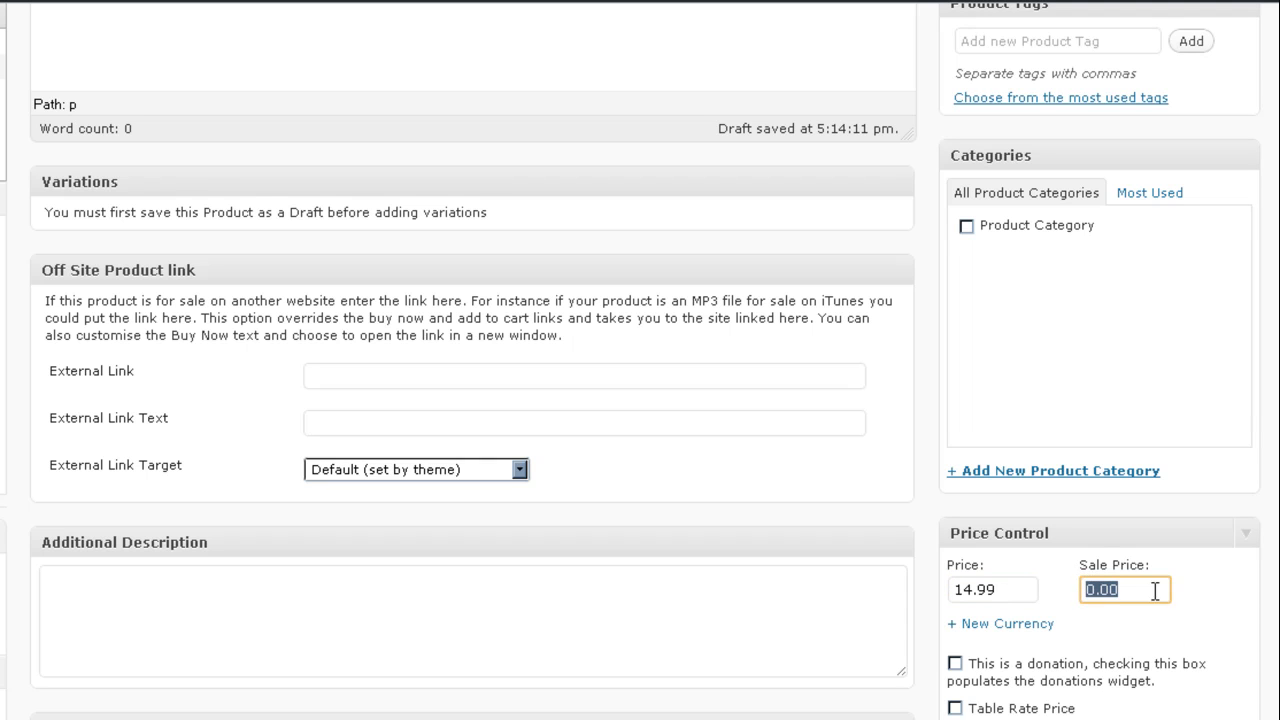
{"action": "type", "text": "14."}
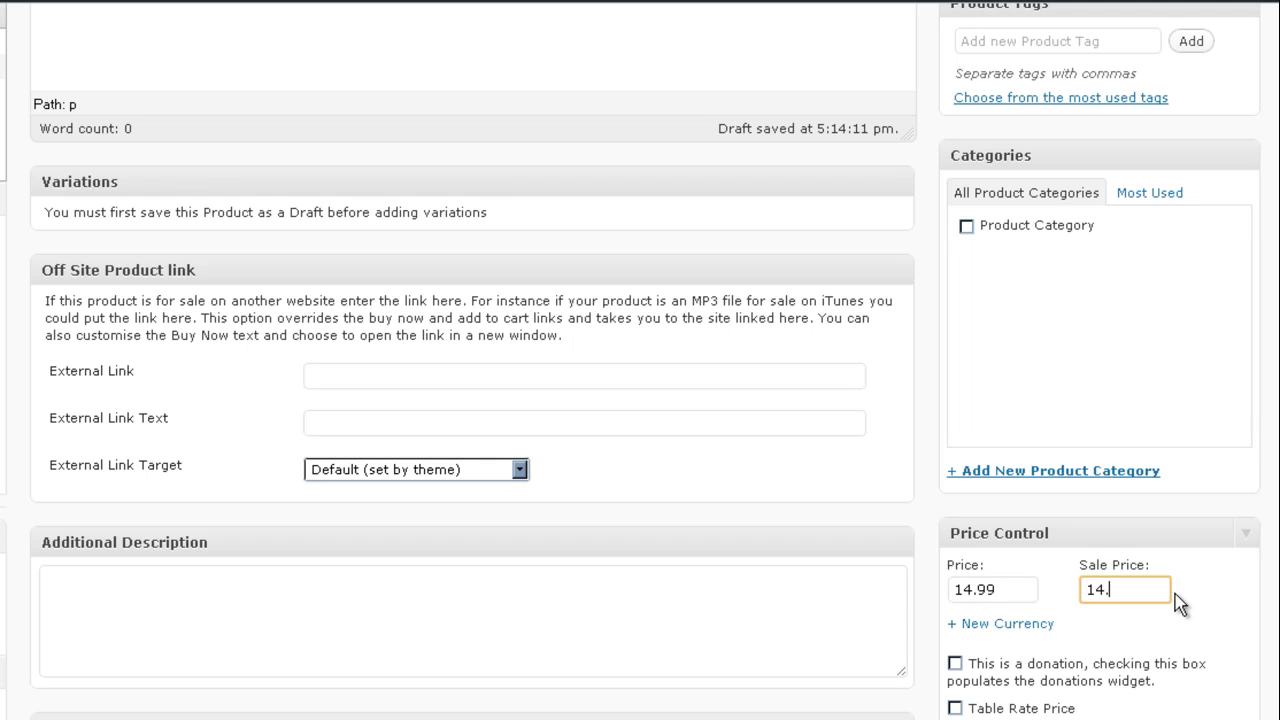
{"action": "type", "text": "99"}
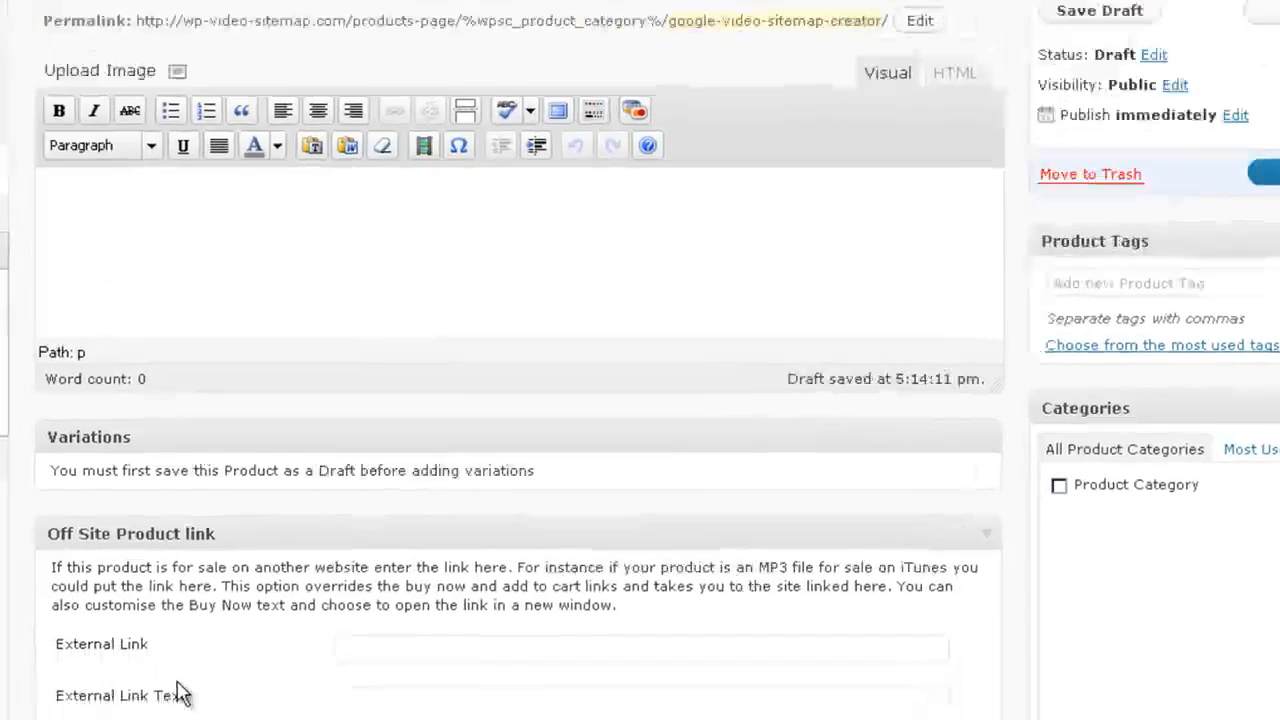
{"action": "scroll", "scroll_direction": "down", "scroll_amount": 3}
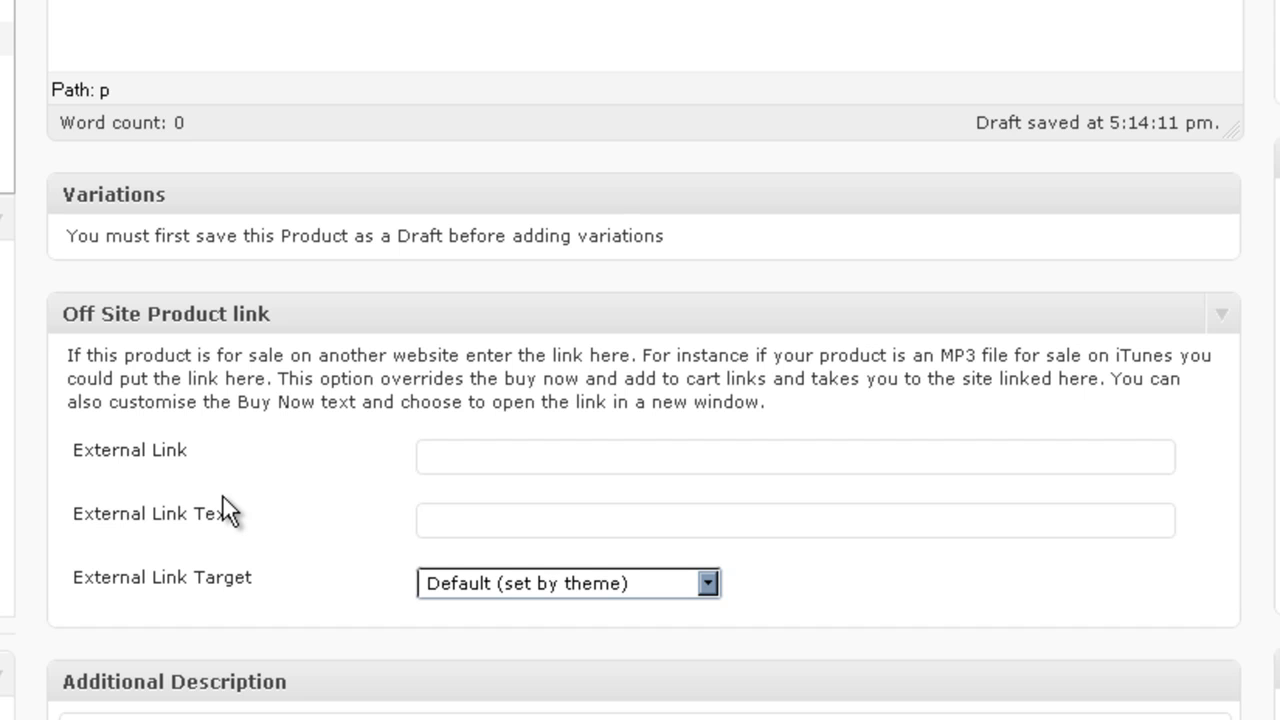
{"action": "left_click", "coordinate": [796, 456]}
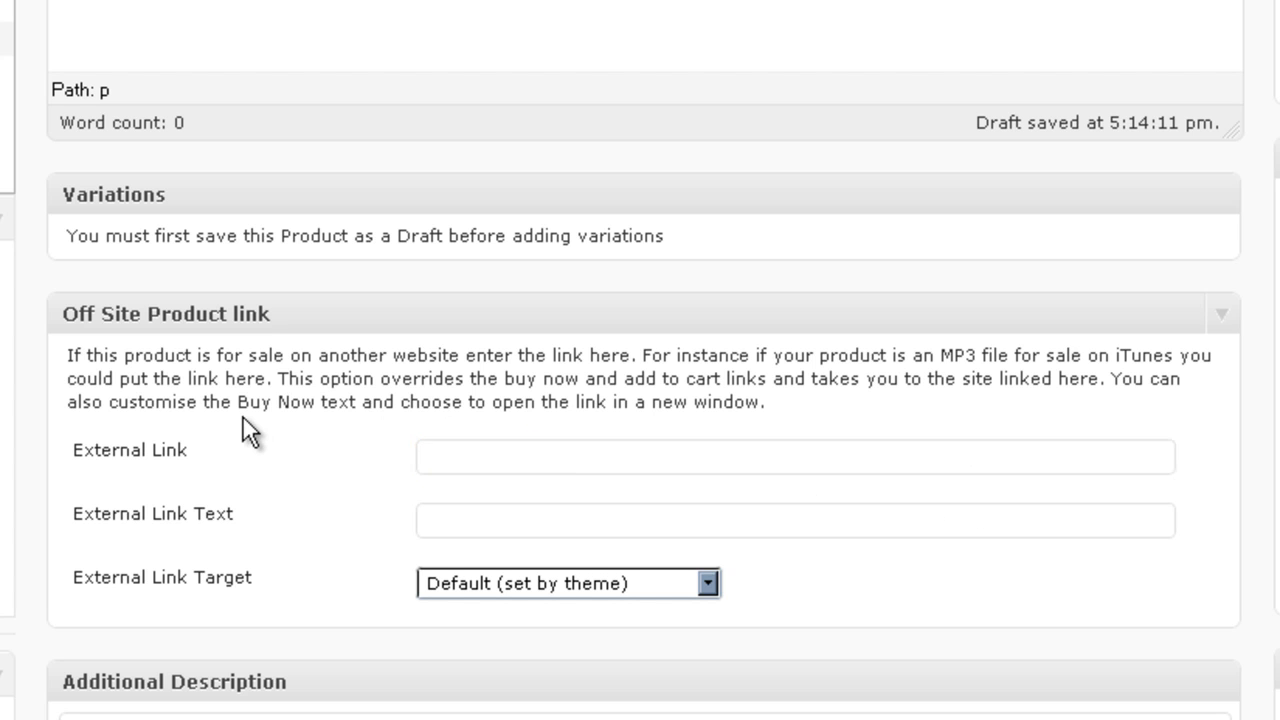
{"action": "scroll", "scroll_direction": "down", "scroll_amount": 3}
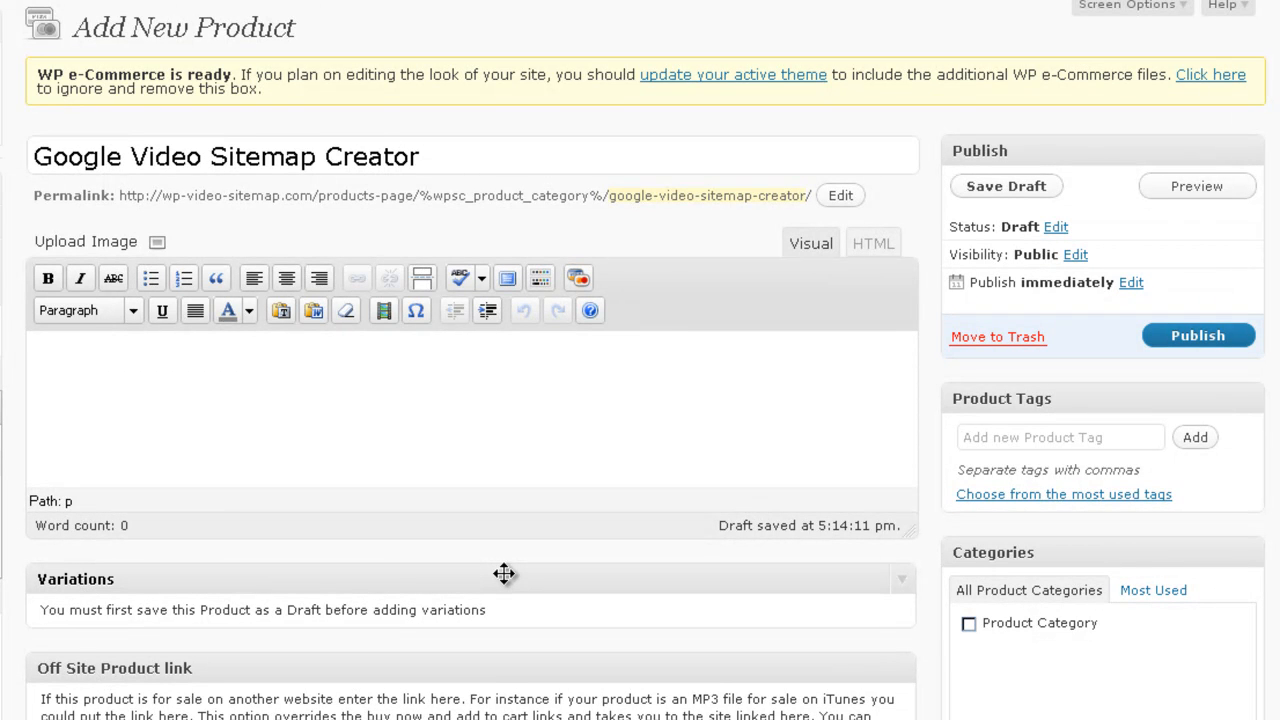
Step: Write the description 'Help Google find your videos by creating an XML sitemap.' and save the draft
{"action": "type", "text": "Help"}
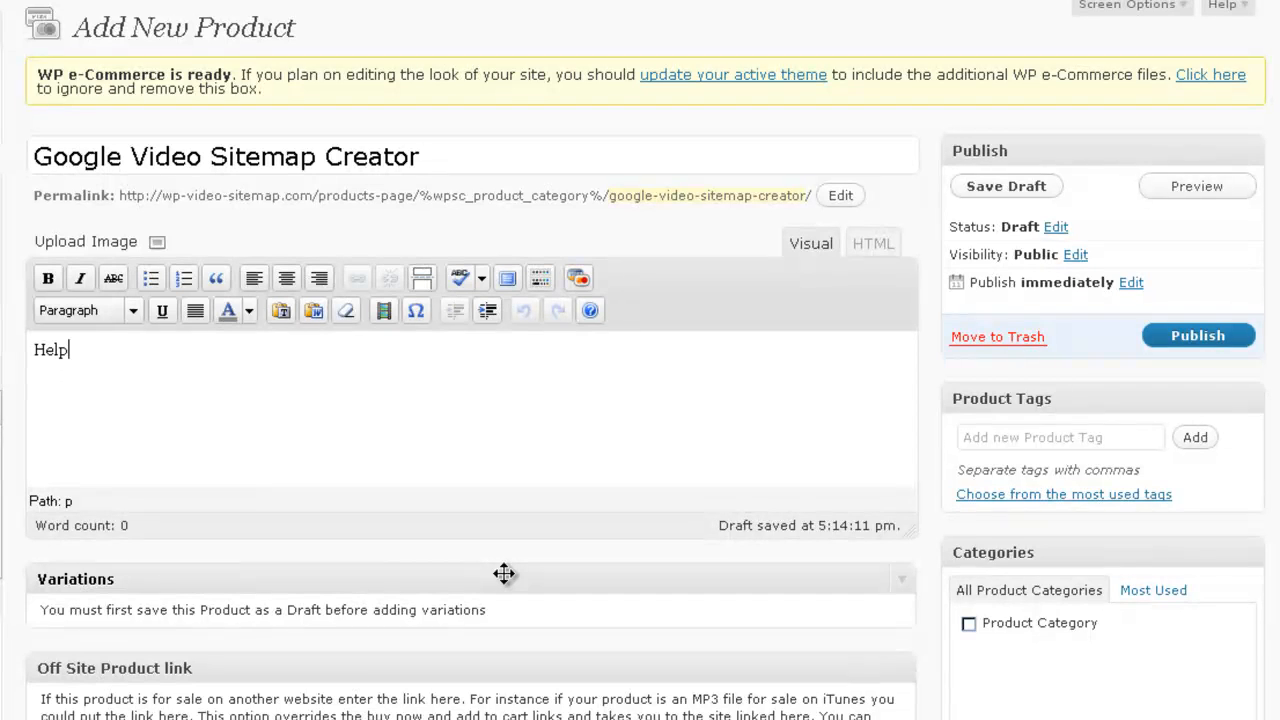
{"action": "type", "text": "Google find"}
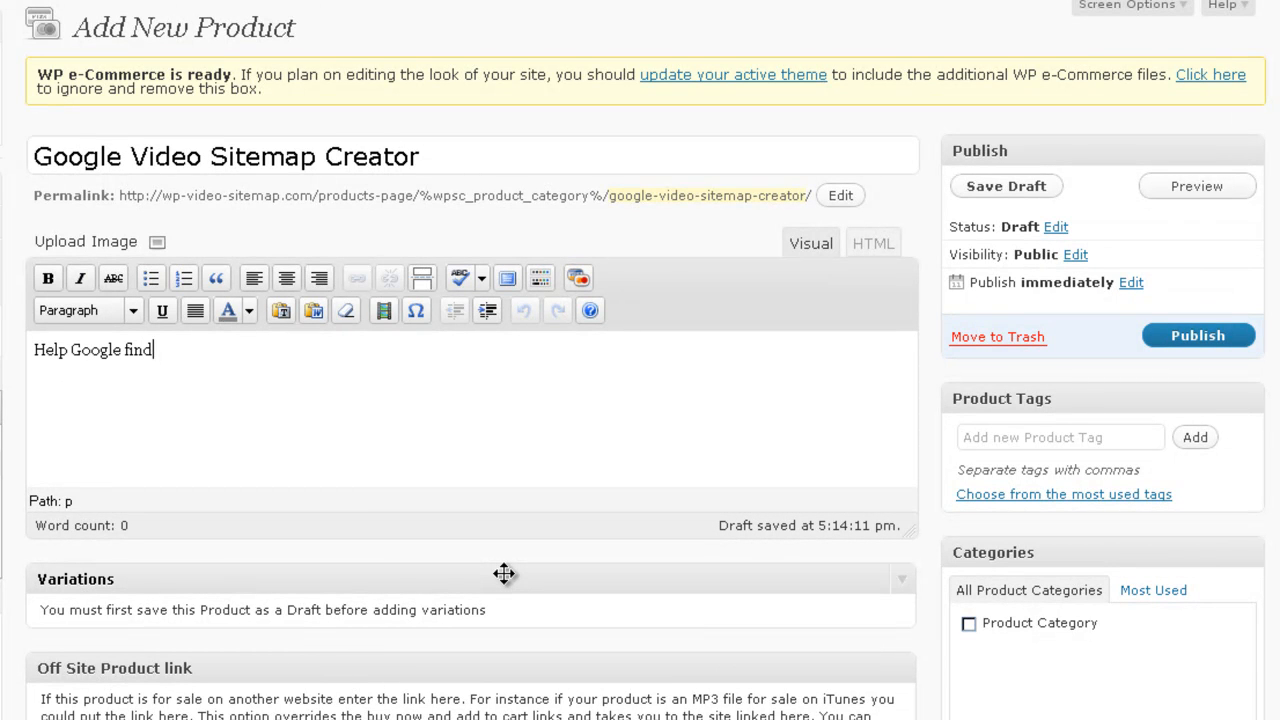
{"action": "type", "text": "your"}
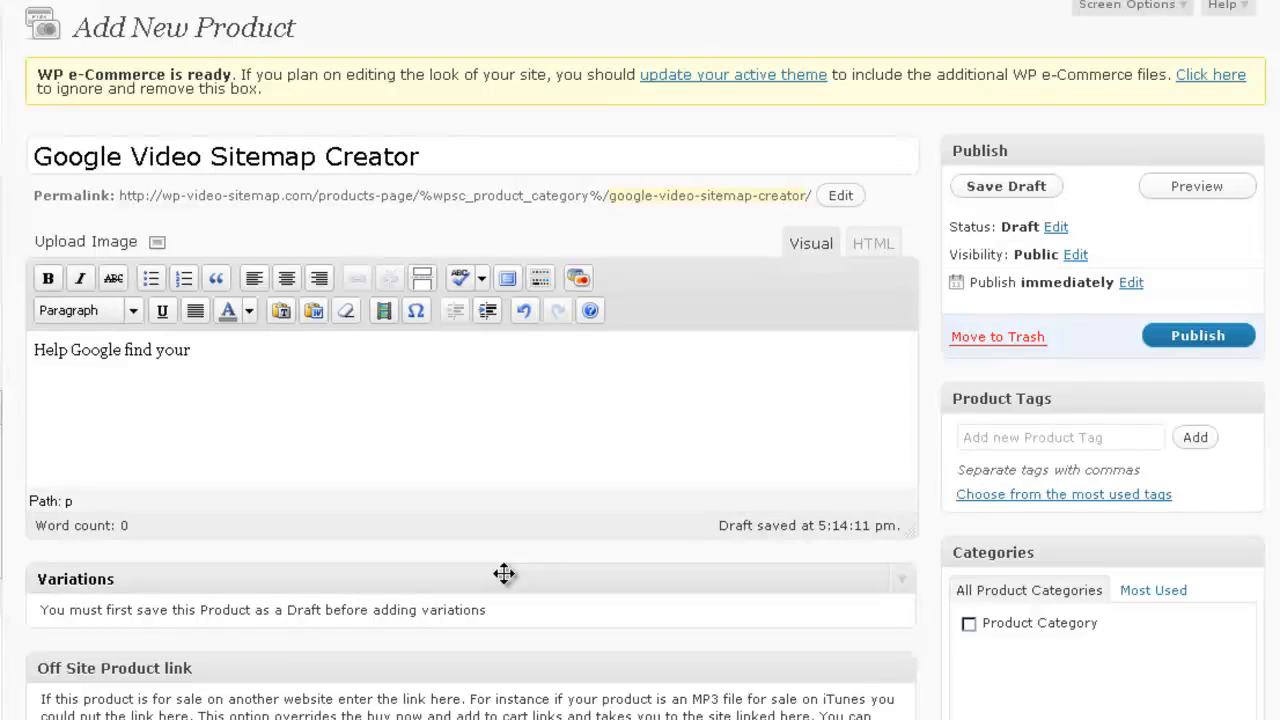
{"action": "type", "text": "videos"}
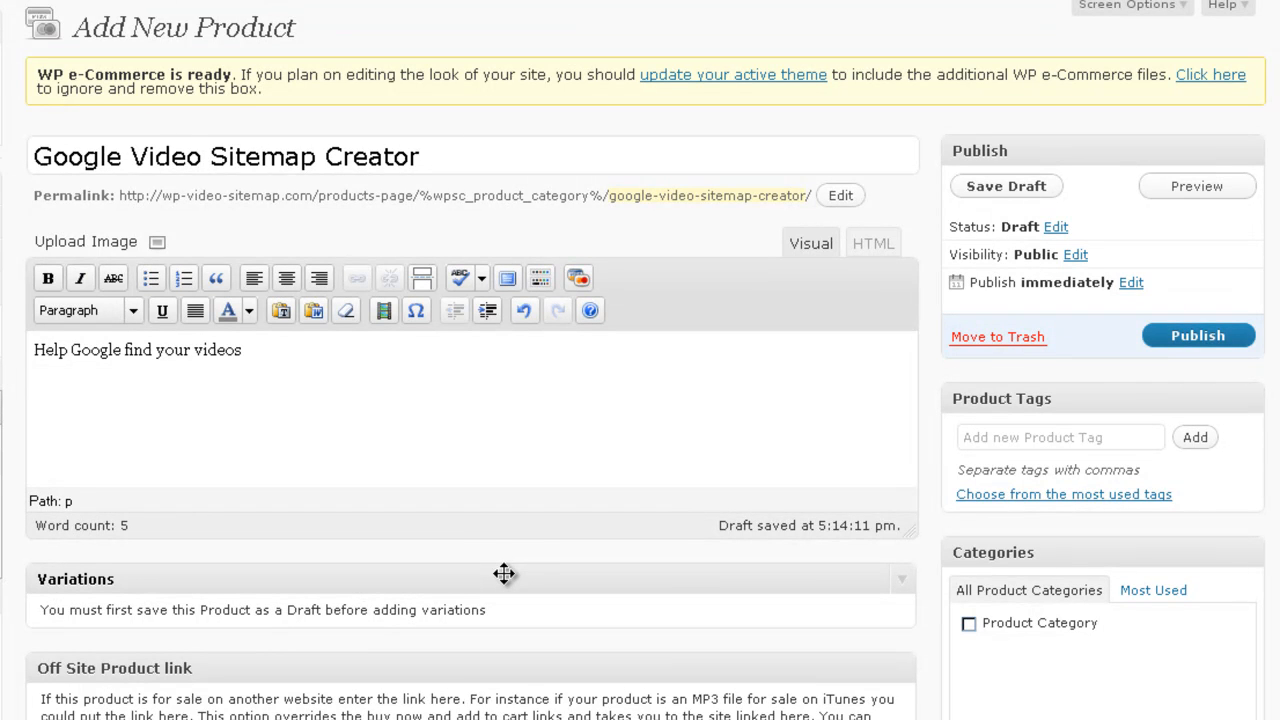
{"action": "type", "text": "by"}
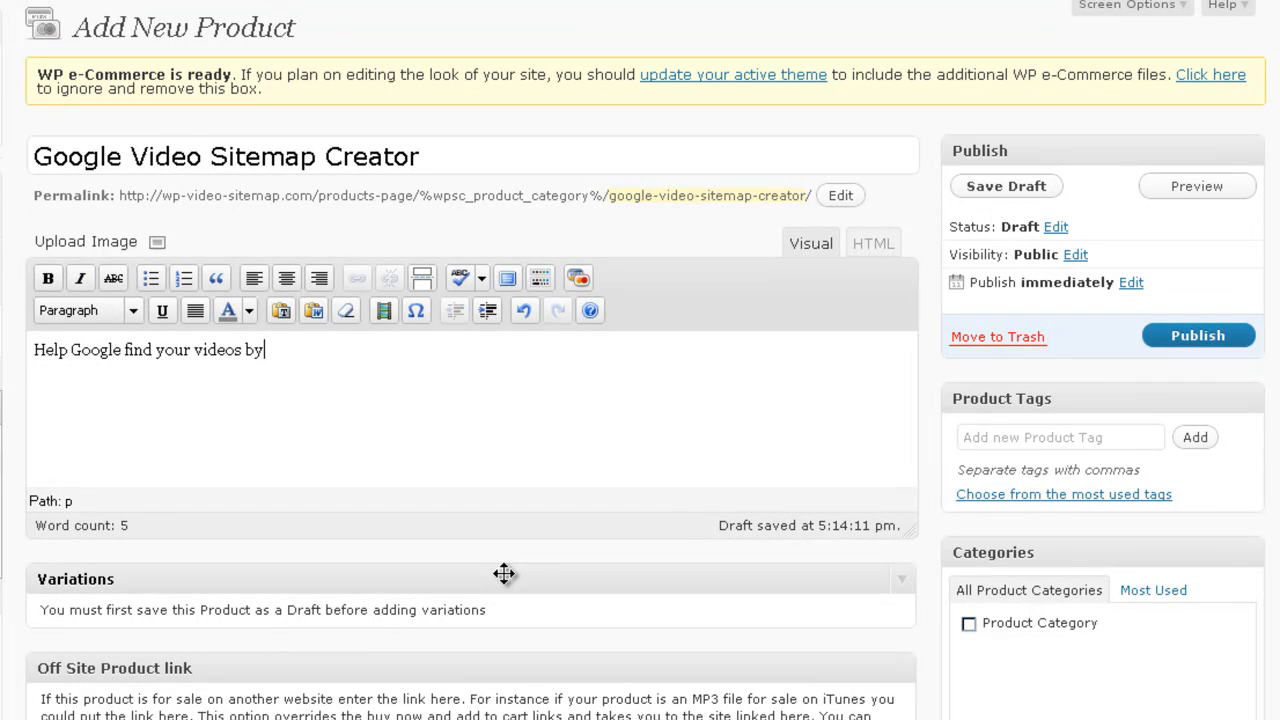
{"action": "type", "text": "cre"}
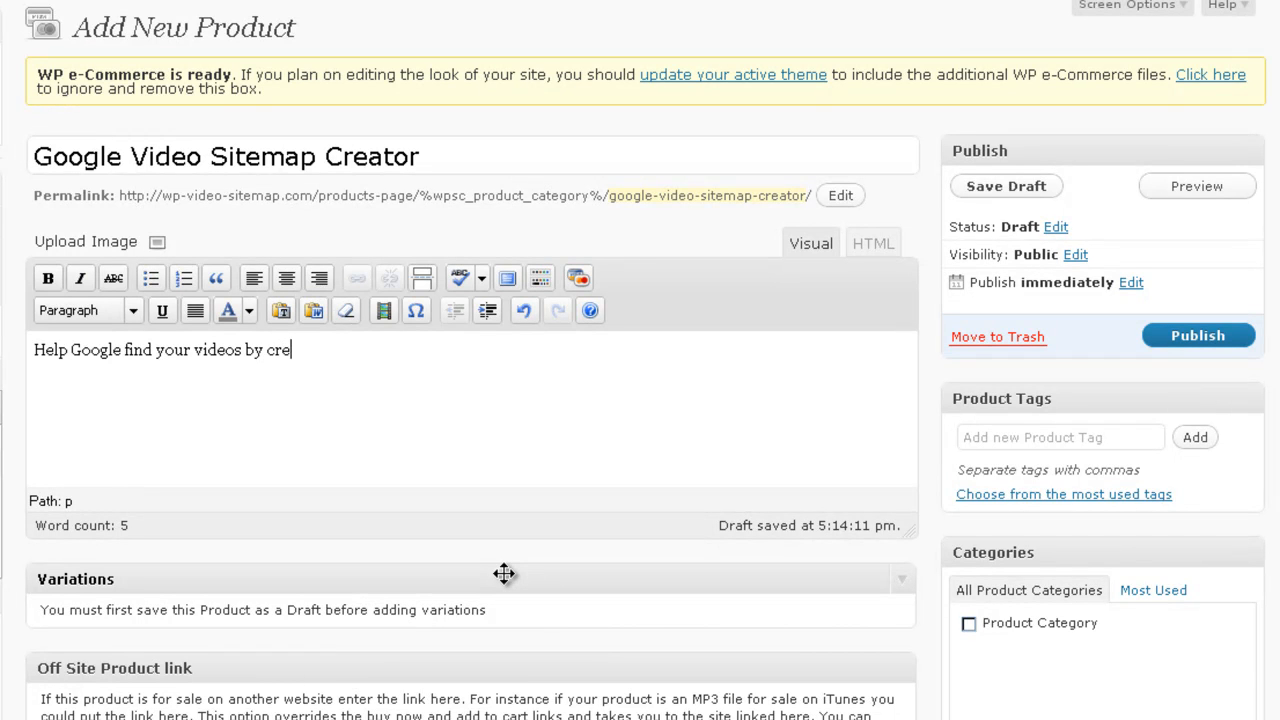
{"action": "type", "text": "ating a"}
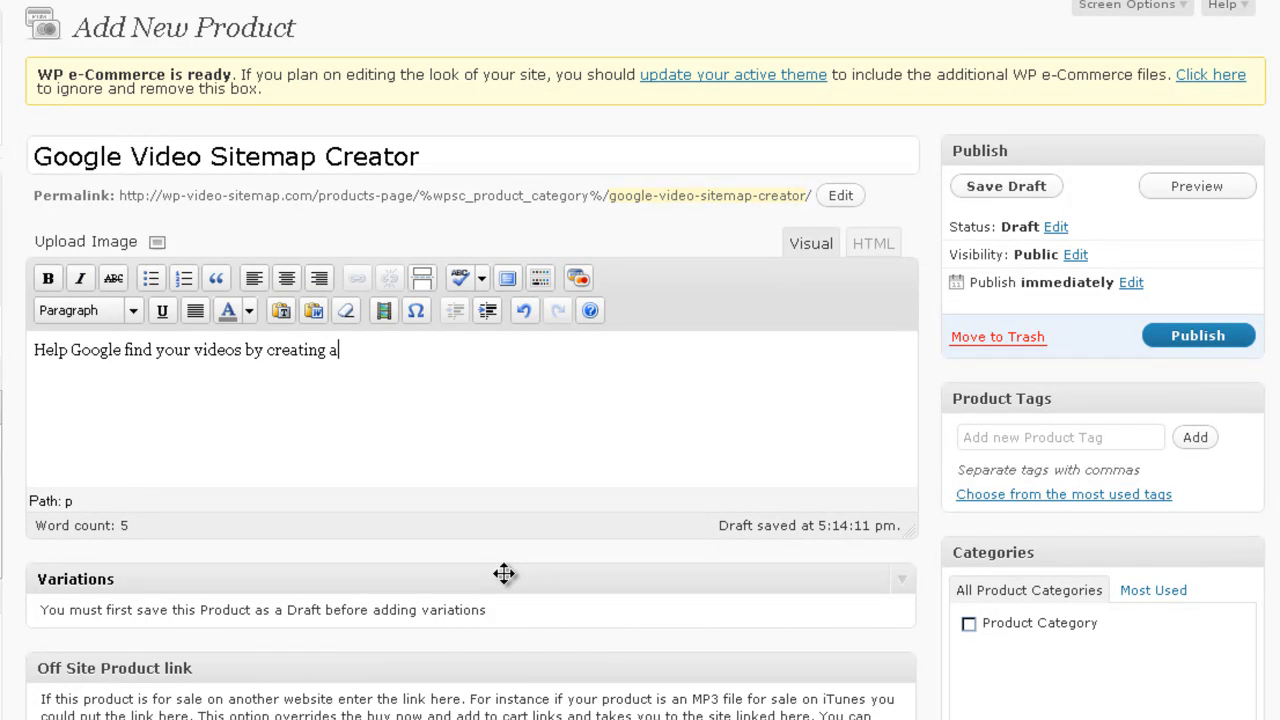
{"action": "type", "text": "n XML"}
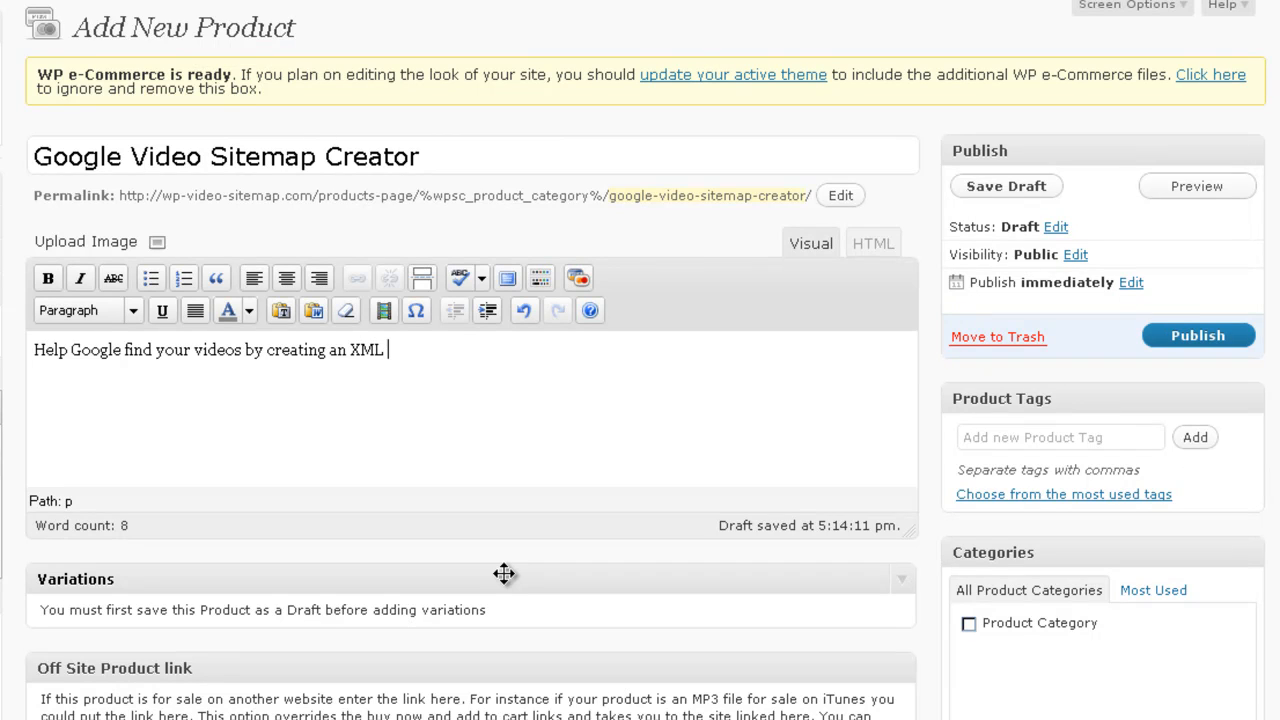
{"action": "type", "text": "sitemap"}
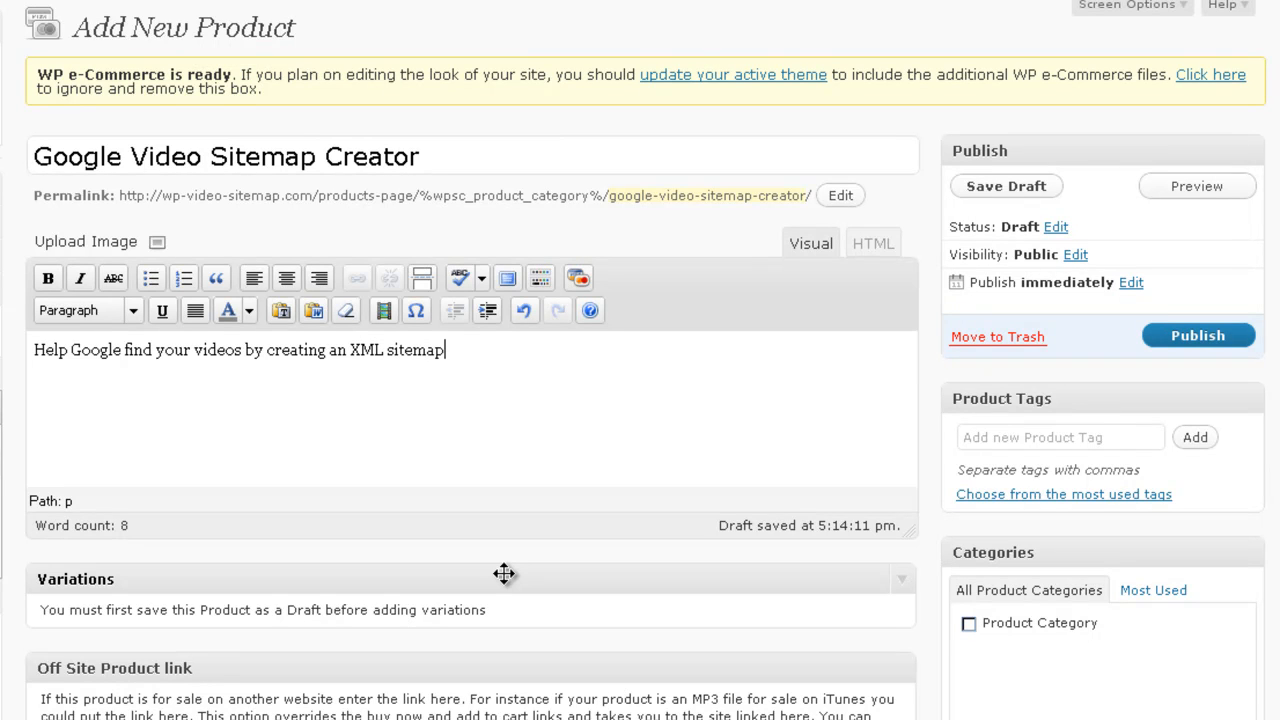
{"action": "type", "text": "."}
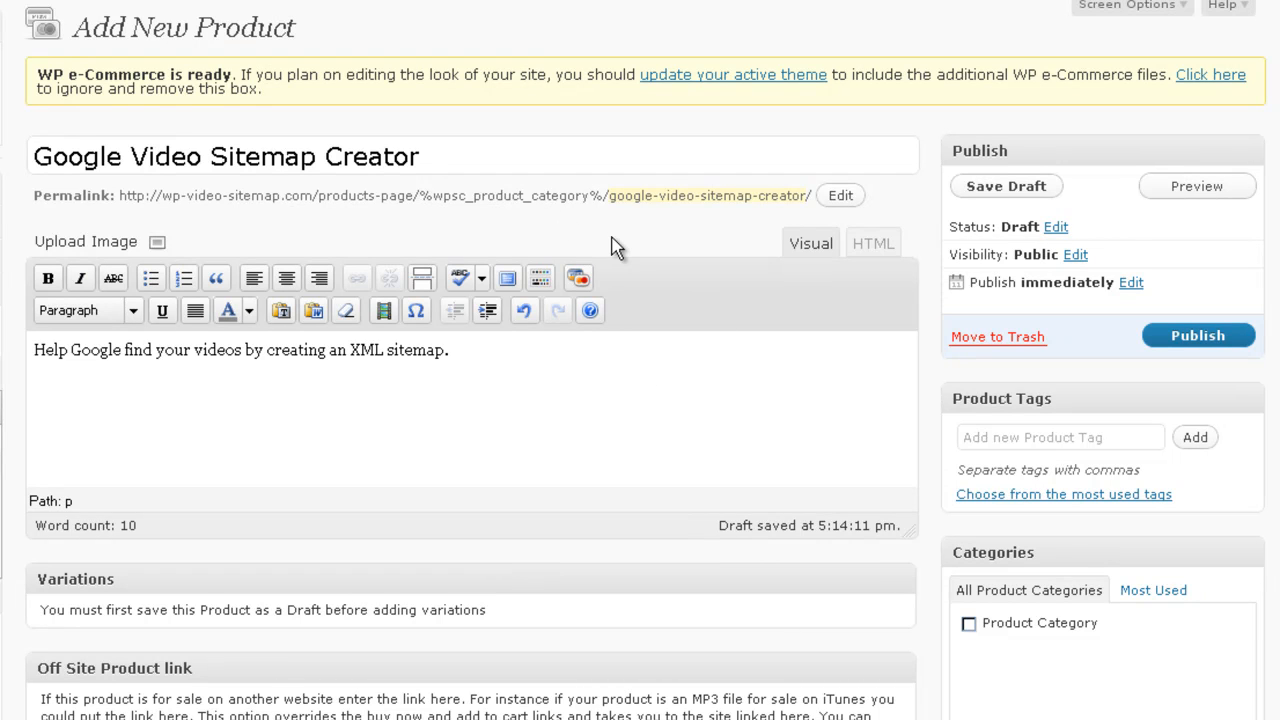
{"action": "left_click", "coordinate": [1004, 186]}
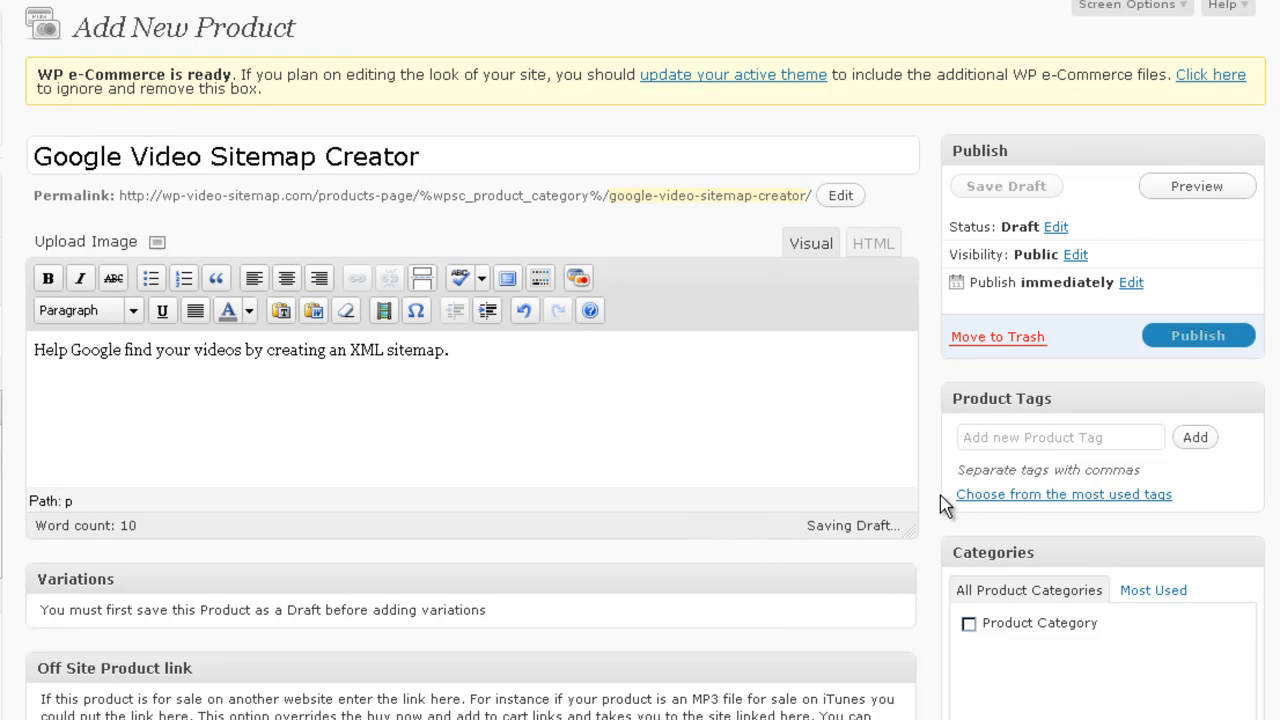
{"action": "scroll", "scroll_direction": "down", "scroll_amount": 3}
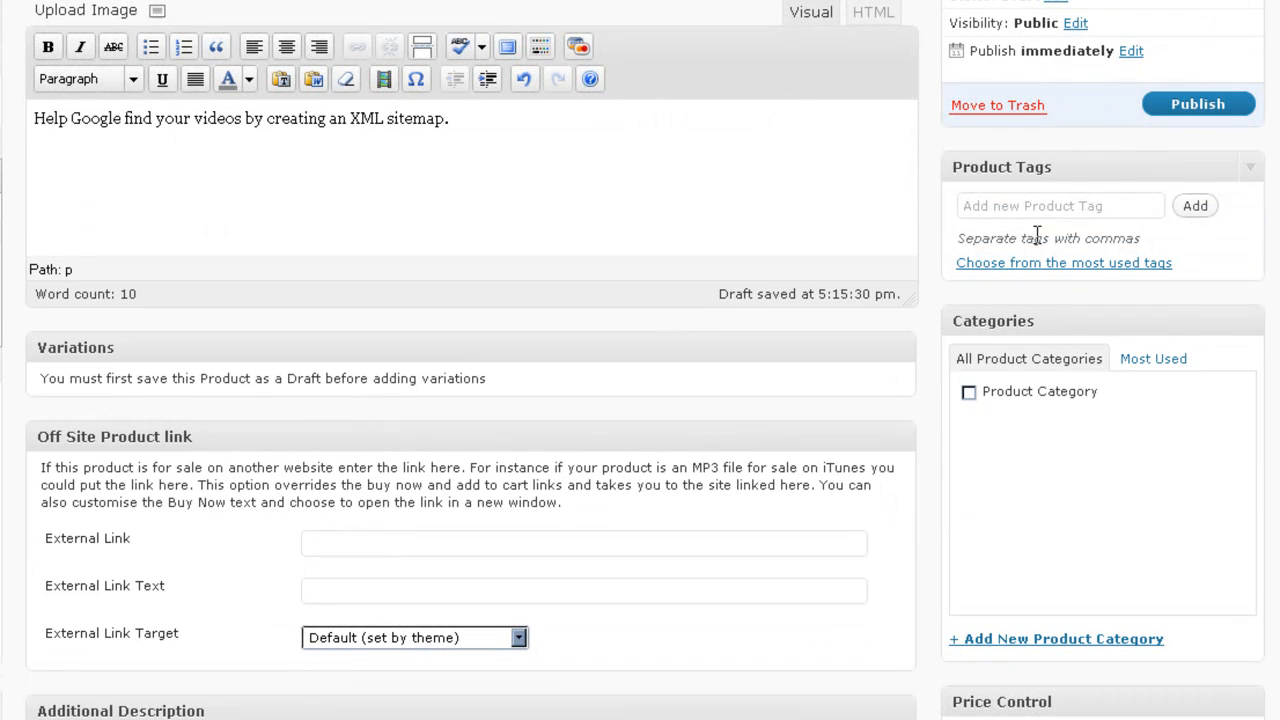
Step: Add tags video xml, xml sitemap, google xml, google sitemap, google video sitemap
{"action": "left_click", "coordinate": [1060, 204]}
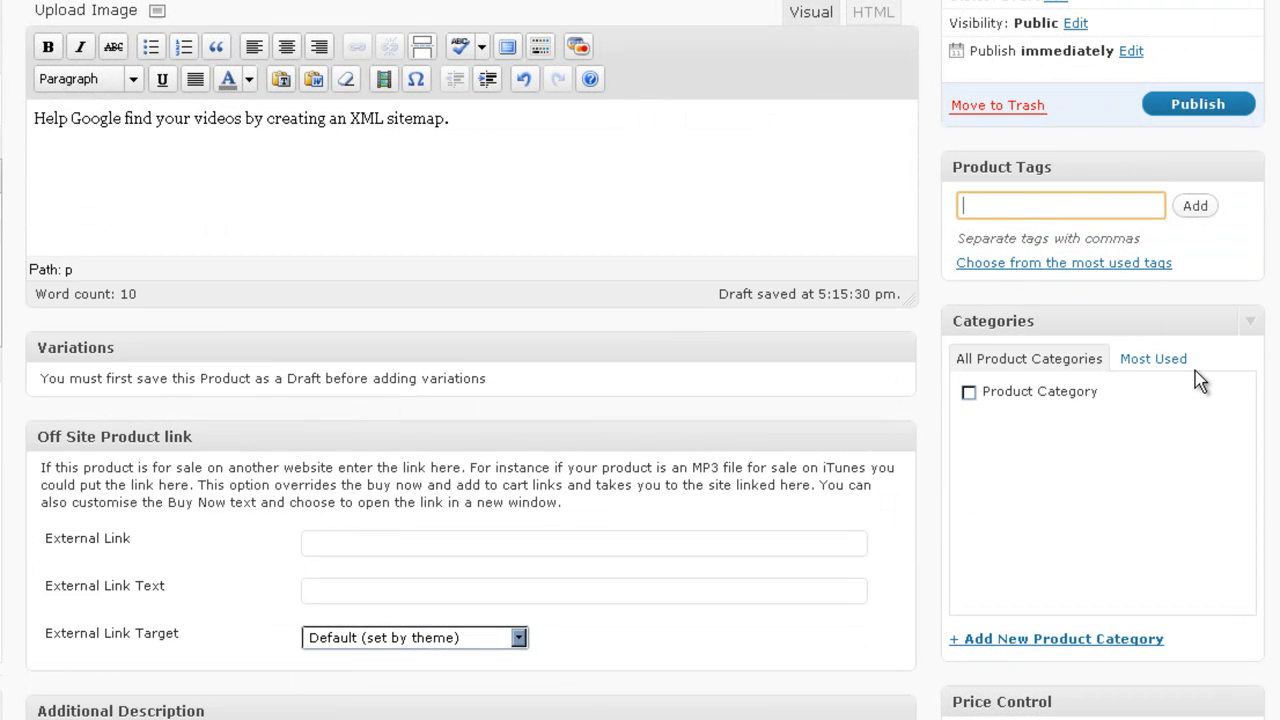
{"action": "type", "text": "video"}
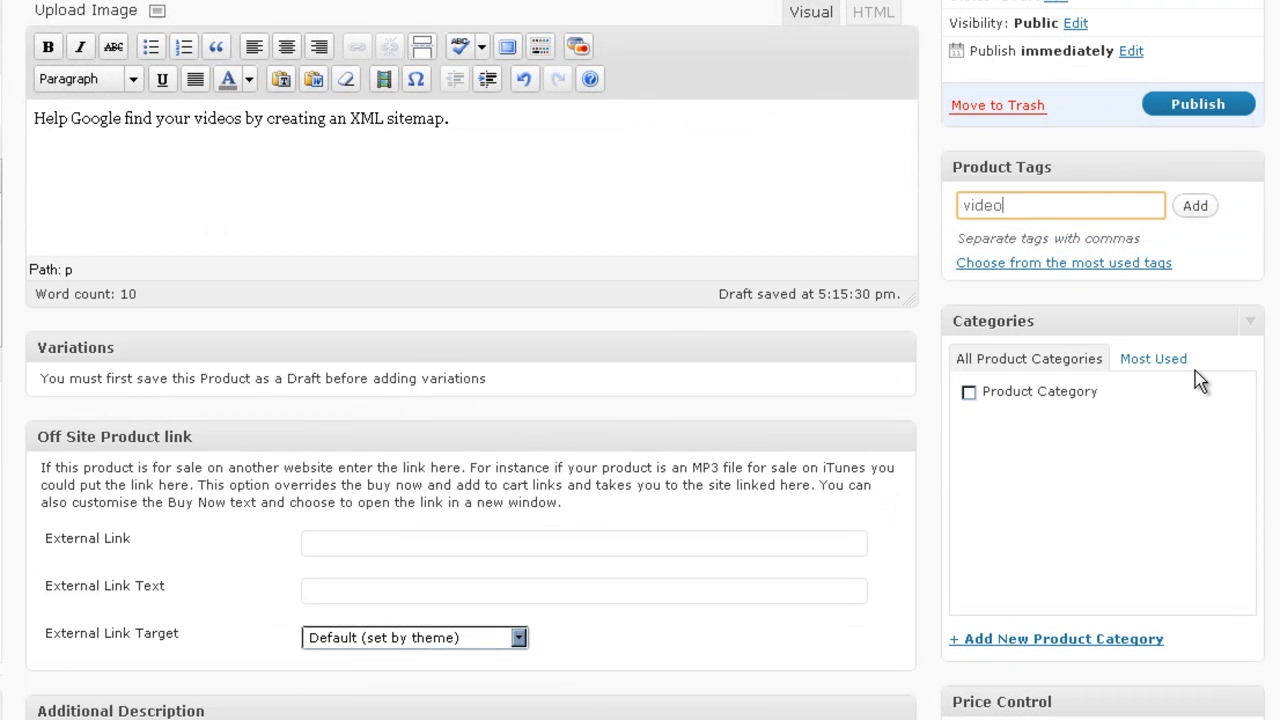
{"action": "type", "text": "xml, x"}
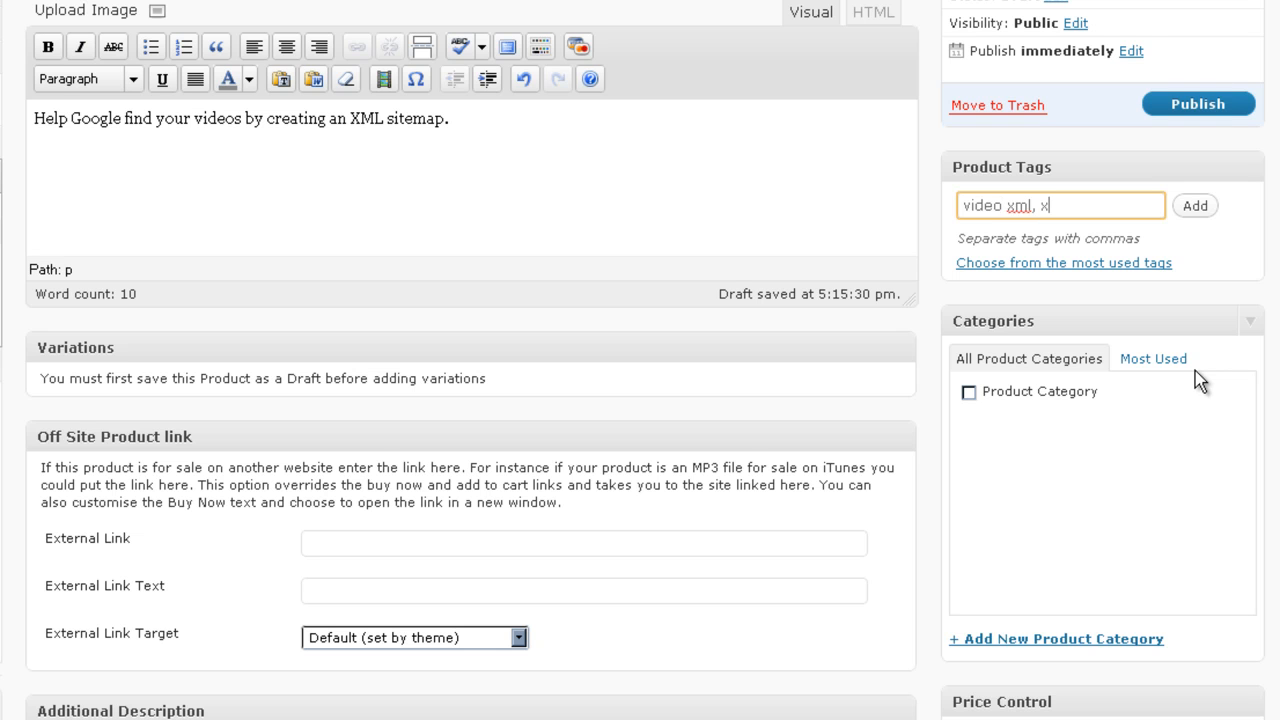
{"action": "type", "text": "ml site"}
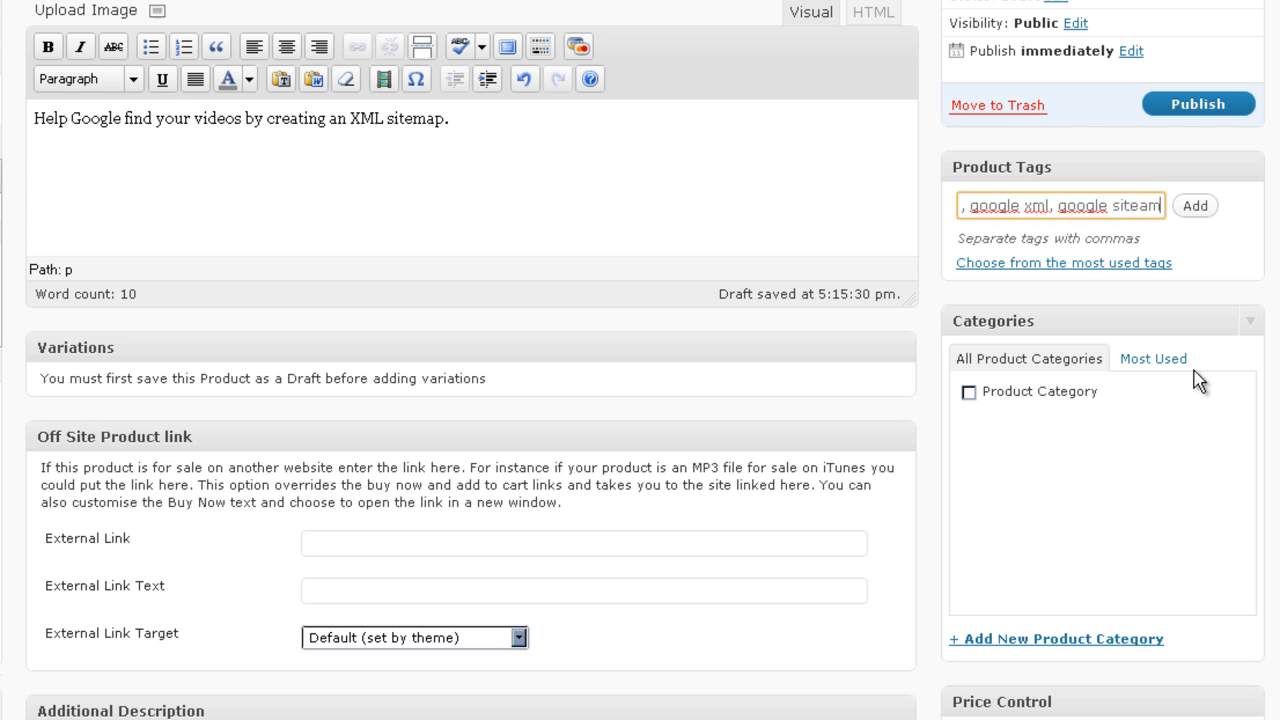
{"action": "type", "text": "sitemap, goo"}
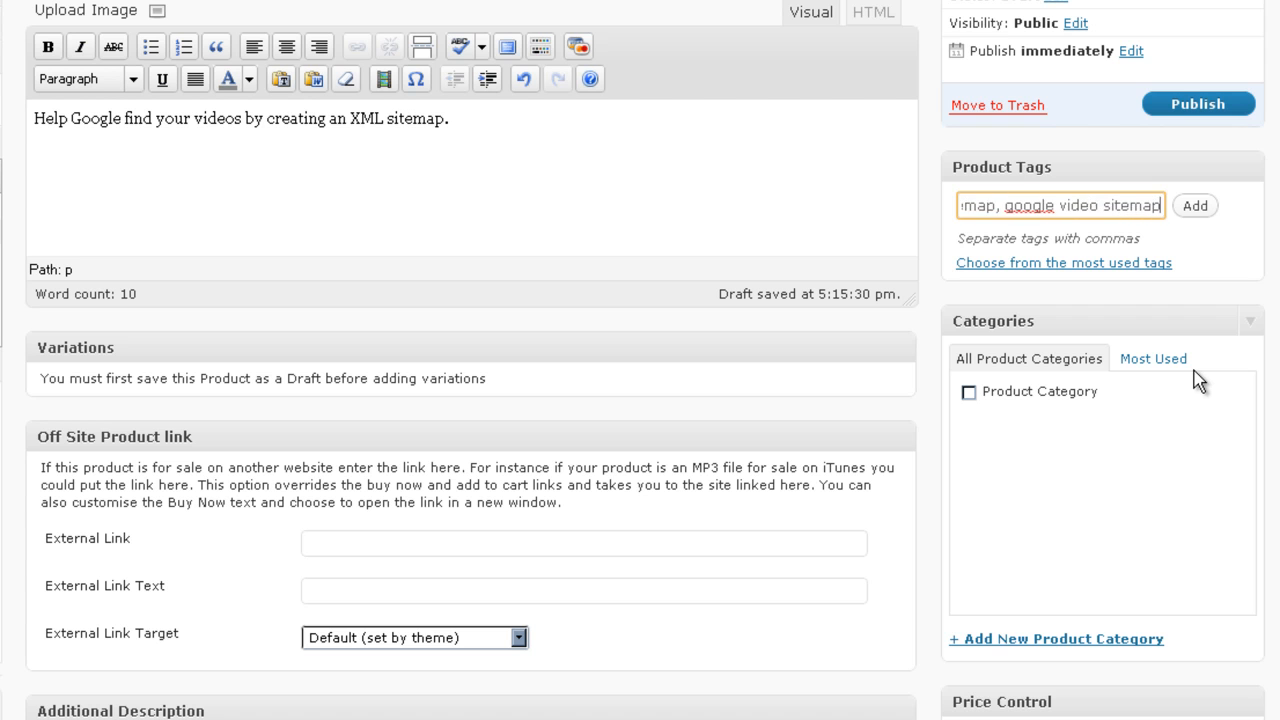
{"action": "left_click", "coordinate": [1196, 206]}
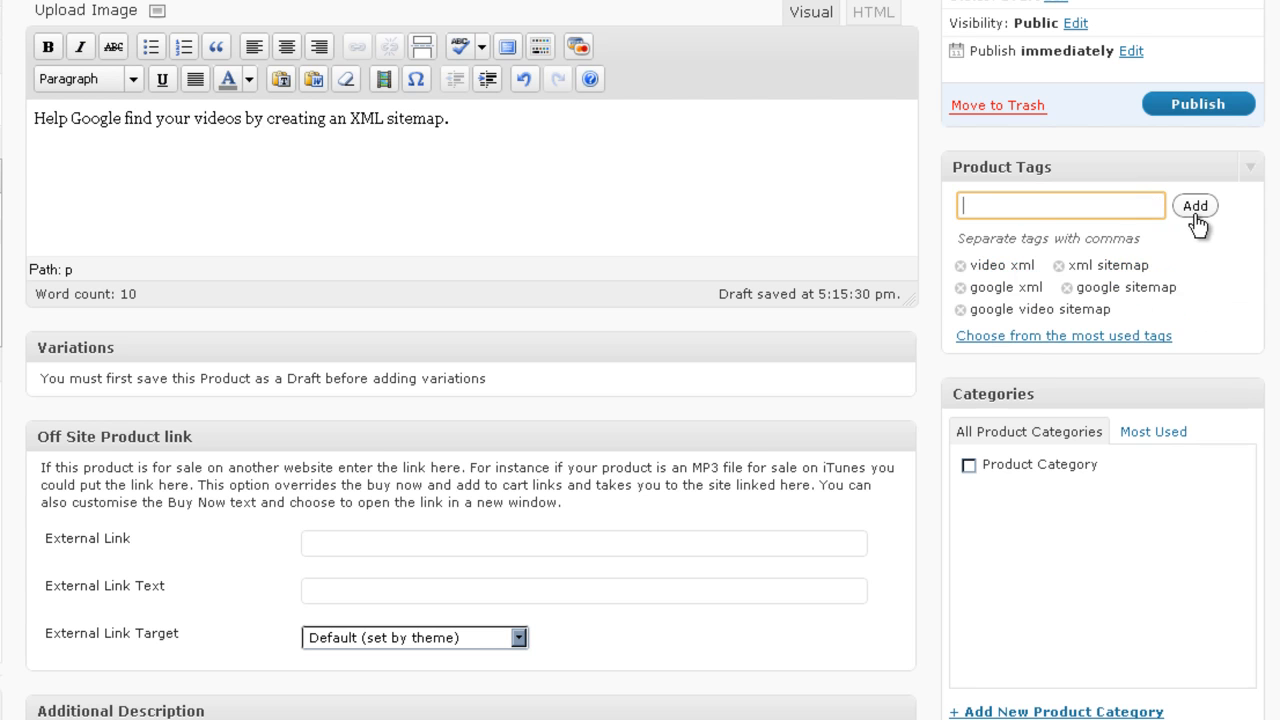
{"action": "mouse_move", "coordinate": [1128, 388]}
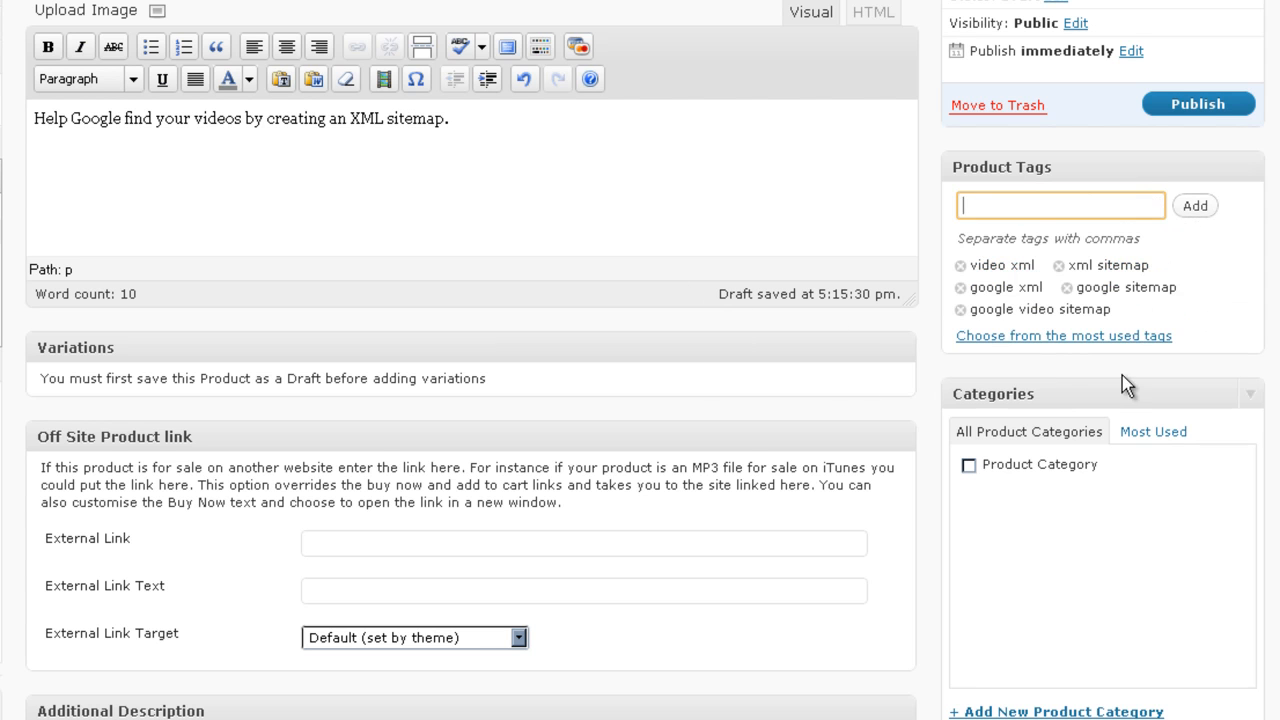
Step: Choose Google-Video-Sitemap-Creator.zip as the Product Download file
{"action": "scroll", "scroll_direction": "down", "scroll_amount": 3}
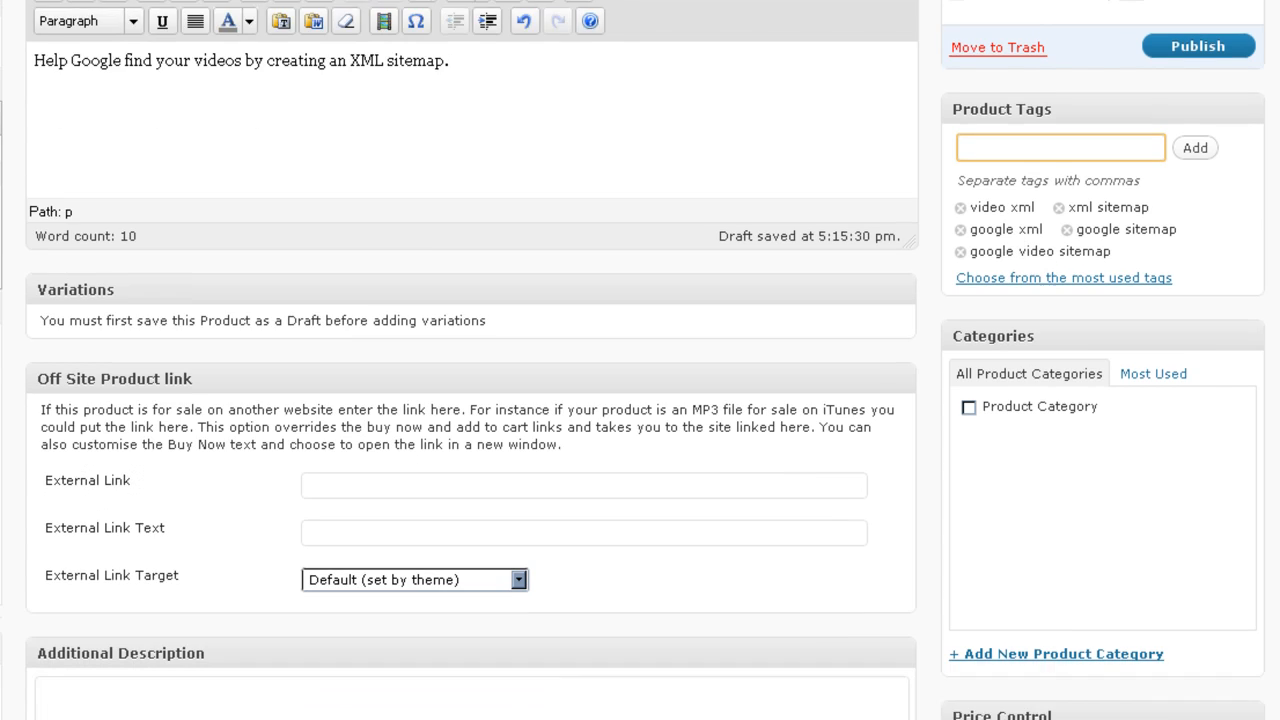
{"action": "scroll", "scroll_direction": "down", "scroll_amount": 3}
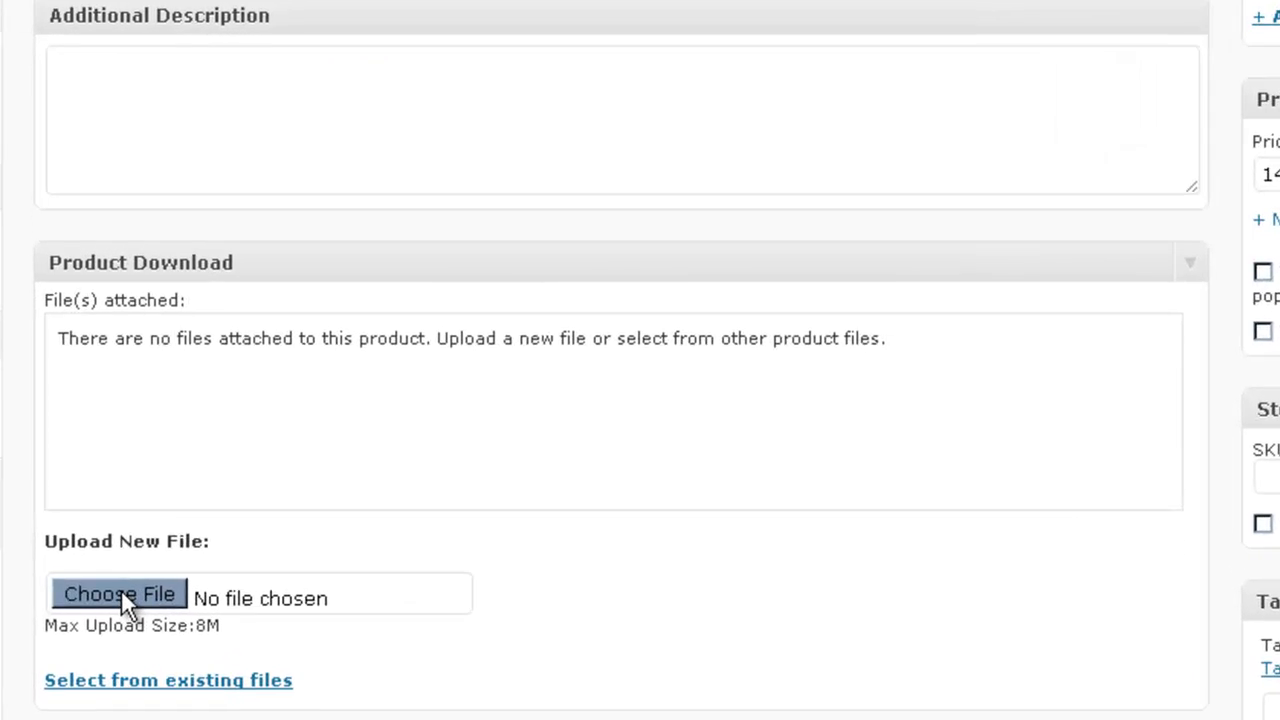
{"action": "left_click", "coordinate": [120, 592]}
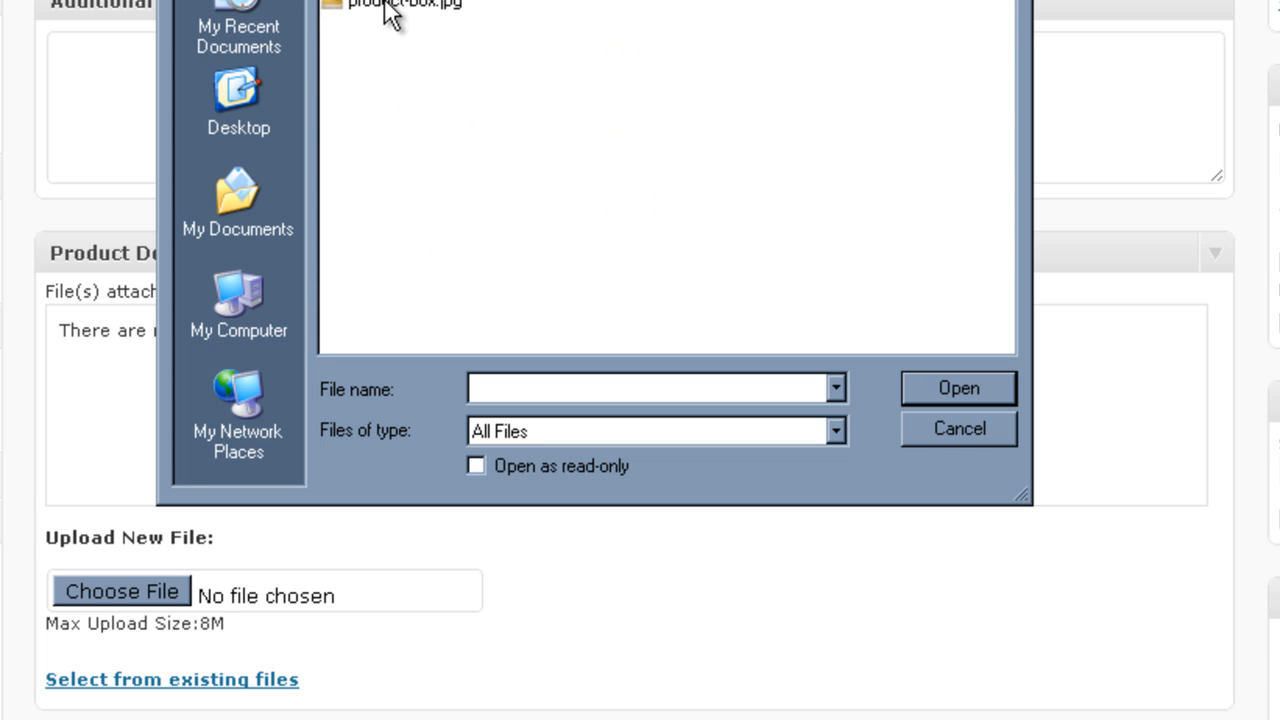
{"action": "type", "text": "Google-Video-Sitemap-Creator.zip"}
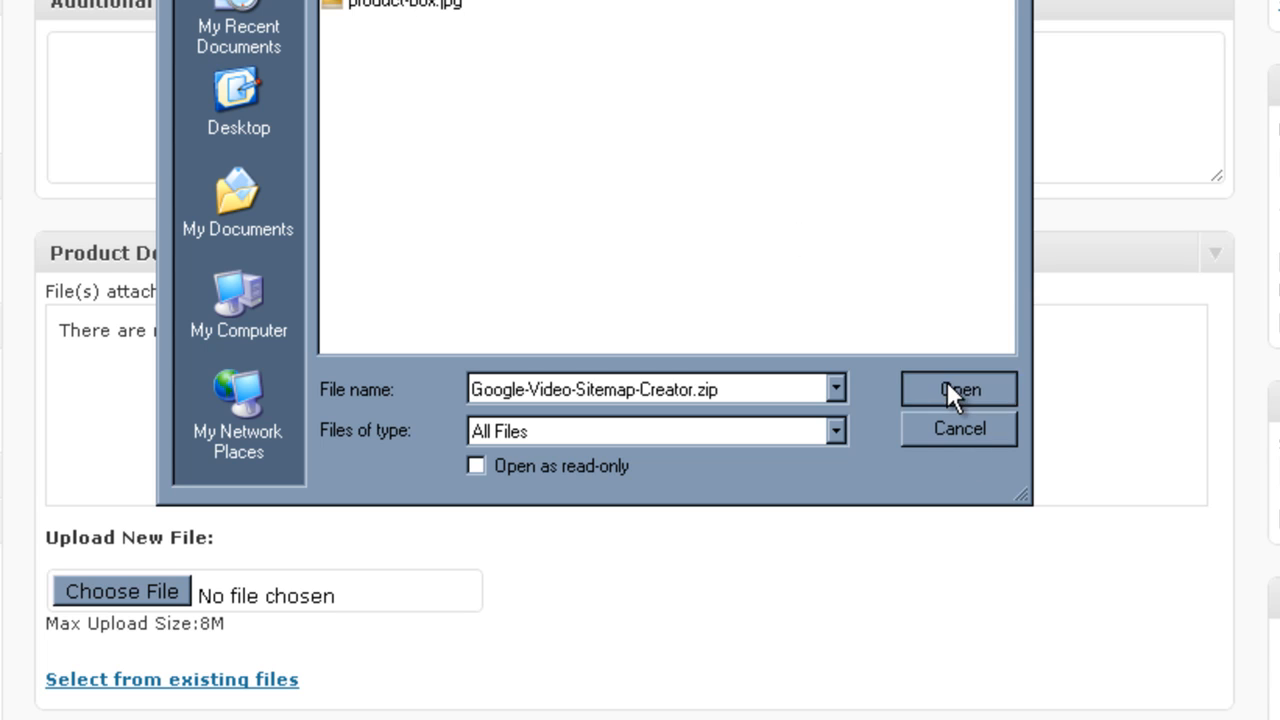
{"action": "left_click", "coordinate": [956, 388]}
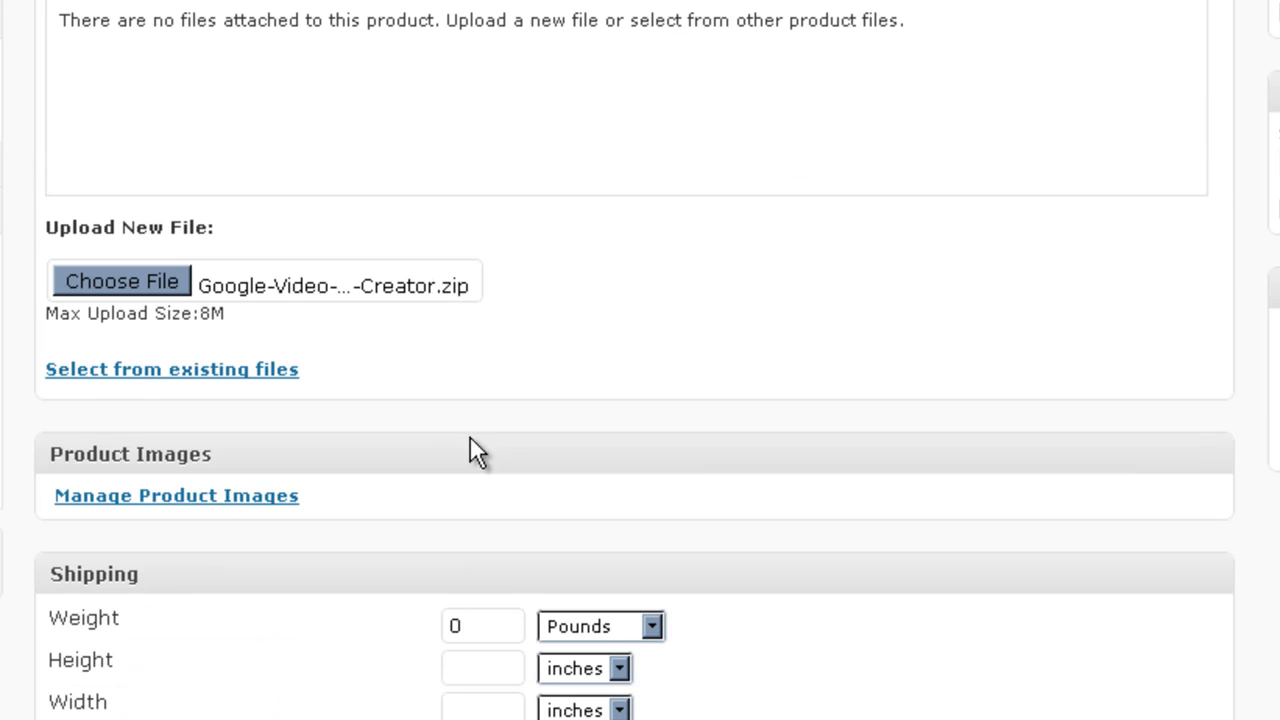
{"action": "mouse_move", "coordinate": [176, 496]}
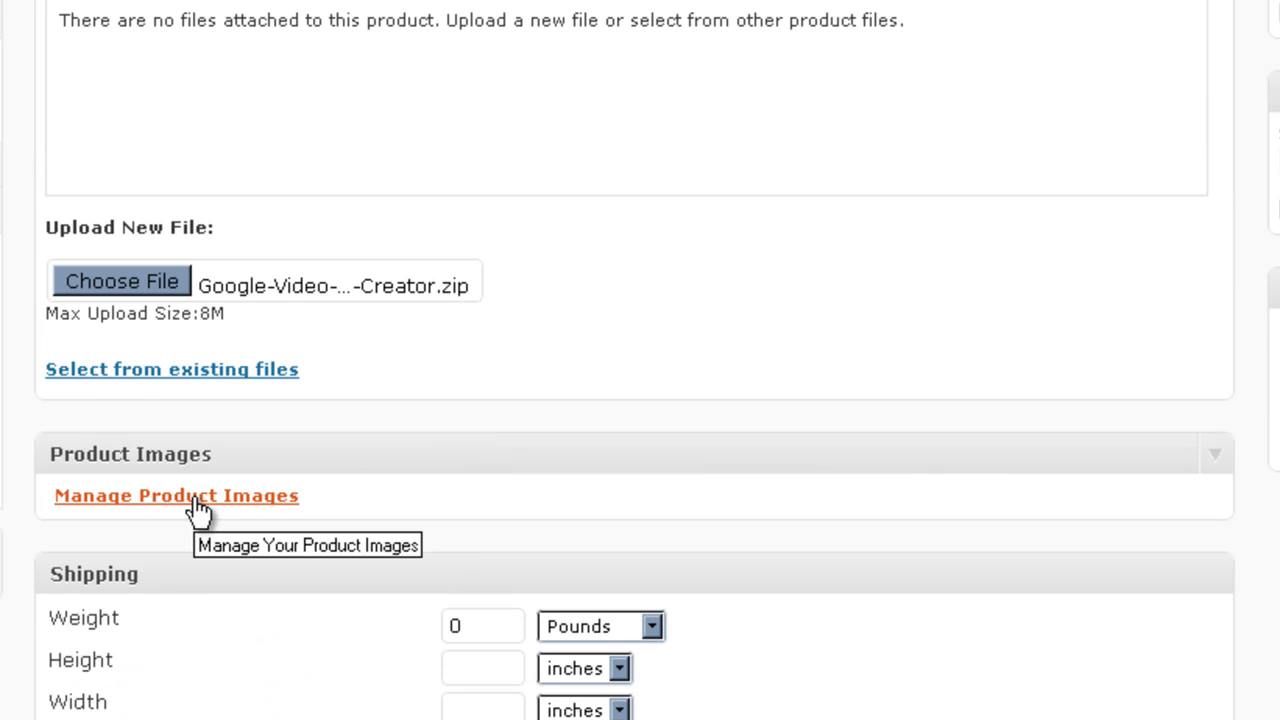
Step: Upload product-box.jpg from the computer through Manage Product Images
{"action": "left_click", "coordinate": [176, 496]}
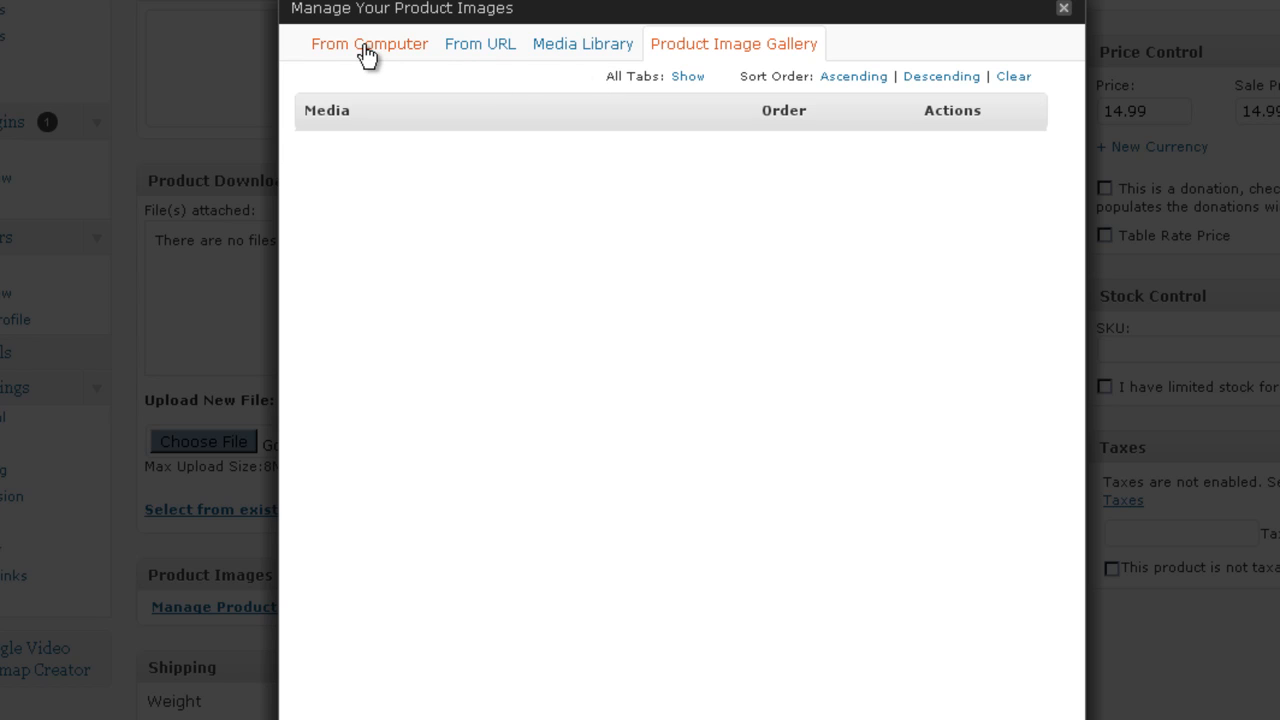
{"action": "left_click", "coordinate": [368, 44]}
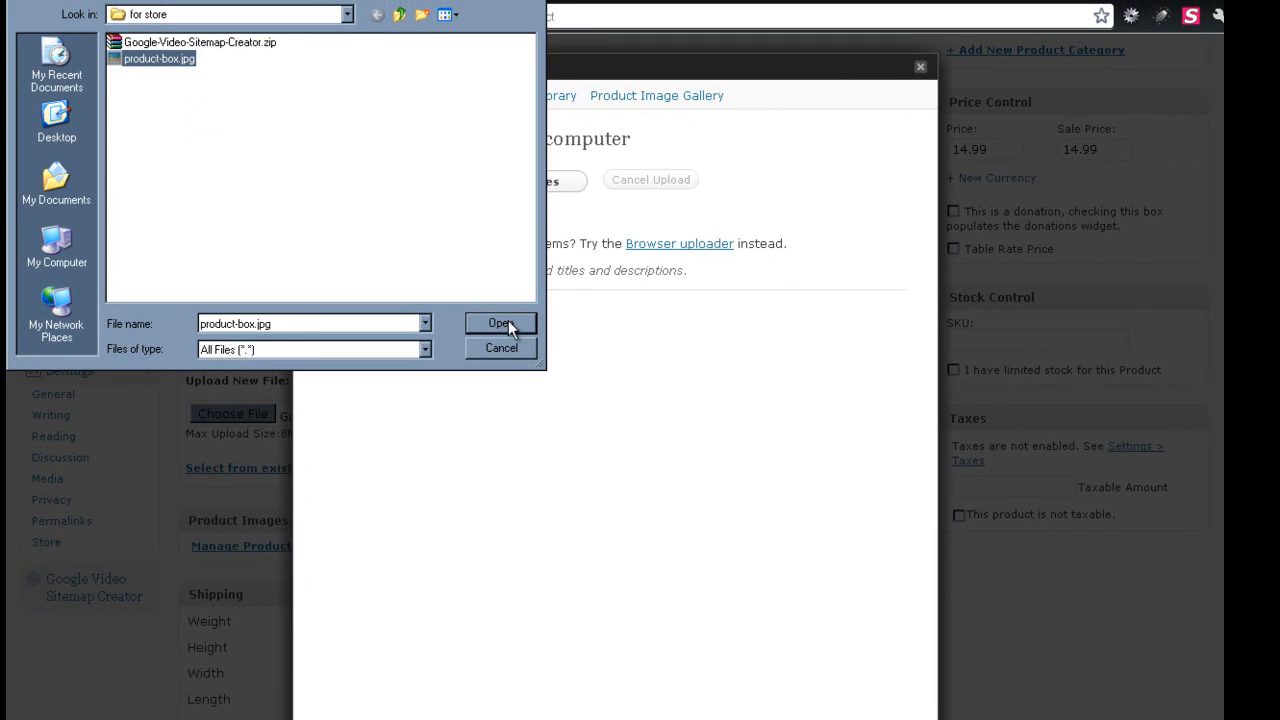
{"action": "left_click", "coordinate": [500, 324]}
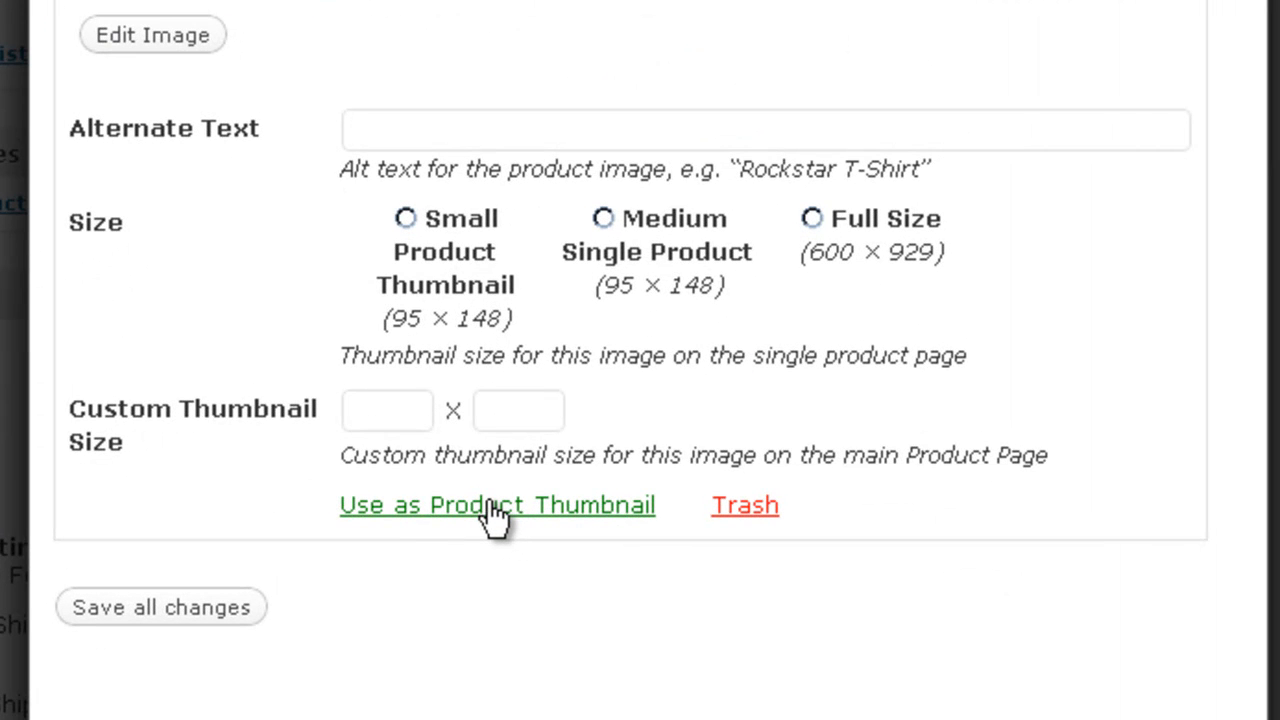
{"action": "mouse_move", "coordinate": [192, 420]}
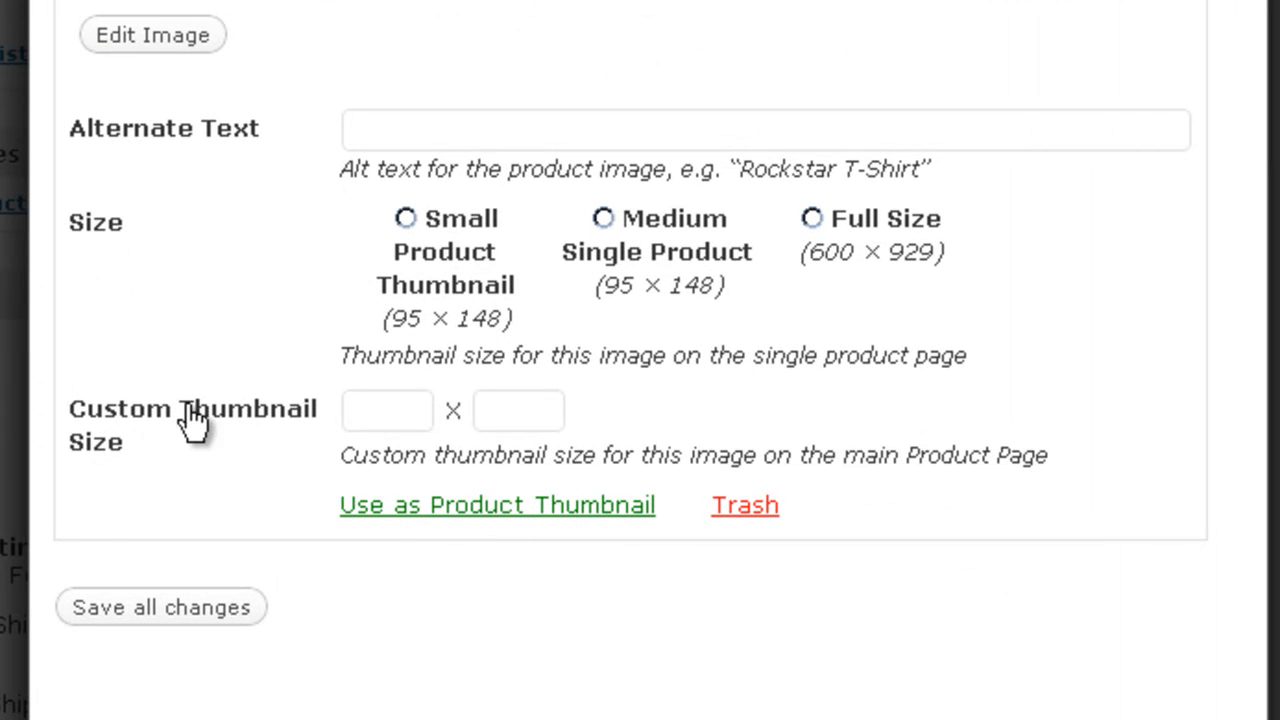
{"action": "mouse_move", "coordinate": [608, 232]}
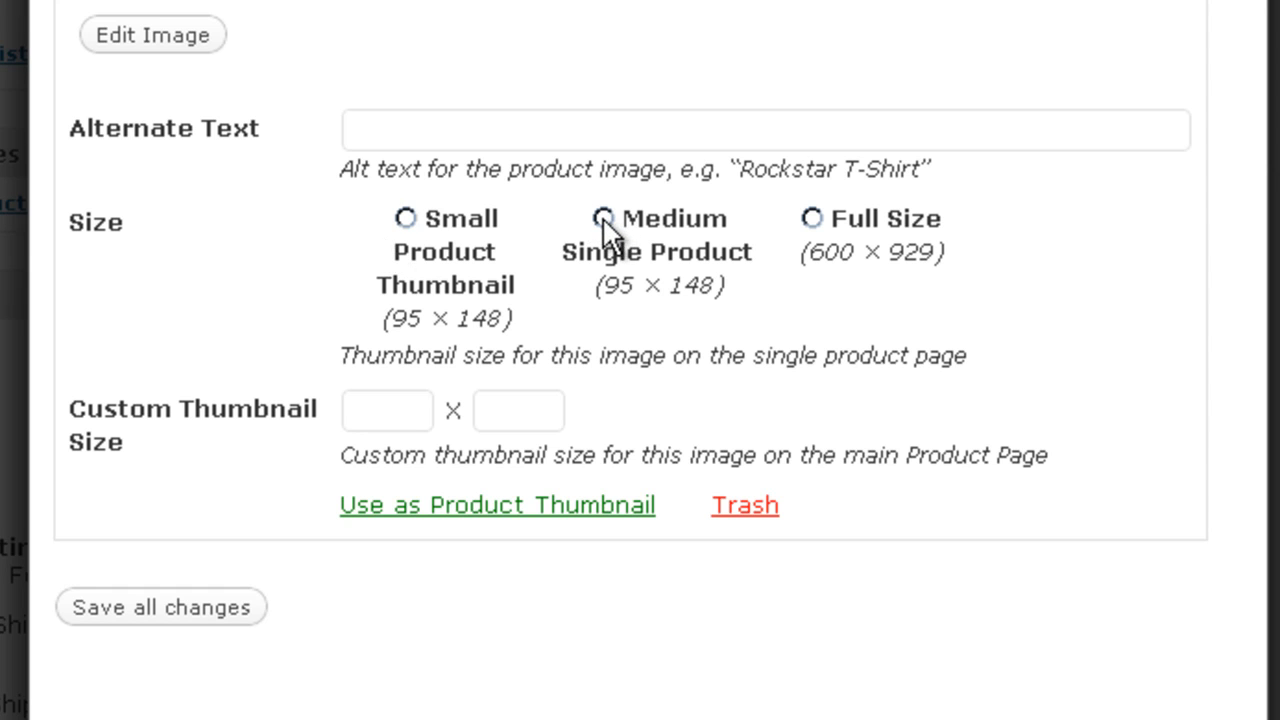
Step: Use medium size, alt text 'Google video Sitemap WordPress Plugin', and save the image settings
{"action": "left_click", "coordinate": [600, 218]}
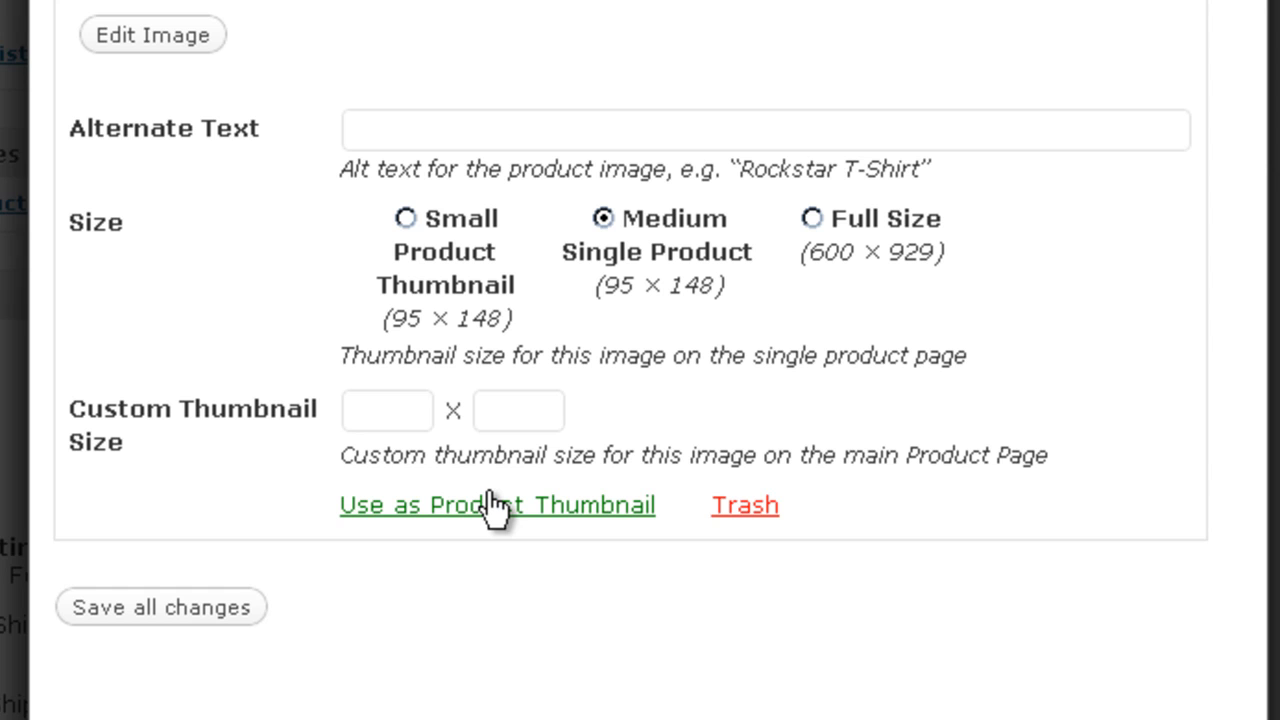
{"action": "left_click", "coordinate": [764, 130]}
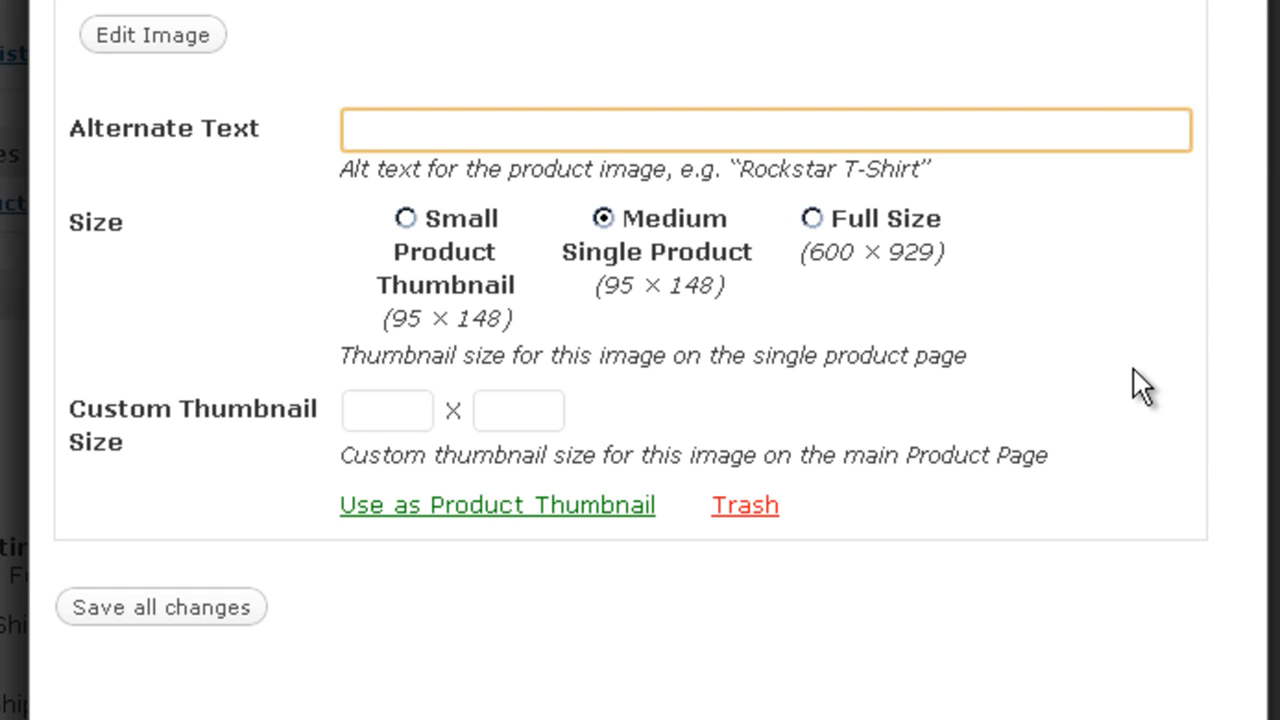
{"action": "type", "text": "Google video"}
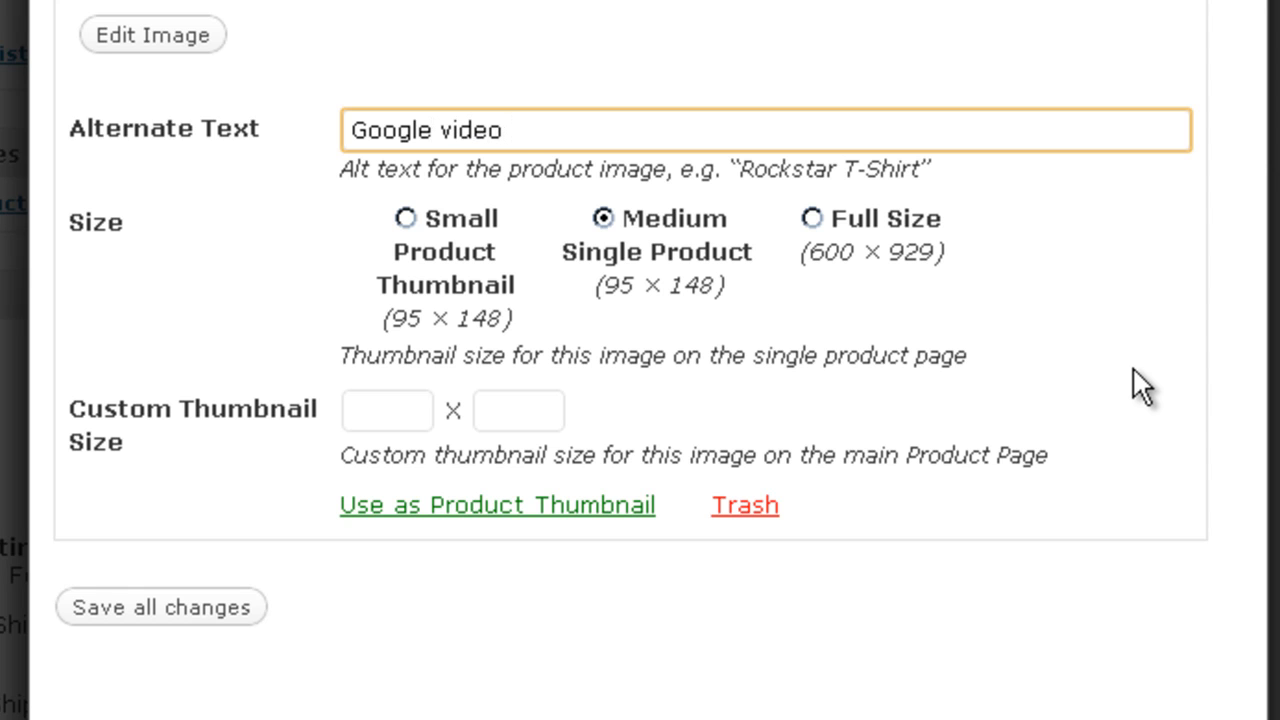
{"action": "type", "text": "Sitemap Wo"}
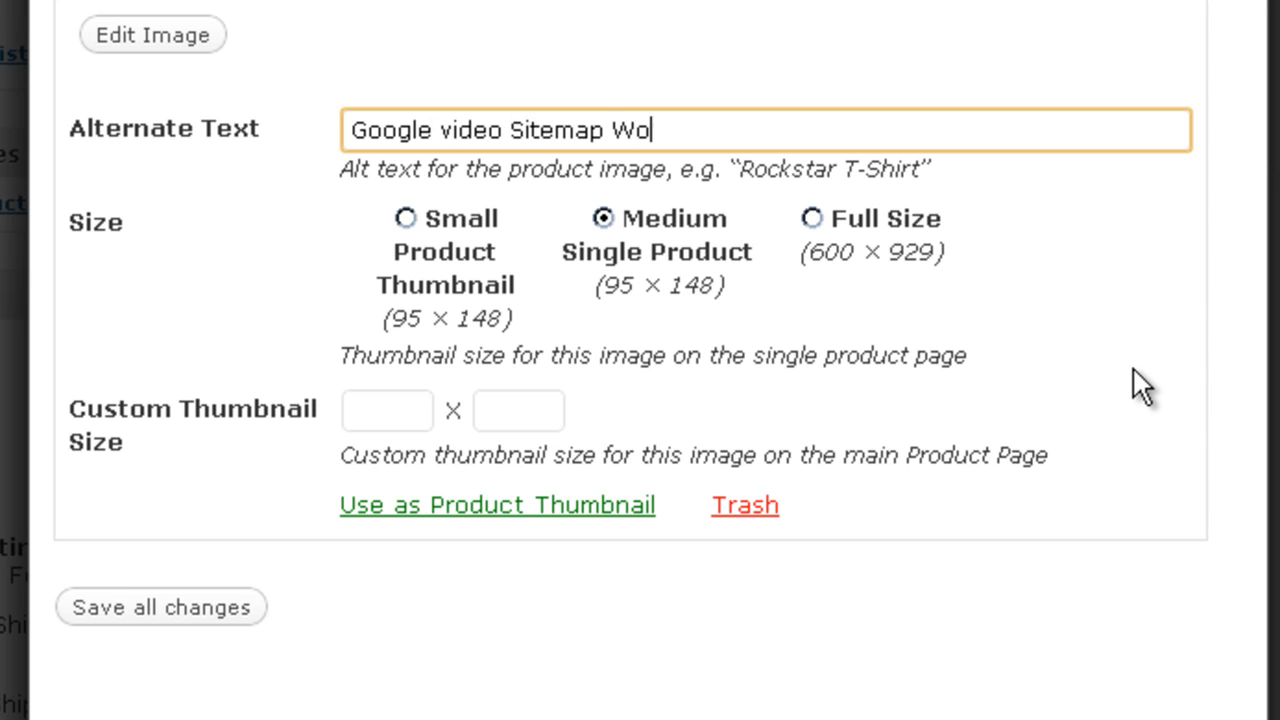
{"action": "type", "text": "rdPress Plu"}
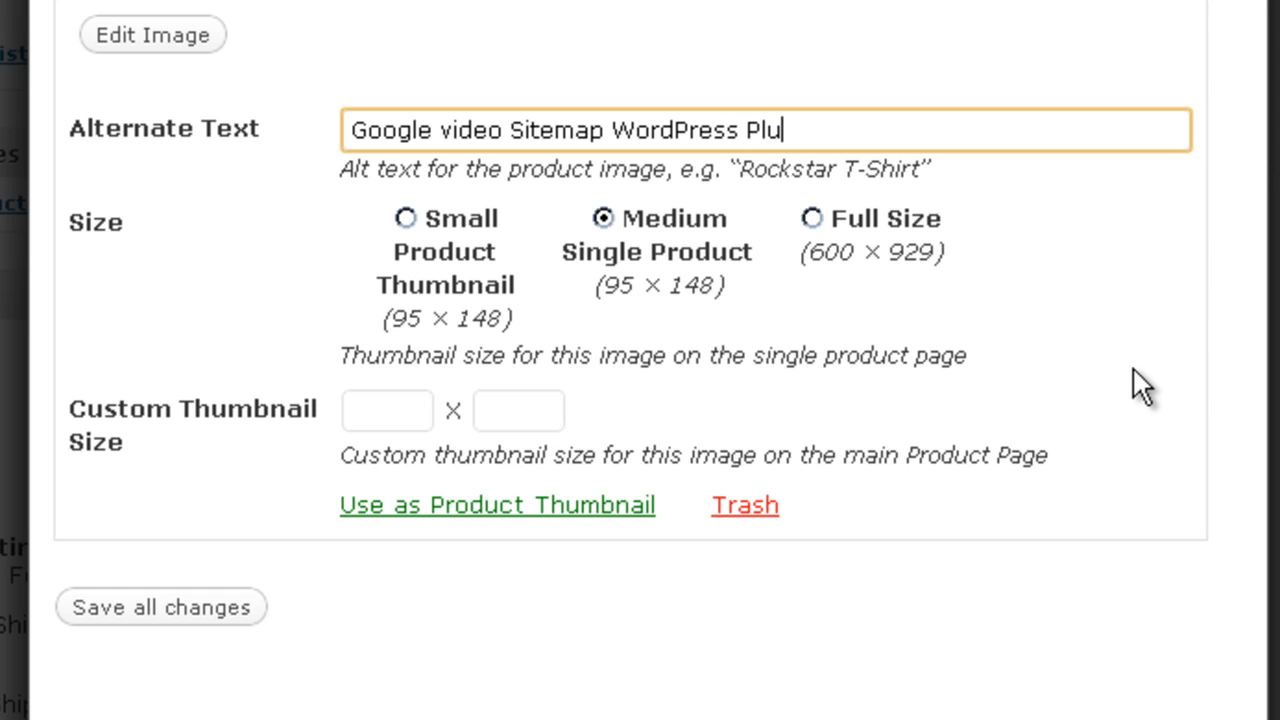
{"action": "type", "text": "gin"}
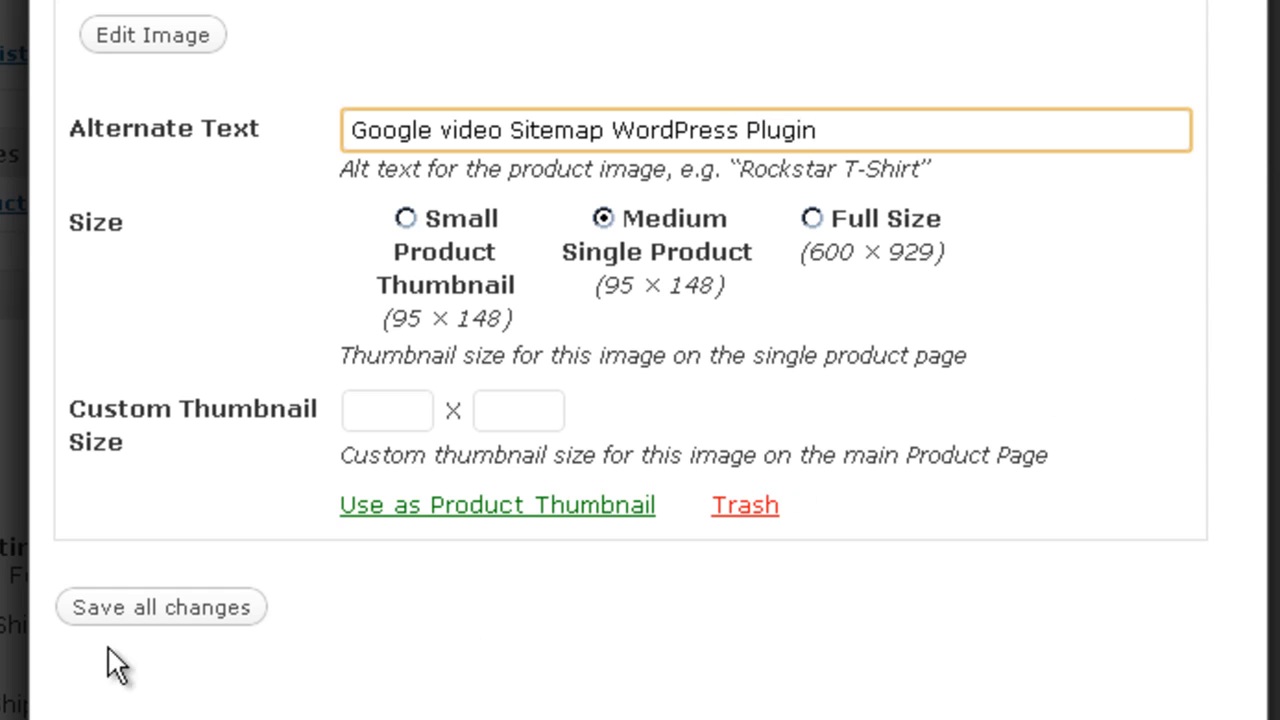
{"action": "left_click", "coordinate": [496, 504]}
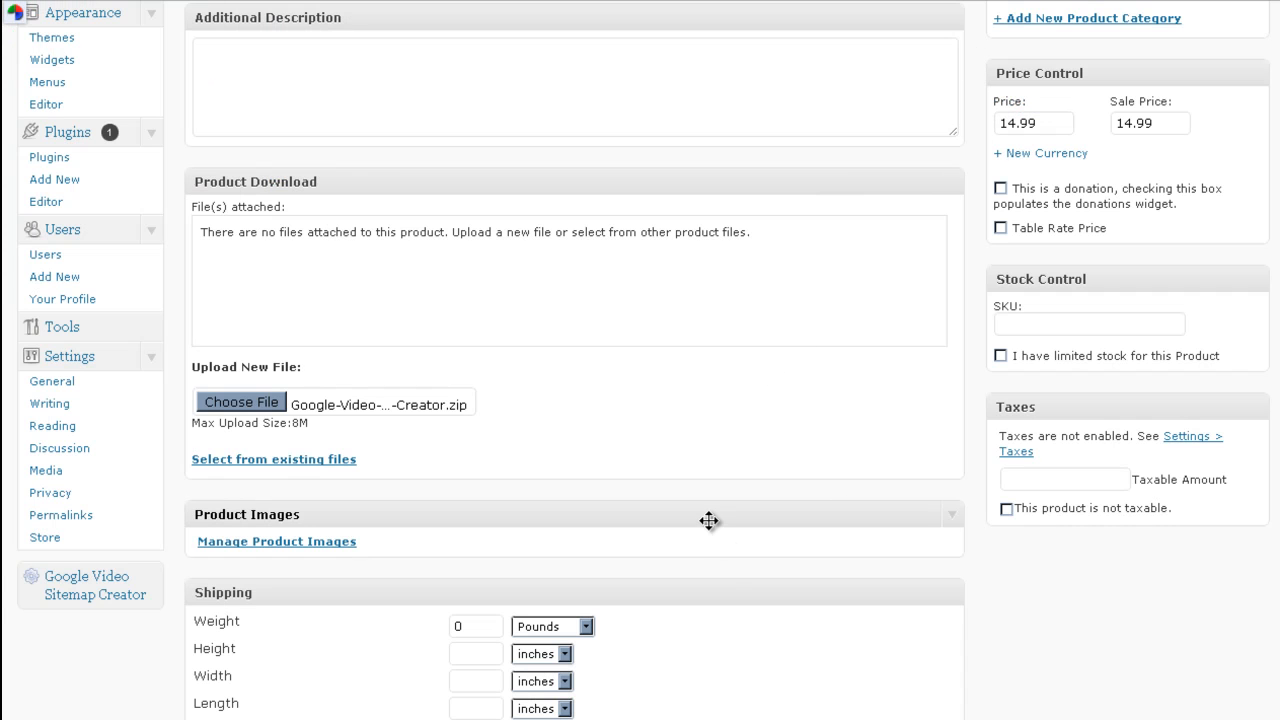
Step: Create a 'Sitemap Creators' product category and assign the product to it
{"action": "scroll", "scroll_direction": "down", "scroll_amount": 3}
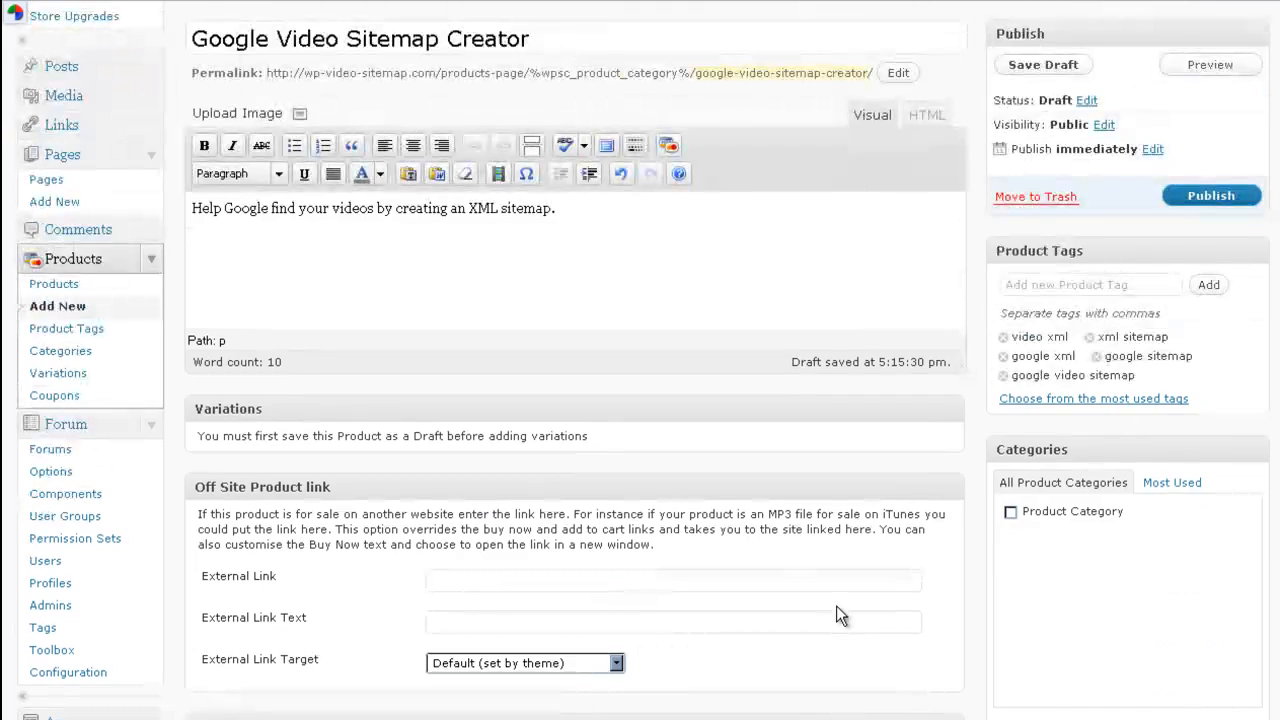
{"action": "scroll", "scroll_direction": "down", "scroll_amount": 3}
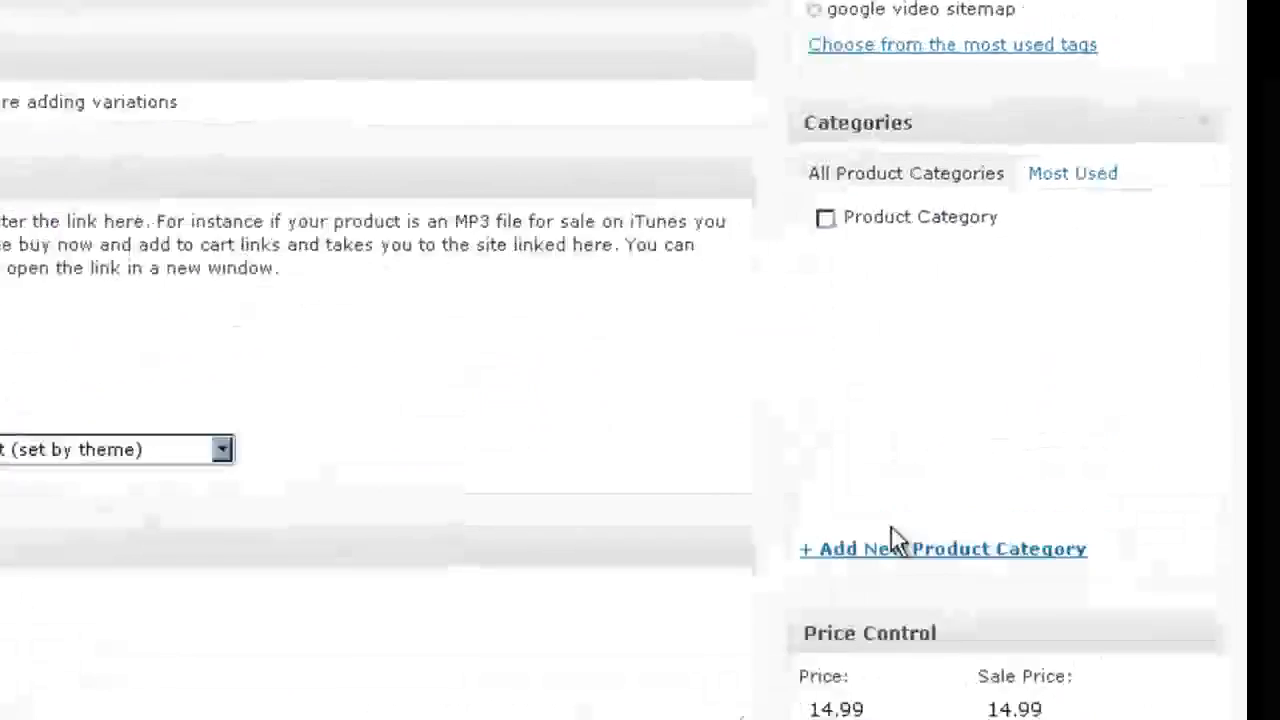
{"action": "left_click", "coordinate": [940, 548]}
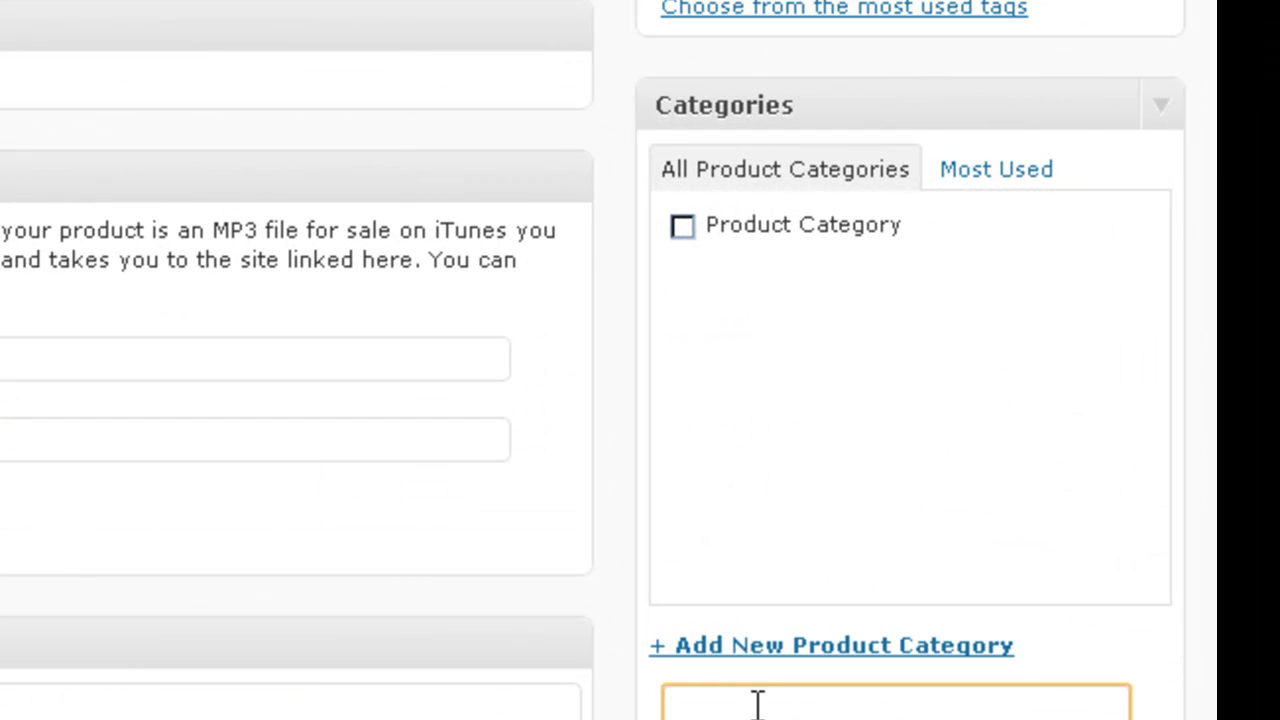
{"action": "type", "text": "Si"}
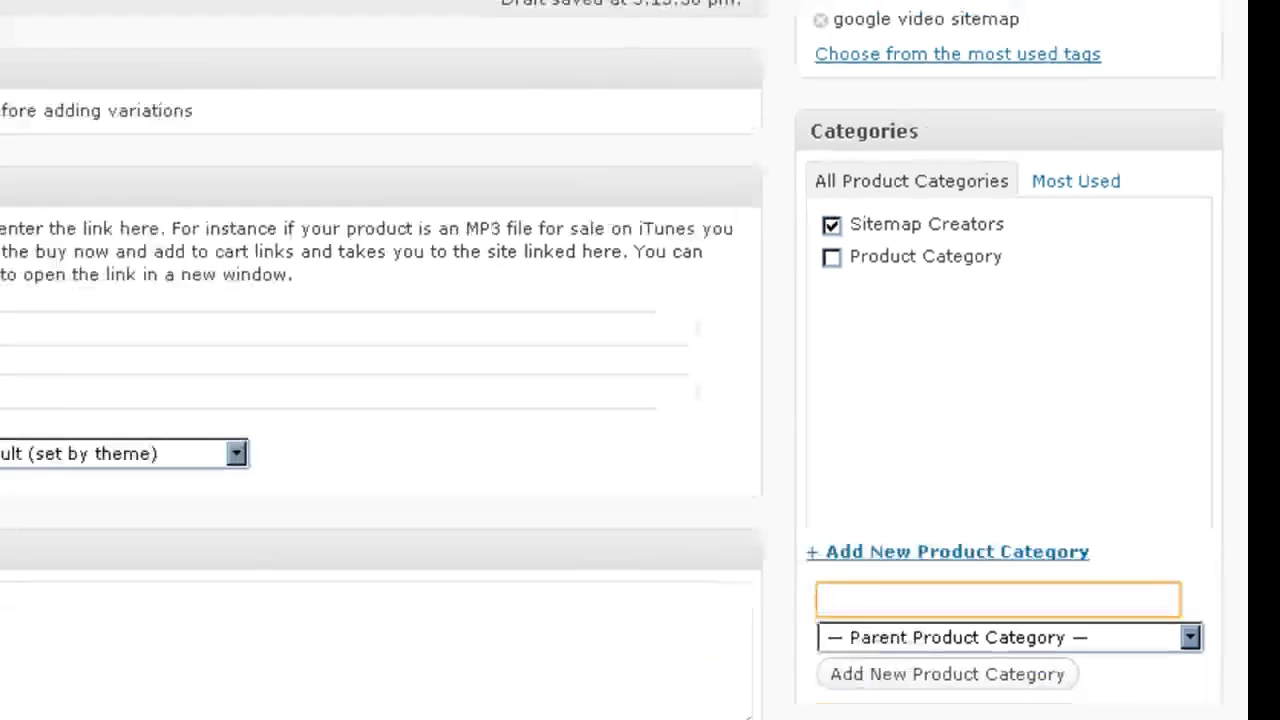
{"action": "scroll", "scroll_direction": "down", "scroll_amount": 3}
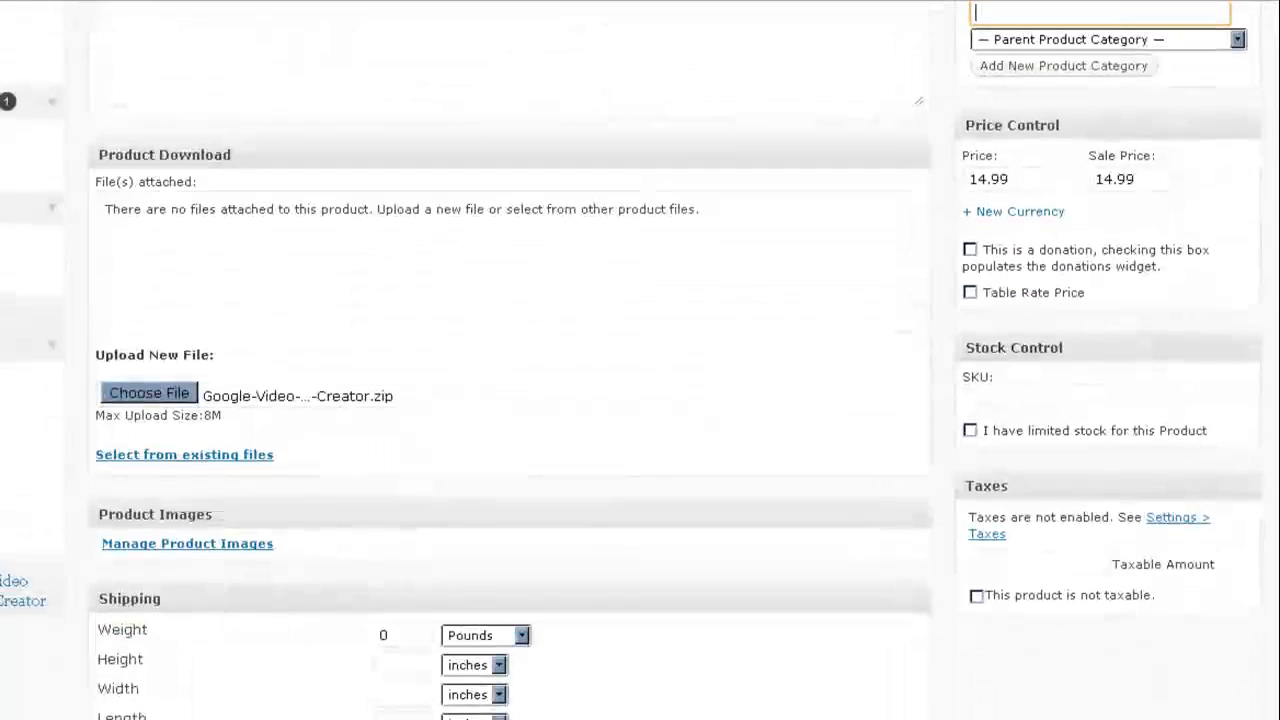
Step: Collapse the Shipping box and move down to the Stock Control SKU field
{"action": "scroll", "scroll_direction": "down", "scroll_amount": 3}
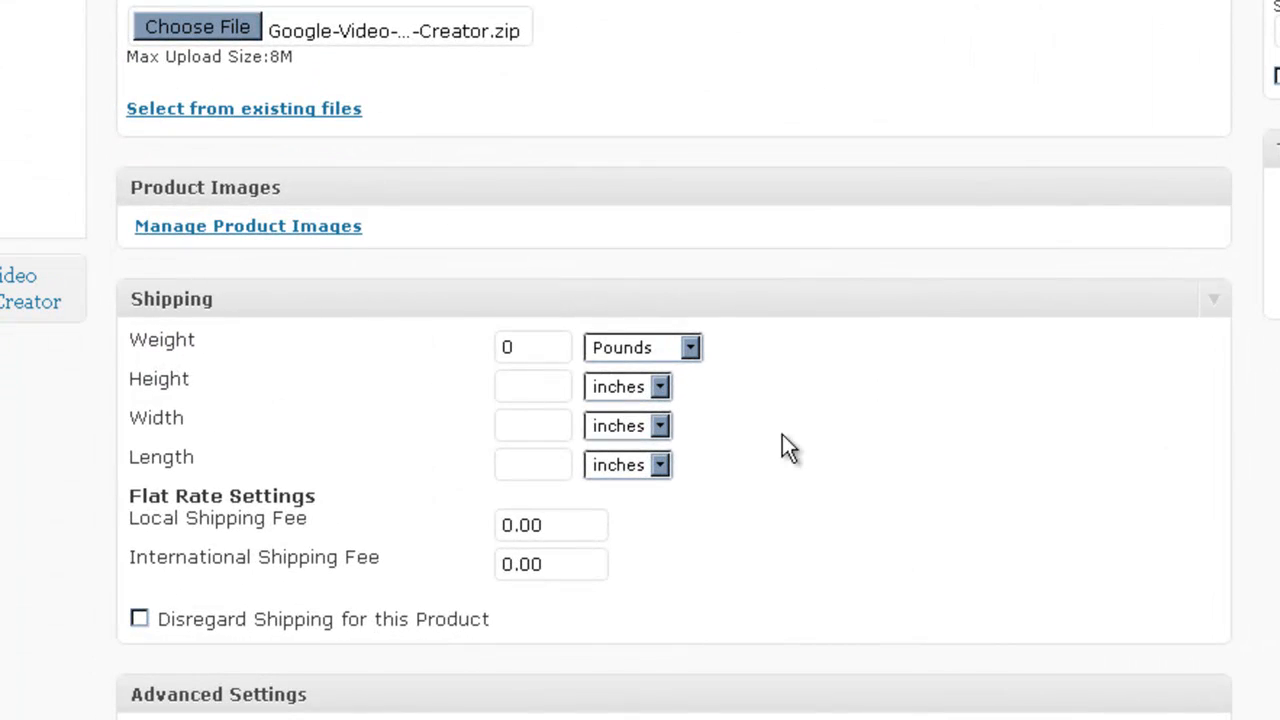
{"action": "mouse_move", "coordinate": [404, 408]}
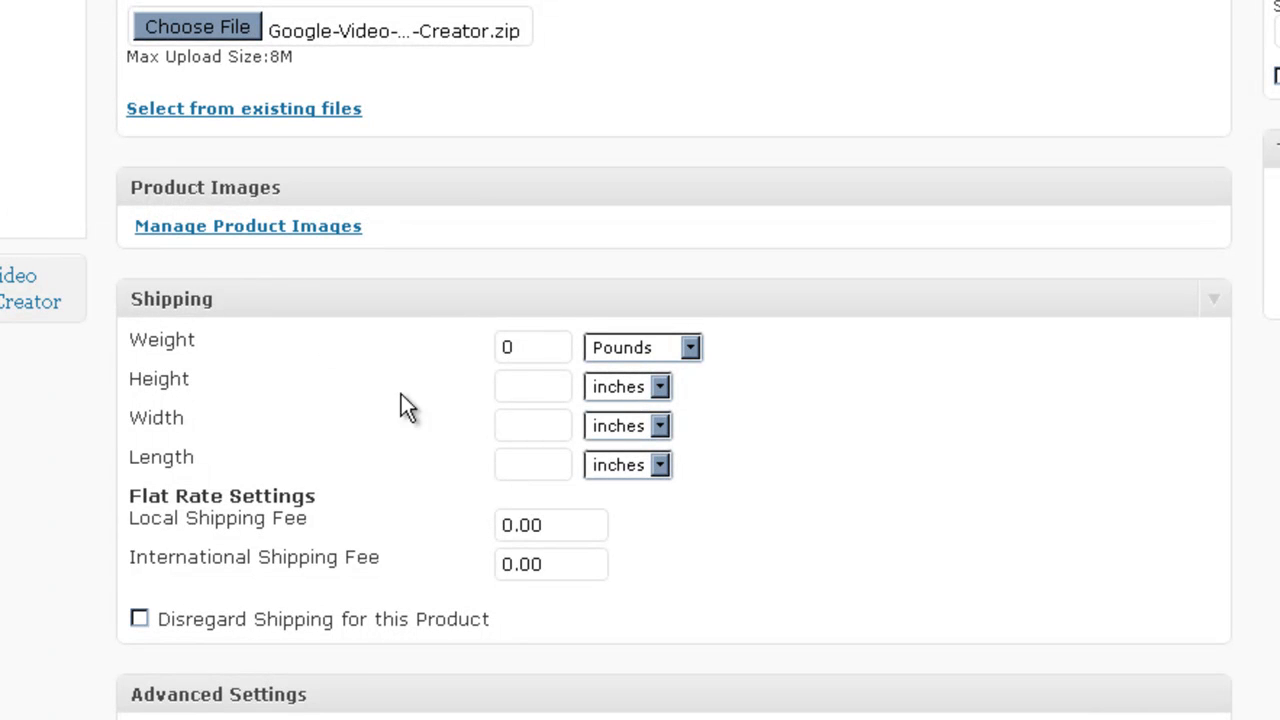
{"action": "mouse_move", "coordinate": [1222, 312]}
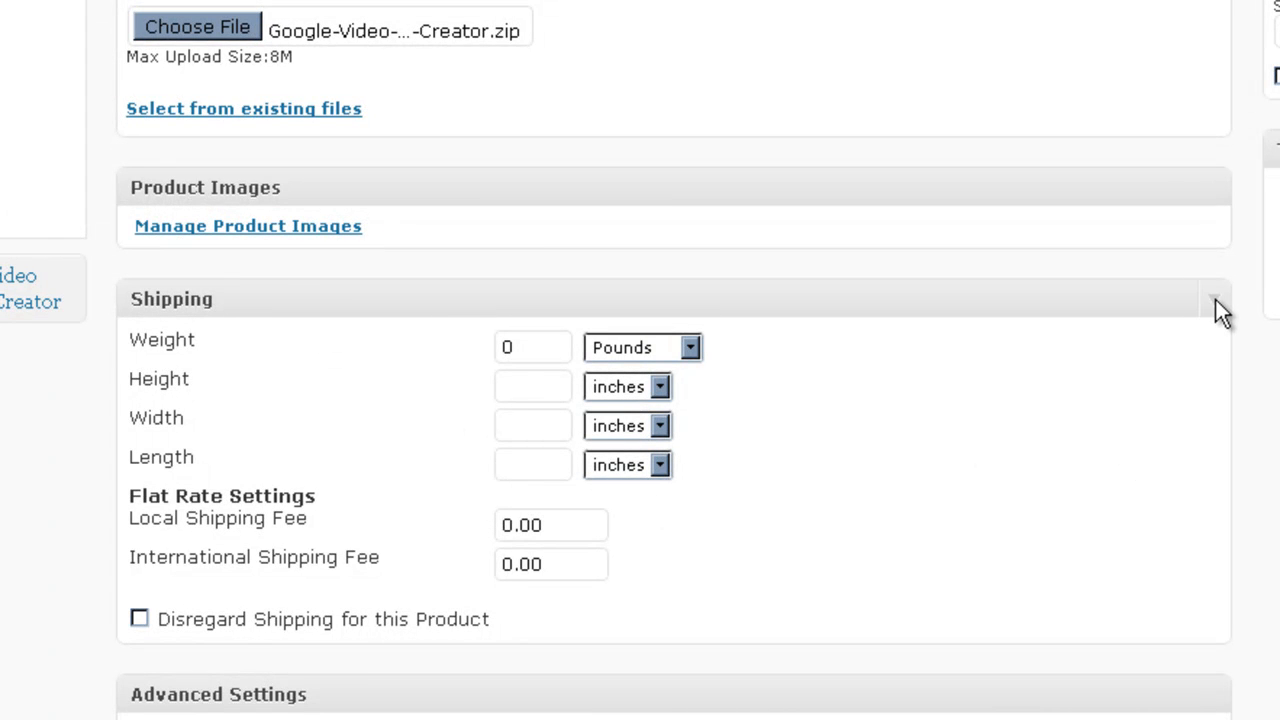
{"action": "left_click", "coordinate": [1216, 300]}
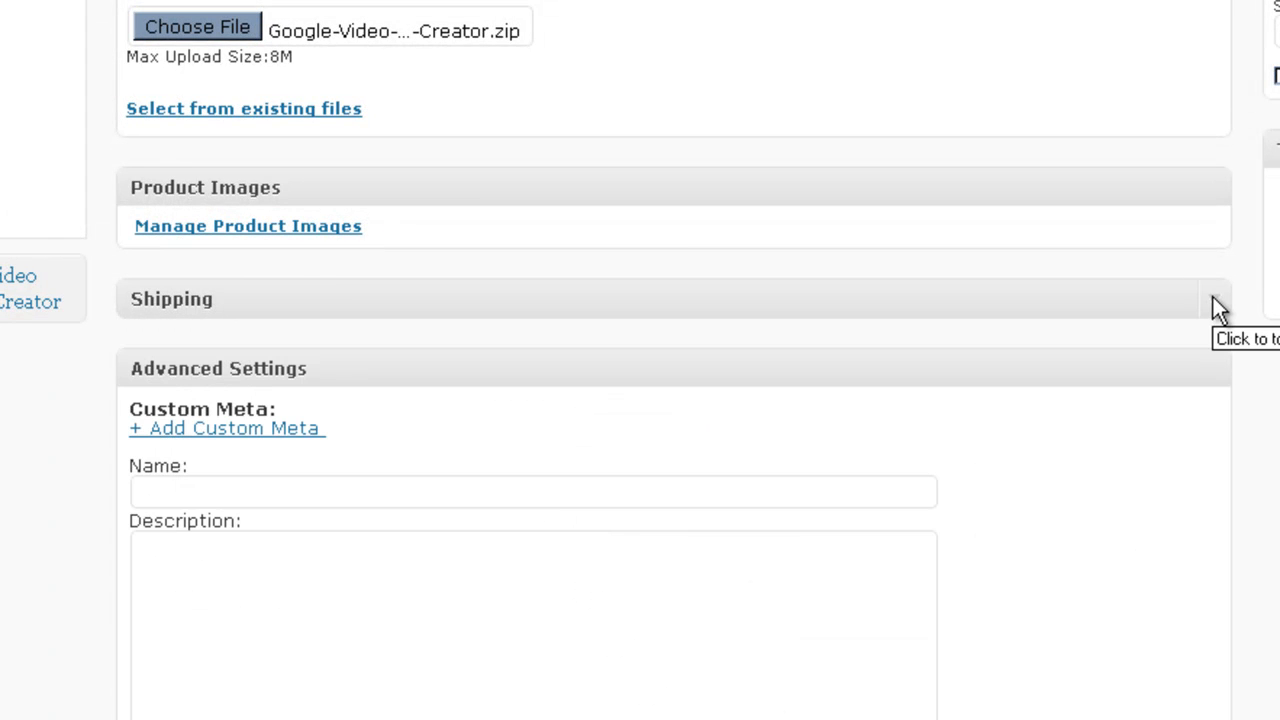
{"action": "scroll", "scroll_direction": "down", "scroll_amount": 3}
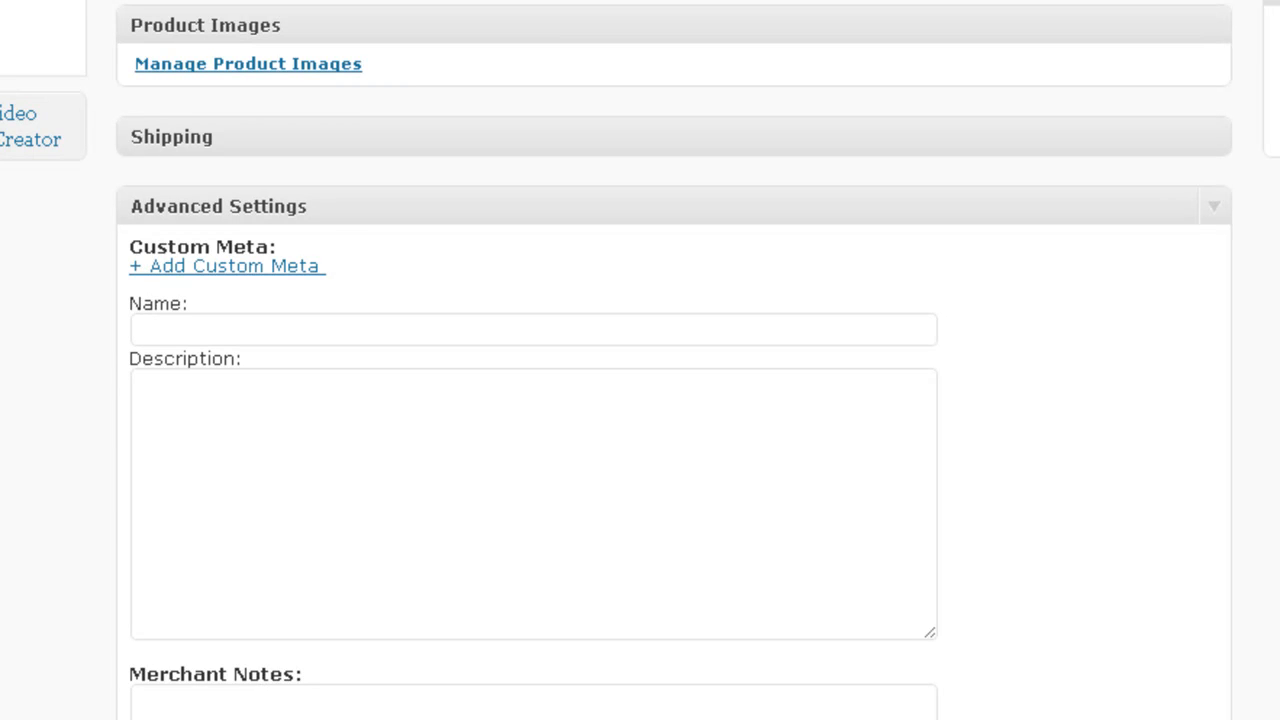
{"action": "mouse_move", "coordinate": [348, 608]}
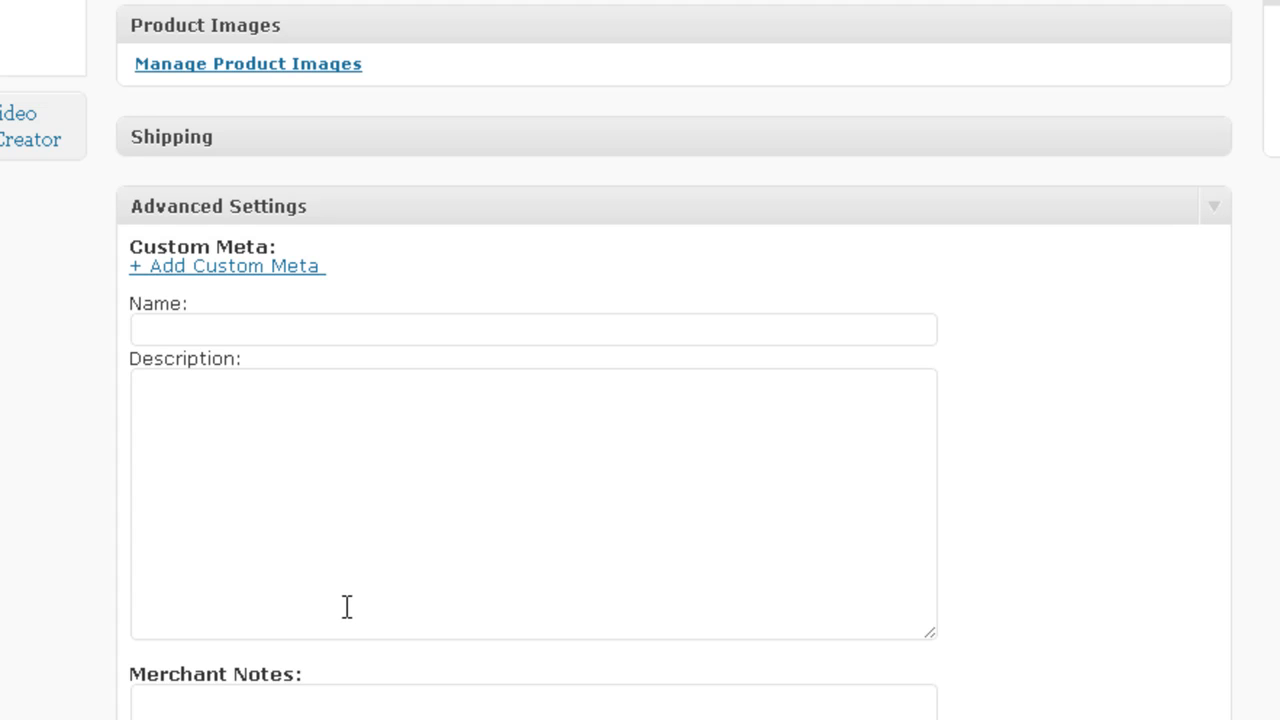
{"action": "mouse_move", "coordinate": [1214, 206]}
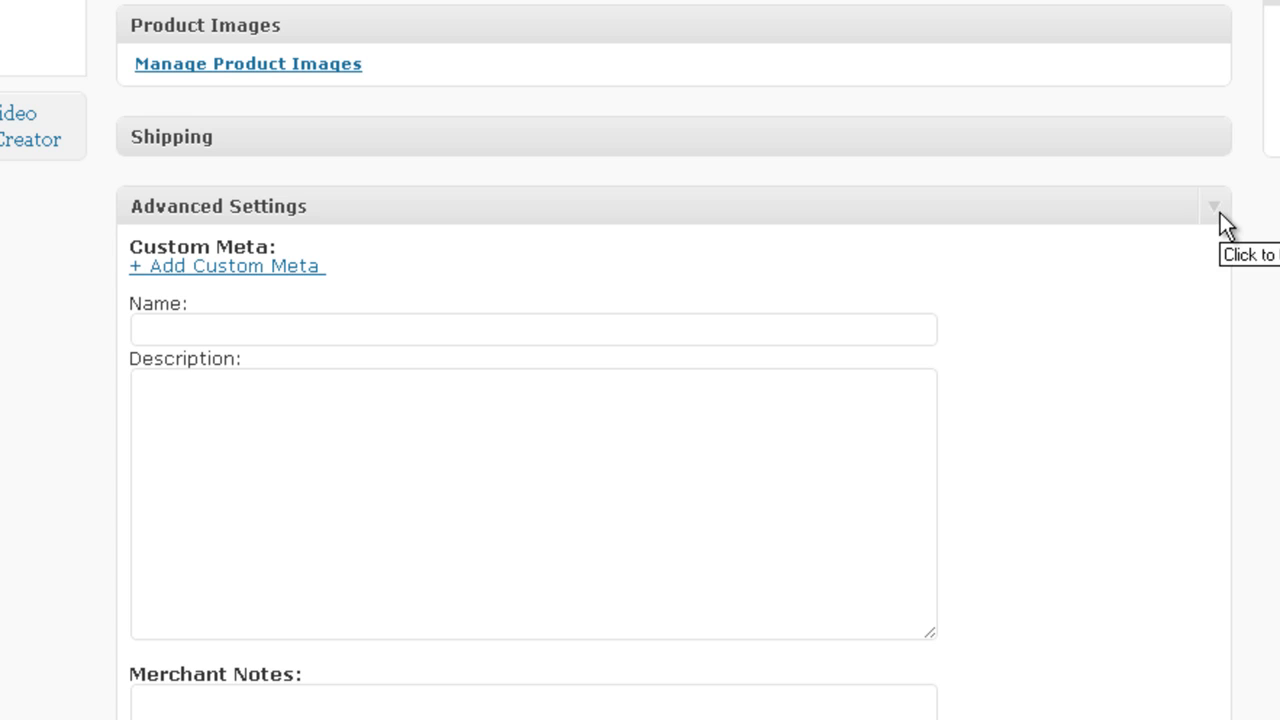
{"action": "scroll", "scroll_direction": "down", "scroll_amount": 3}
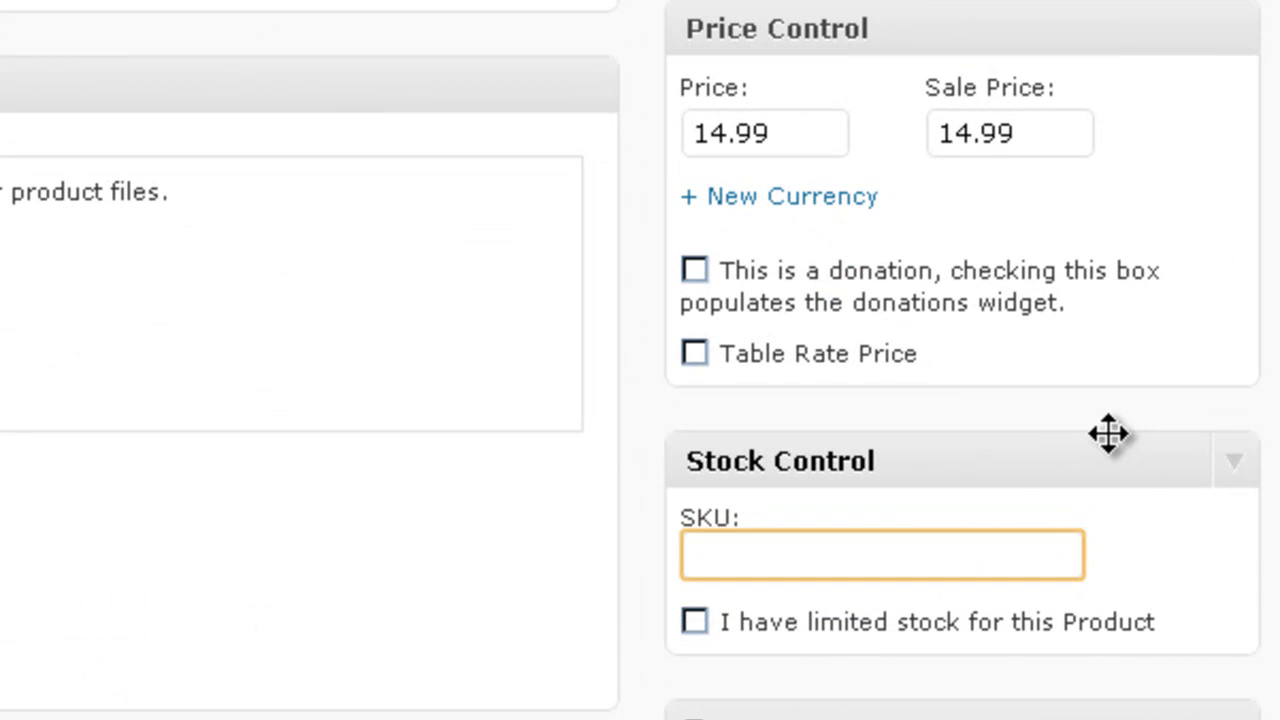
Step: Enter 'googvid' as the product's SKU under Stock Control
{"action": "type", "text": "googvid"}
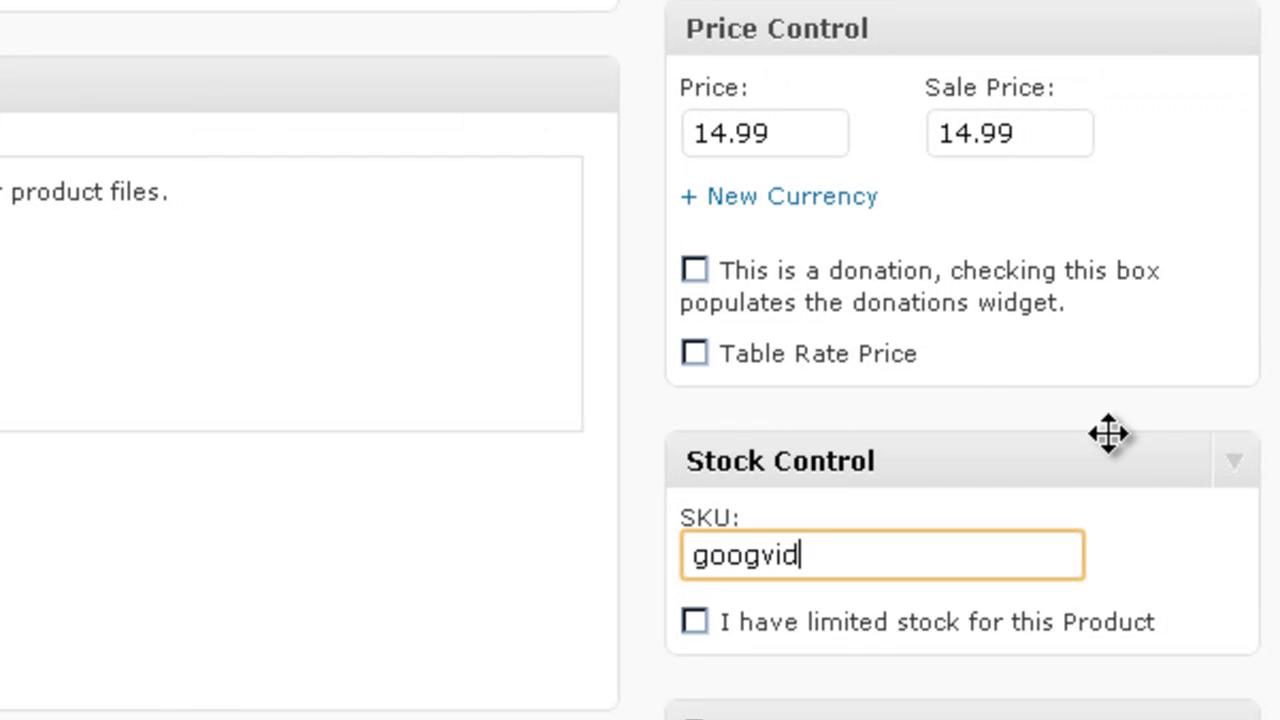
{"action": "mouse_move", "coordinate": [636, 20]}
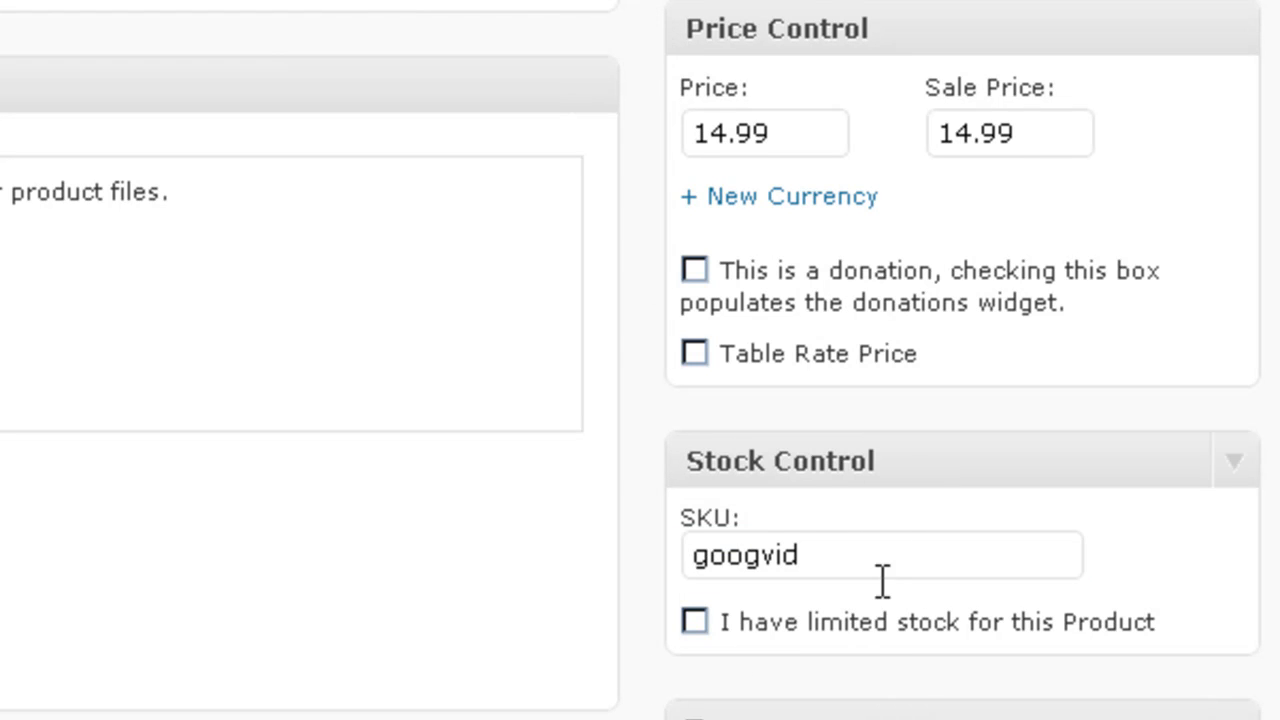
{"action": "mouse_move", "coordinate": [784, 600]}
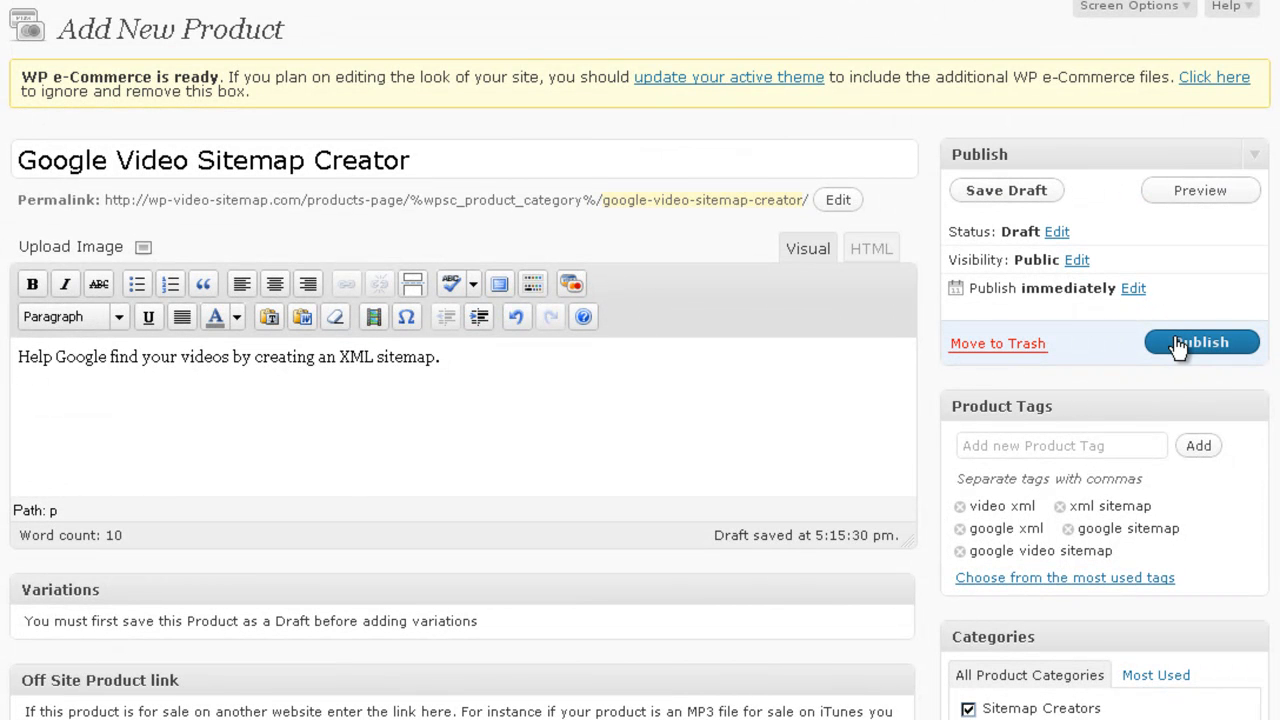
Step: Publish the Google Video Sitemap Creator product and visit the live site
{"action": "left_click", "coordinate": [1200, 342]}
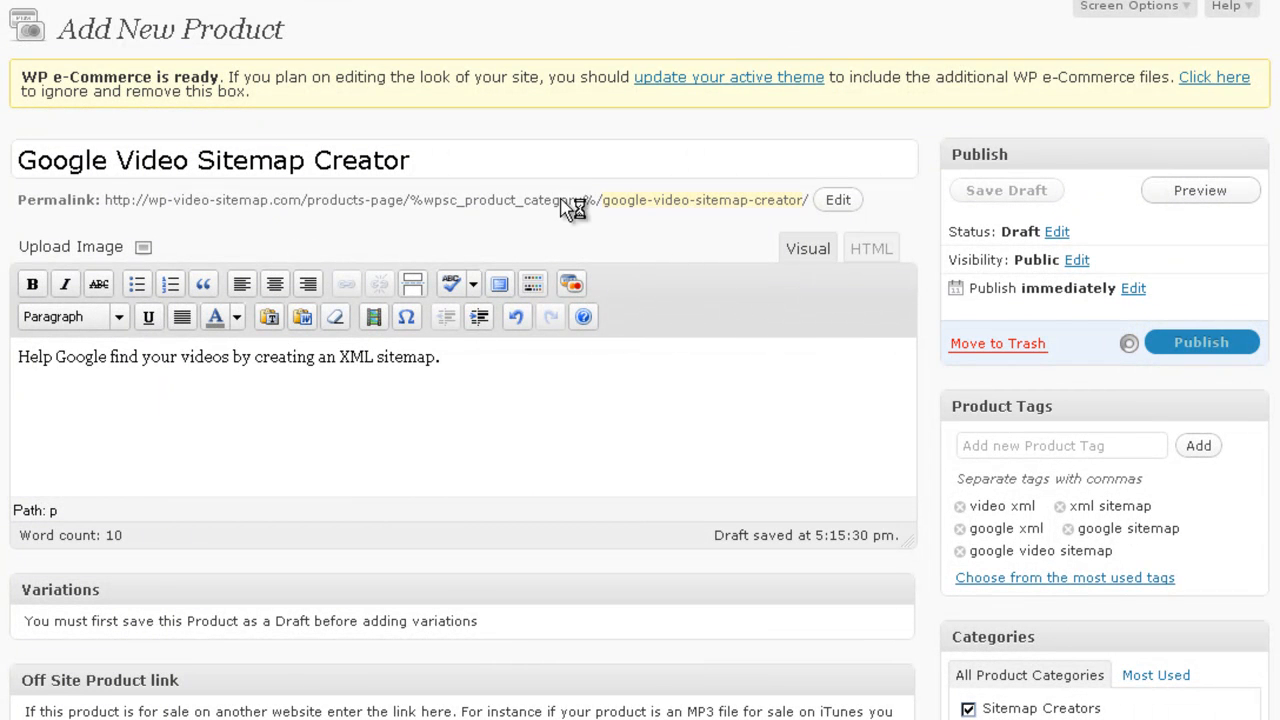
{"action": "mouse_move", "coordinate": [70, 38]}
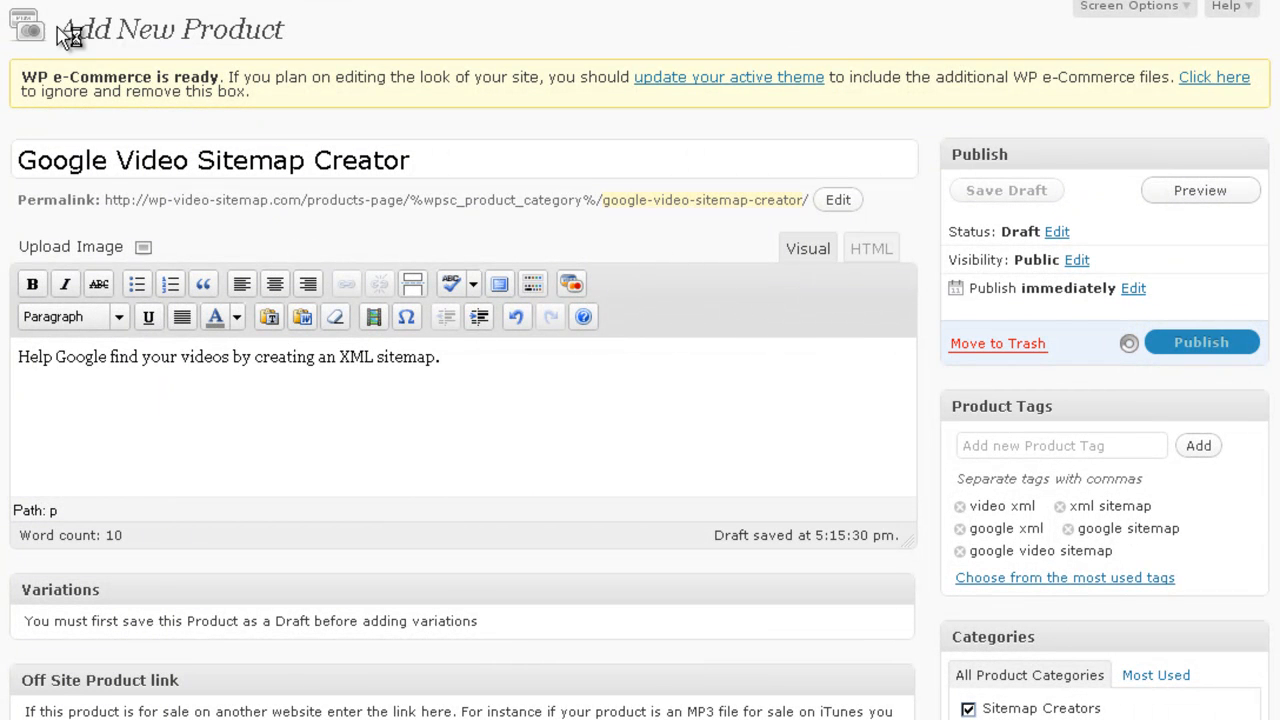
{"action": "left_click", "coordinate": [1200, 342]}
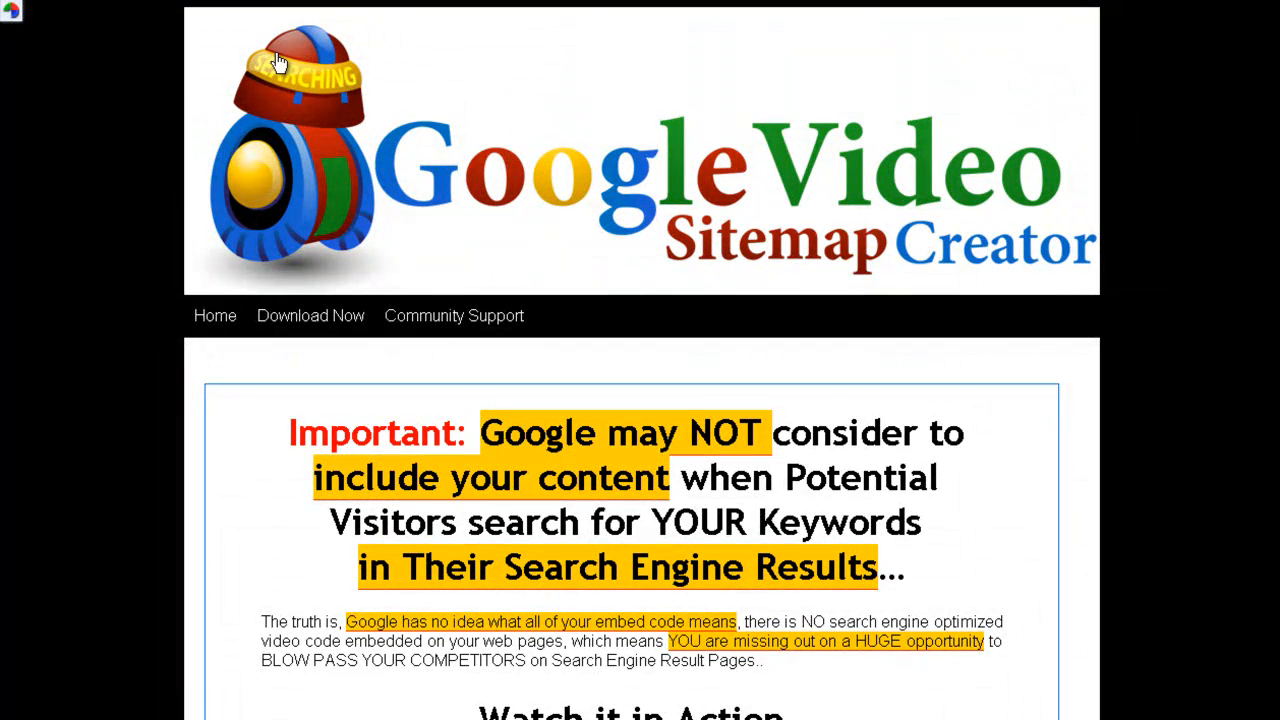
Step: Add Google Video Sitemap Creator to the cart from the store's Download Now page
{"action": "left_click", "coordinate": [310, 316]}
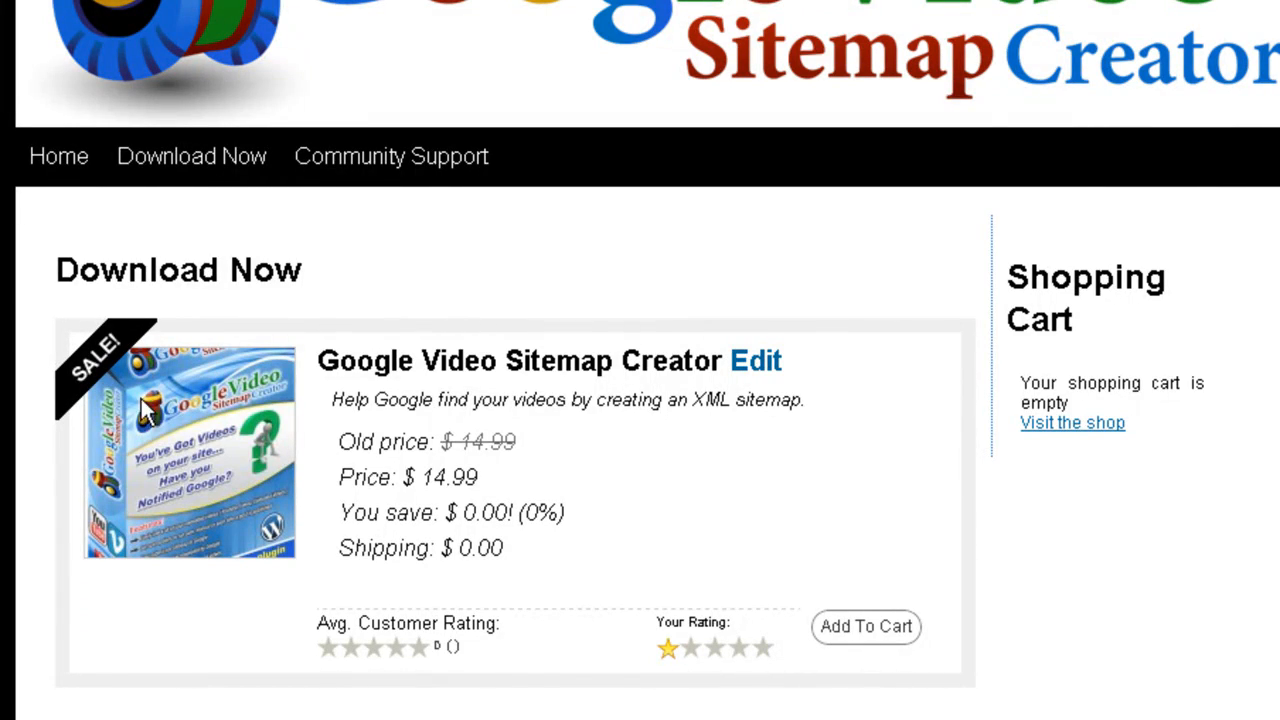
{"action": "left_click", "coordinate": [188, 450]}
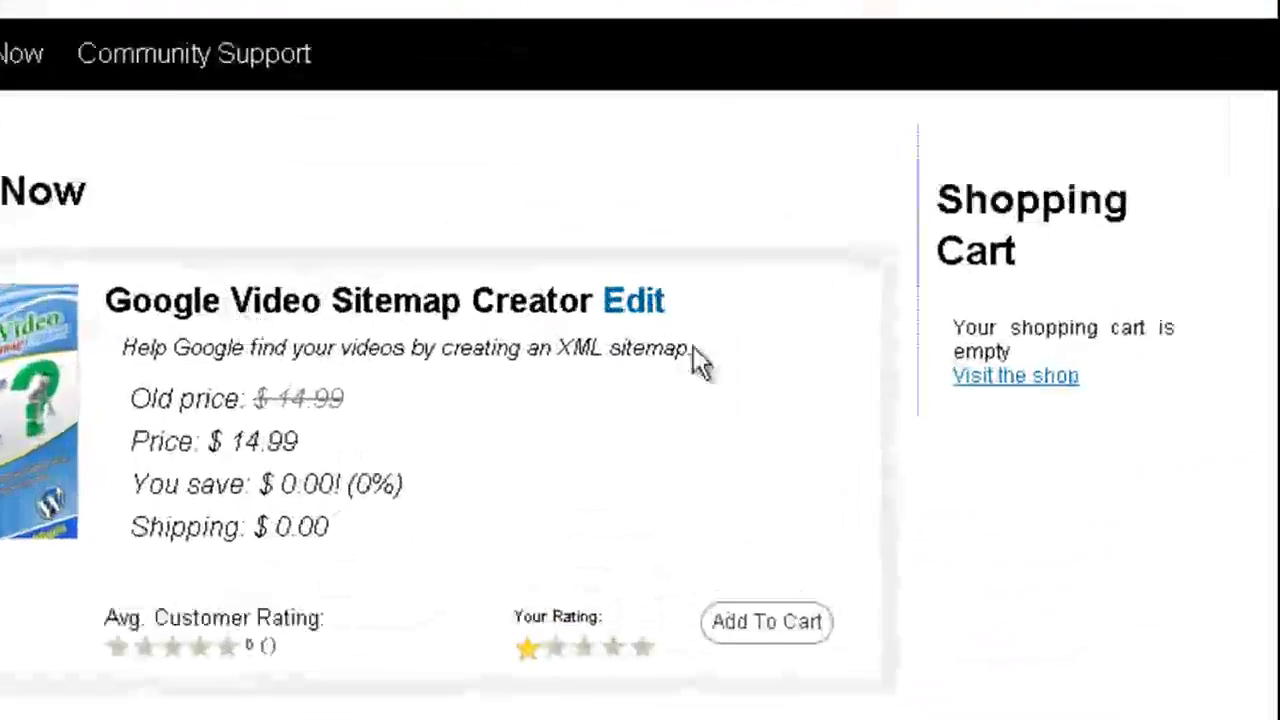
{"action": "left_click", "coordinate": [766, 620]}
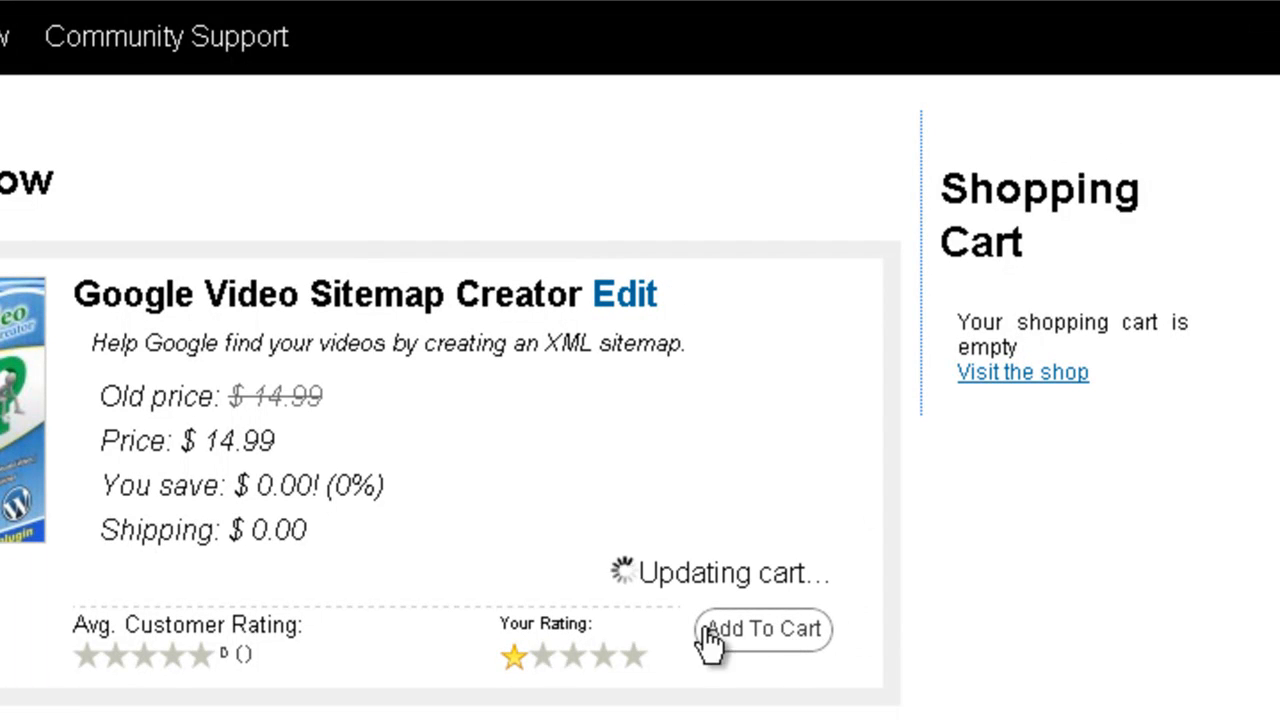
{"action": "left_click", "coordinate": [764, 628]}
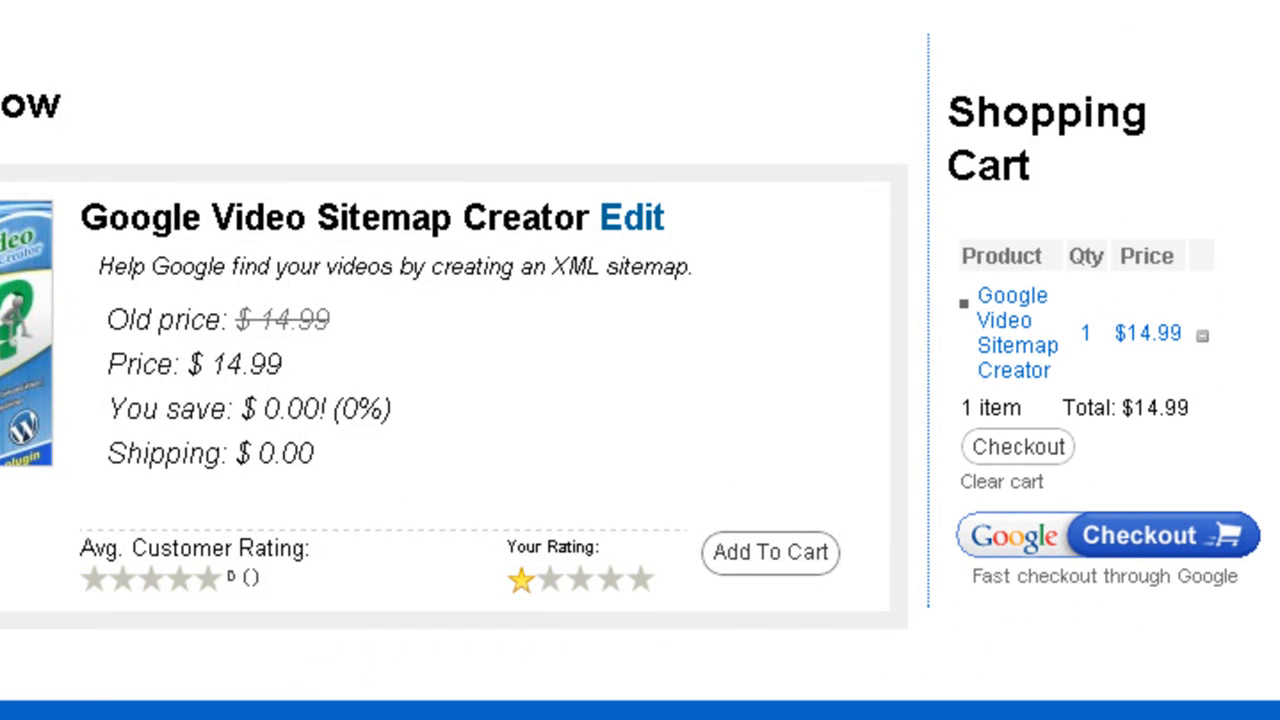
Step: Go to checkout from the Shopping Cart sidebar widget and review the order form
{"action": "left_click", "coordinate": [1016, 446]}
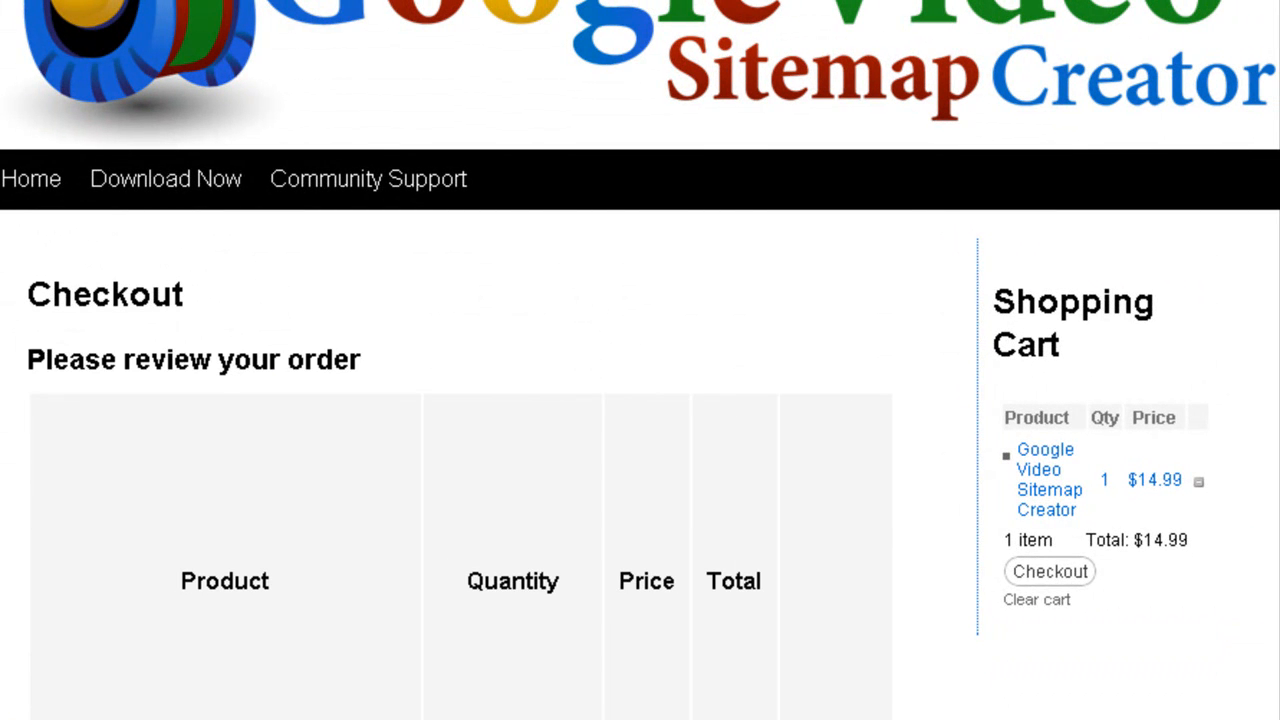
{"action": "scroll", "scroll_direction": "down", "scroll_amount": 3}
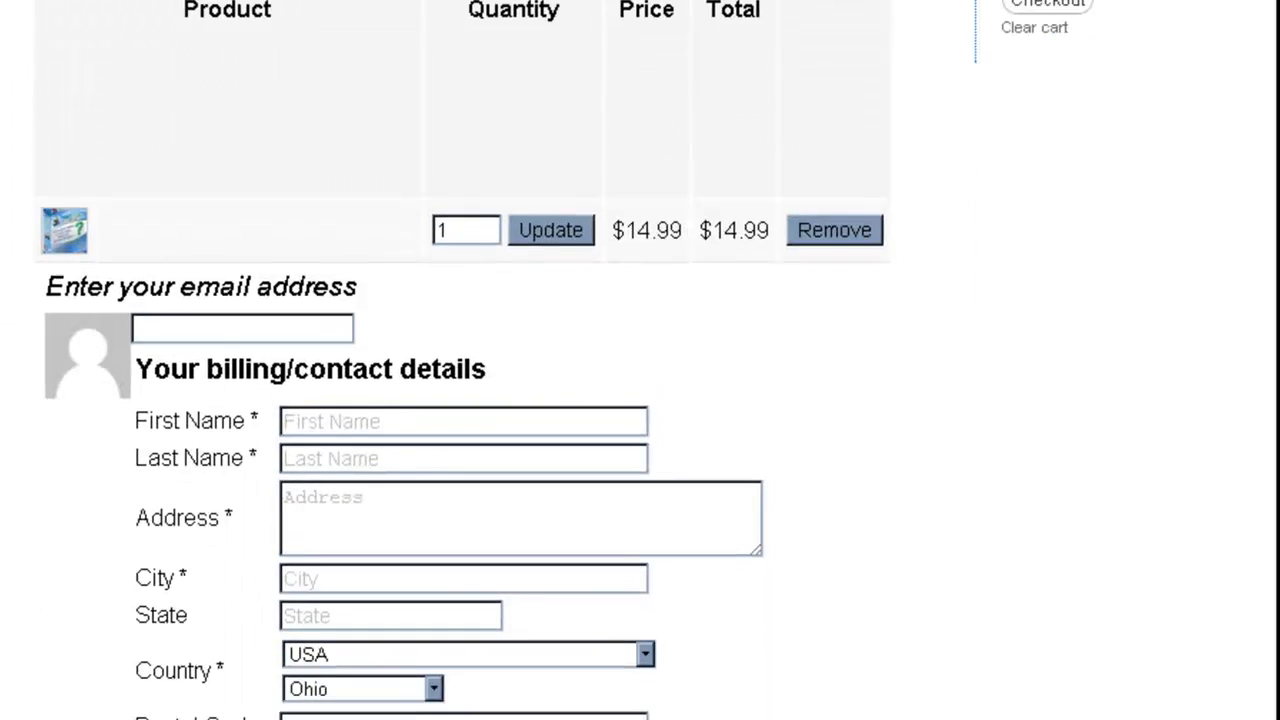
{"action": "scroll", "scroll_direction": "down", "scroll_amount": 3}
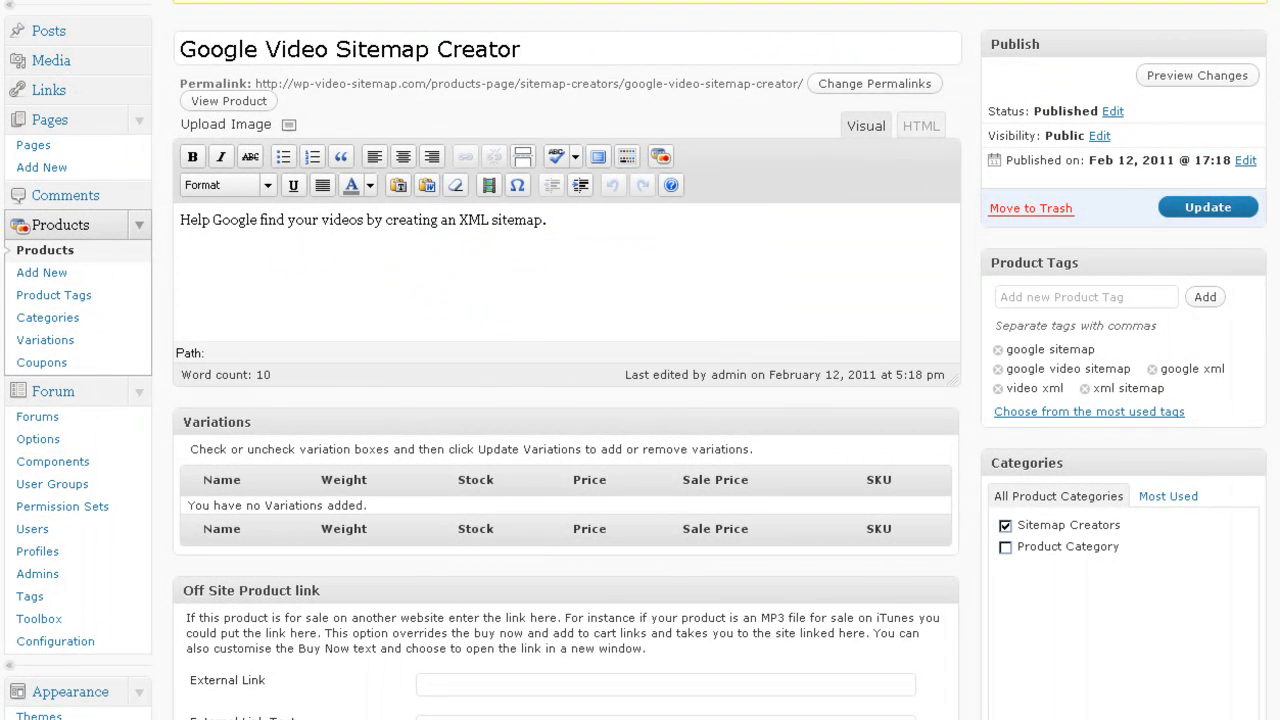
Step: Go to Settings > Store and switch to the Presentation settings
{"action": "scroll", "scroll_direction": "down", "scroll_amount": 3}
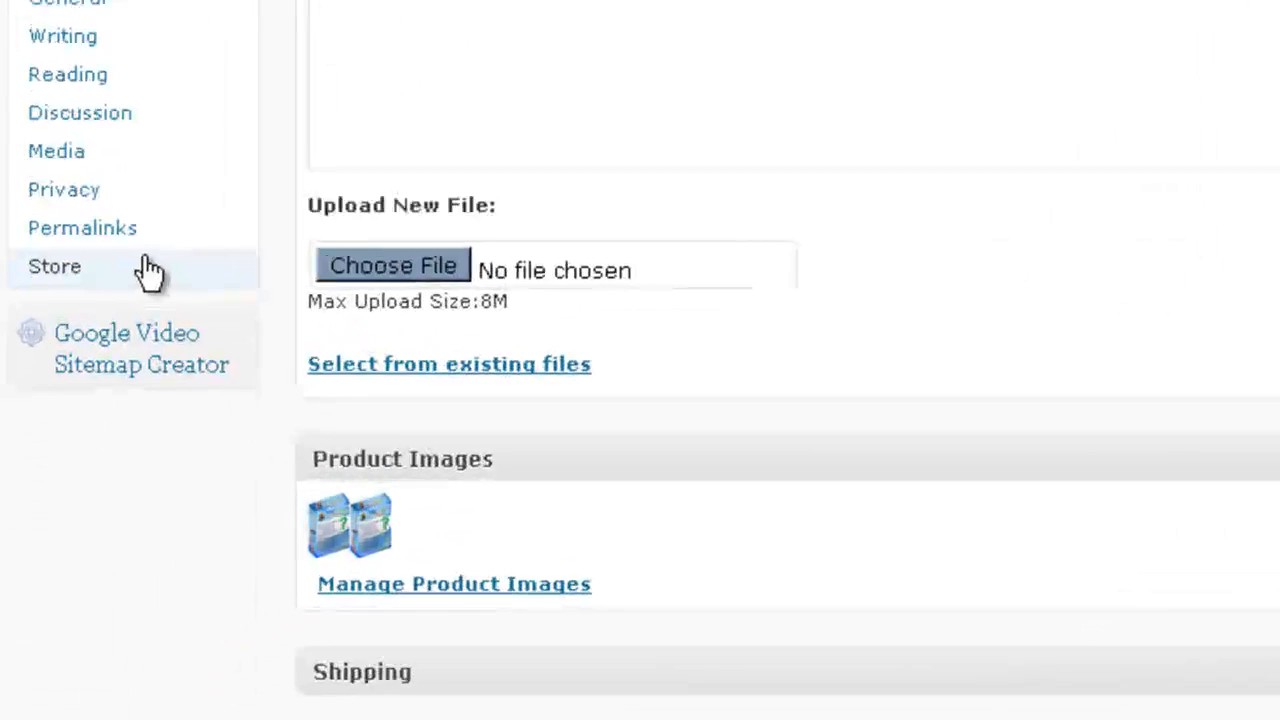
{"action": "scroll", "scroll_direction": "down", "scroll_amount": 3}
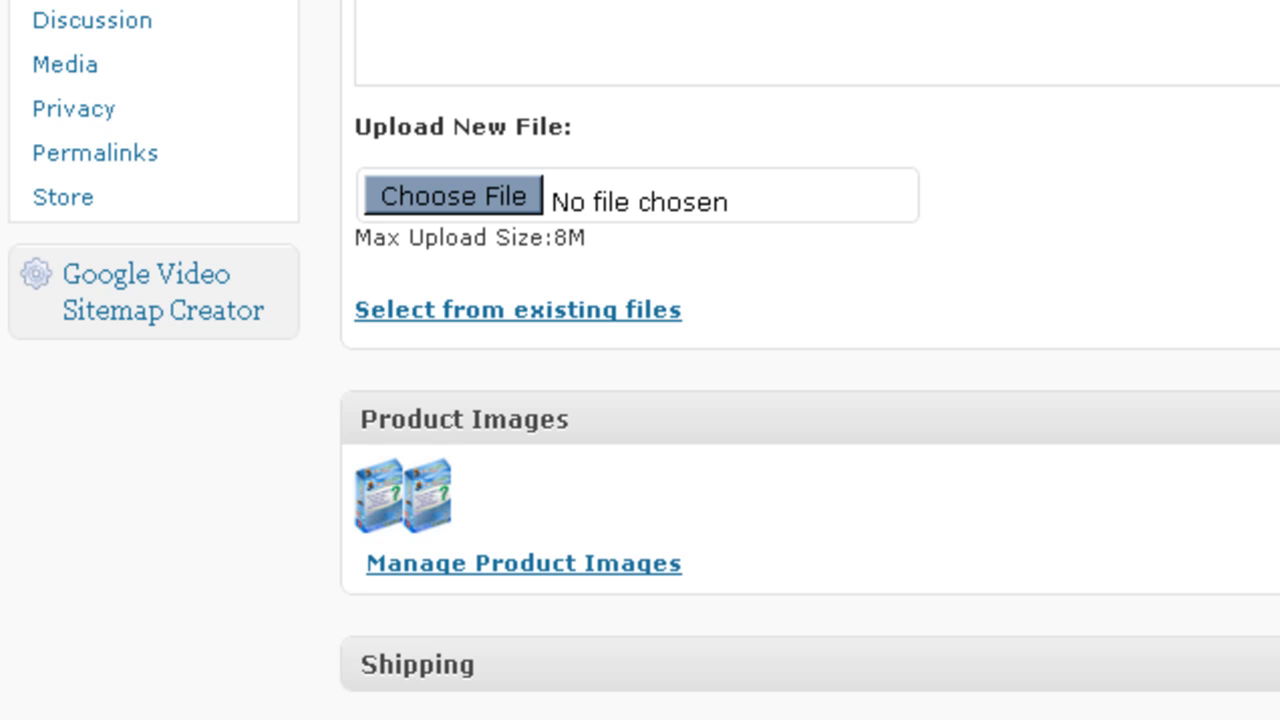
{"action": "left_click", "coordinate": [62, 198]}
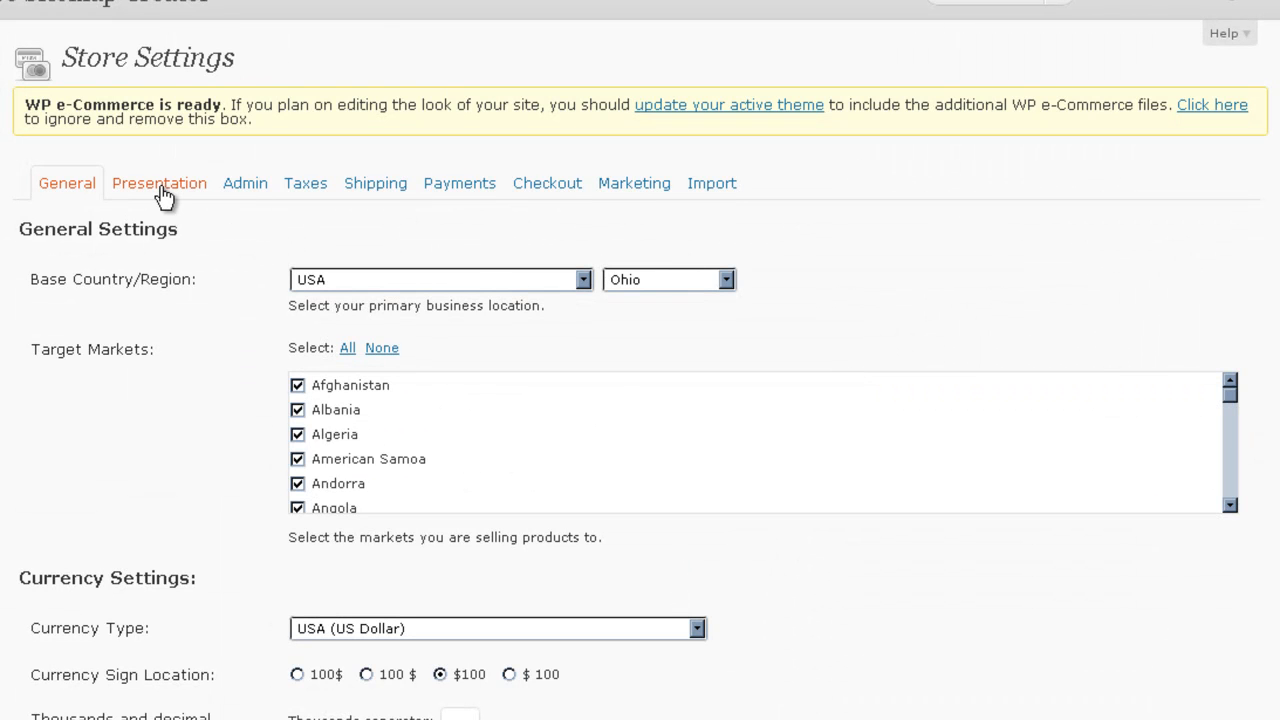
{"action": "left_click", "coordinate": [160, 184]}
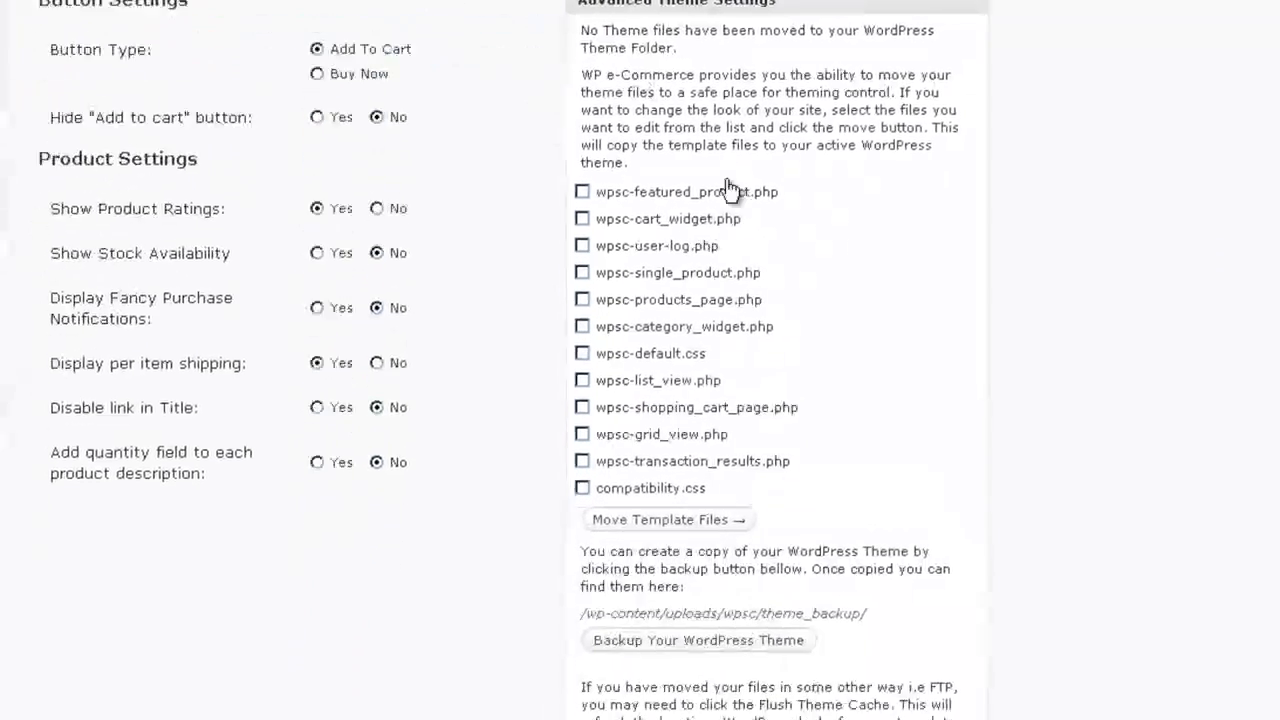
Step: Review Cart Location under Shopping Cart Settings, set to manual placement via PHP code
{"action": "scroll", "scroll_direction": "down", "scroll_amount": 3}
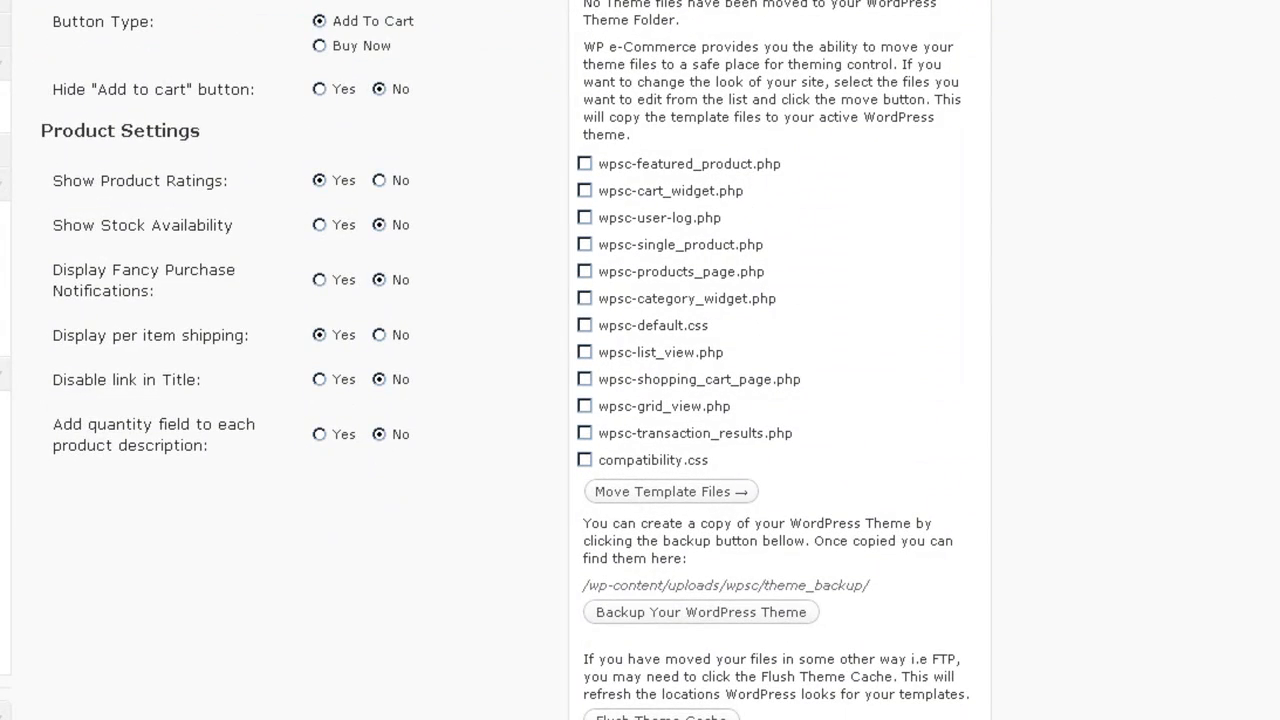
{"action": "scroll", "scroll_direction": "down", "scroll_amount": 3}
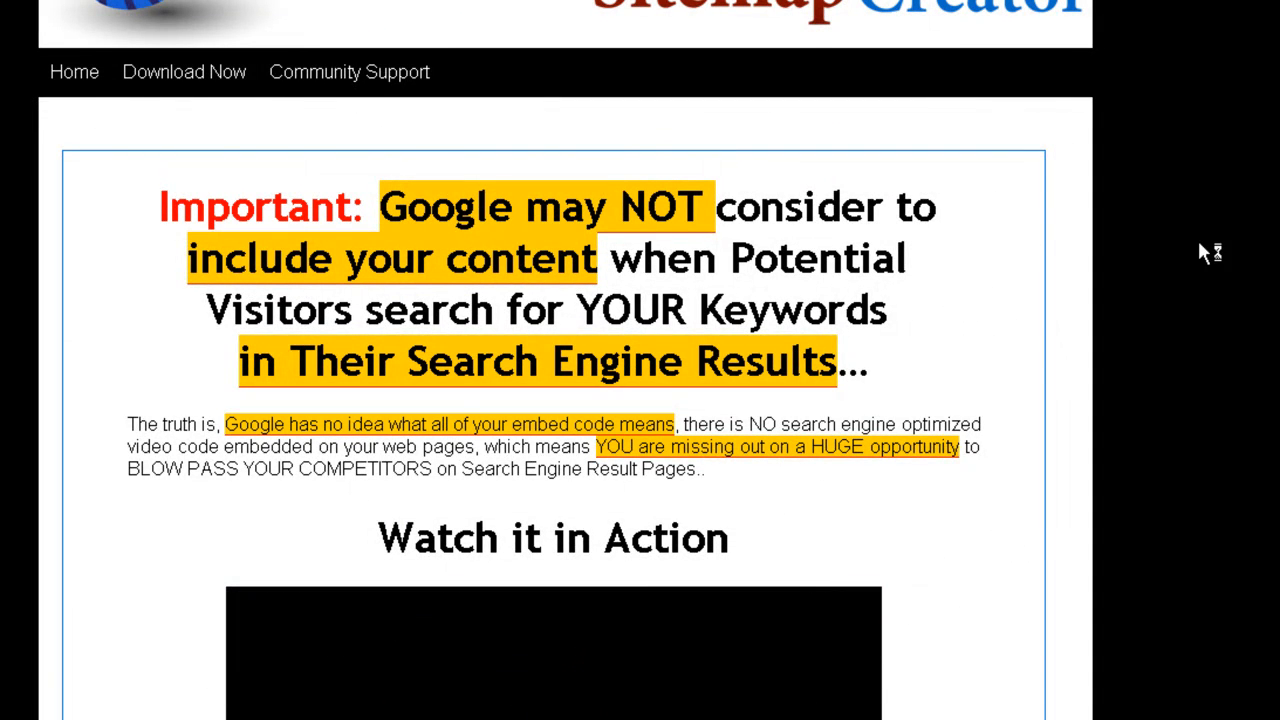
{"action": "left_click", "coordinate": [184, 72]}
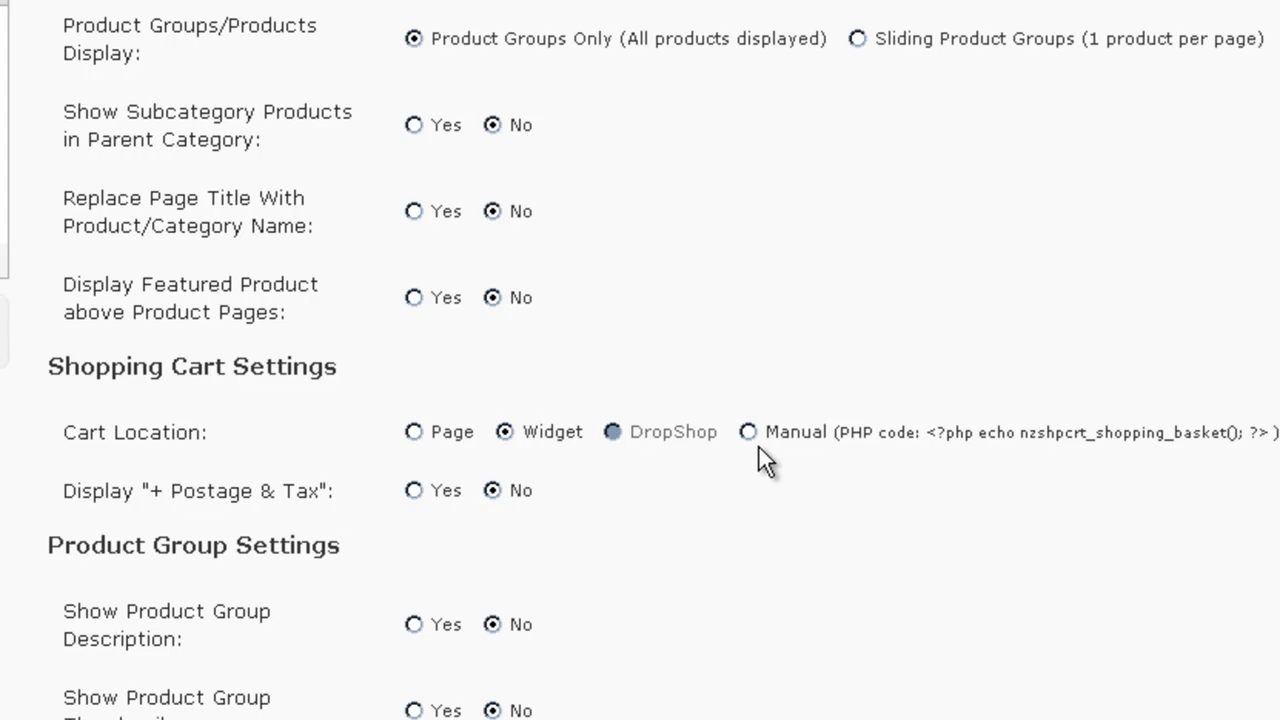
{"action": "mouse_move", "coordinate": [936, 450]}
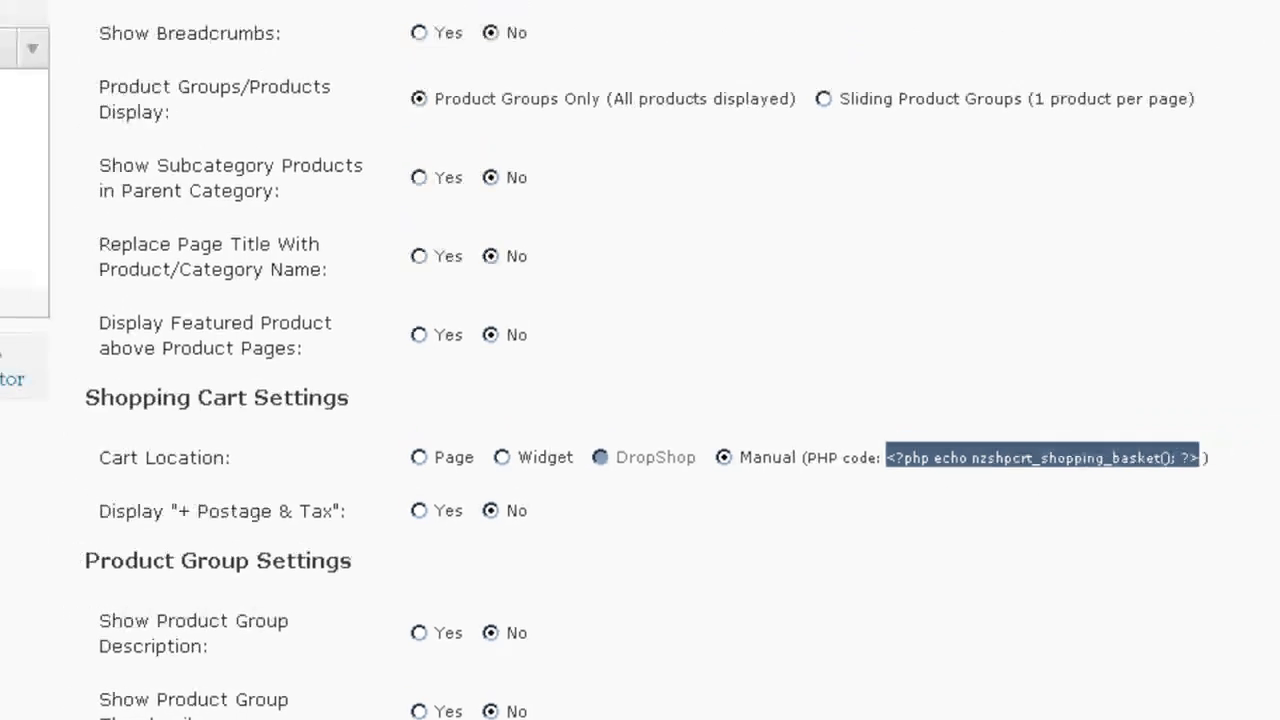
{"action": "scroll", "scroll_direction": "up", "scroll_amount": 3}
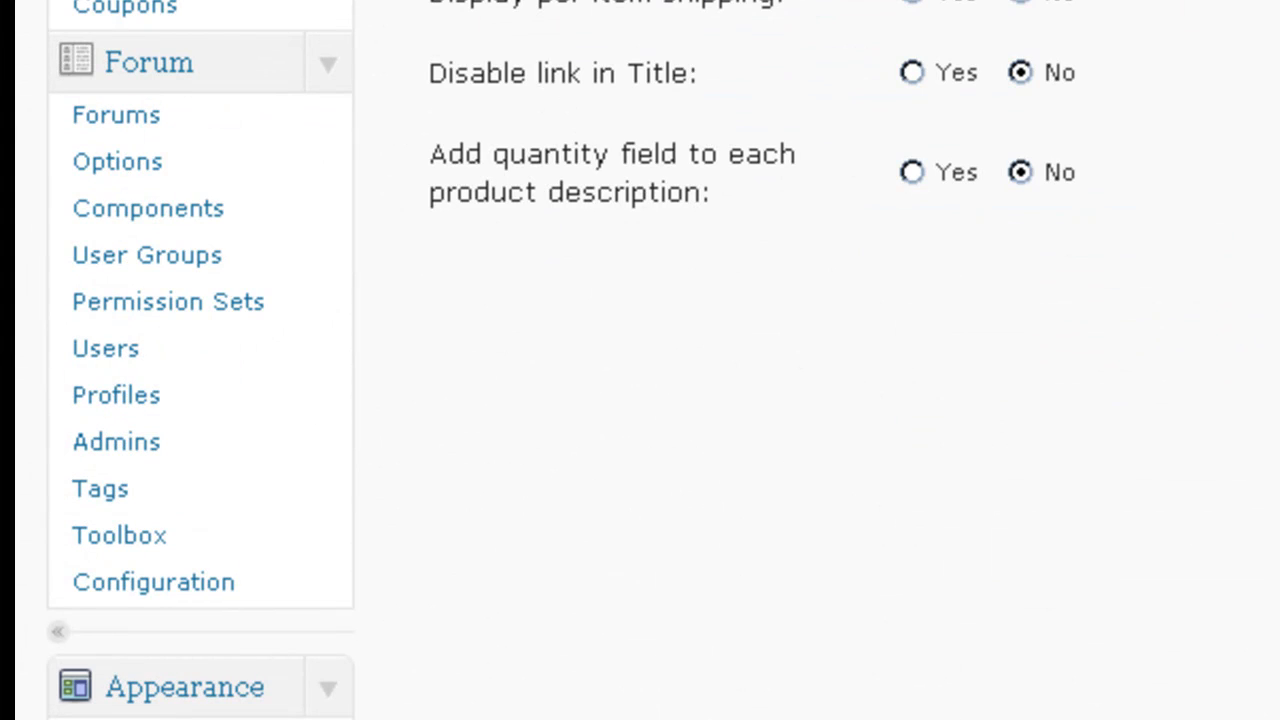
Step: Retitle the Sidebar 1 Shopping Cart widget to 'Your Cart' and save it
{"action": "left_click", "coordinate": [62, 380]}
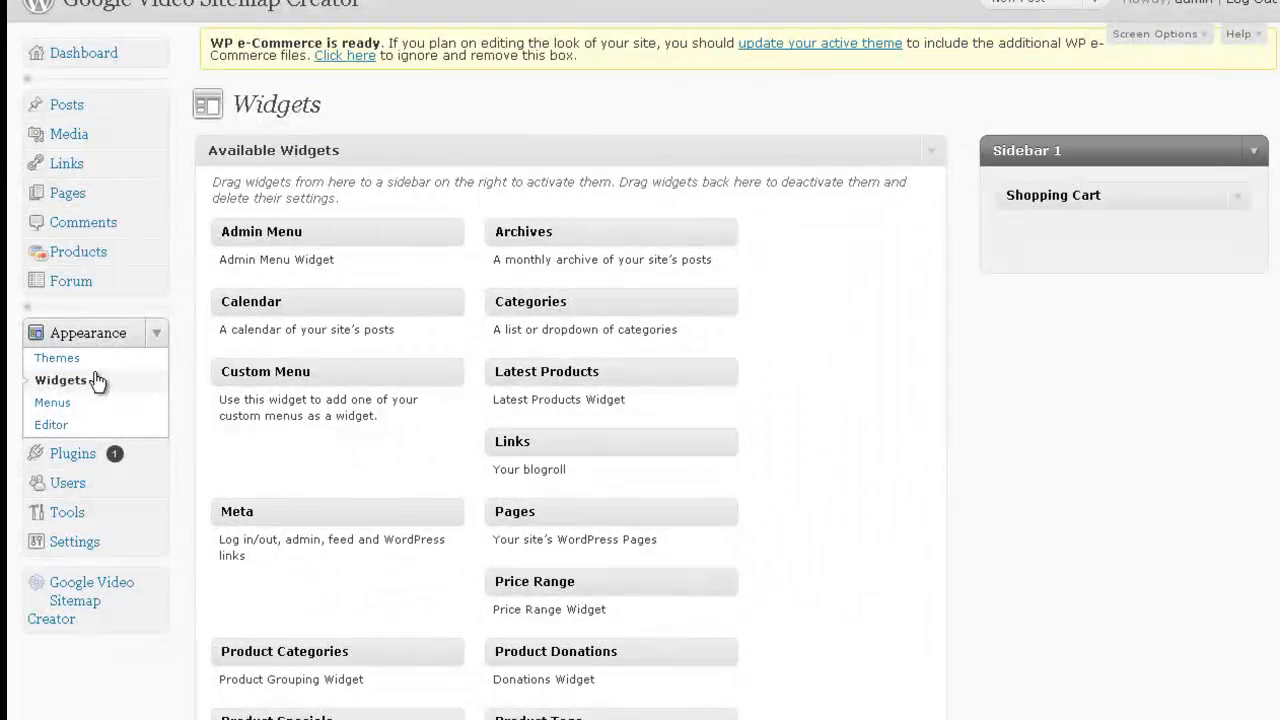
{"action": "left_click", "coordinate": [1052, 196]}
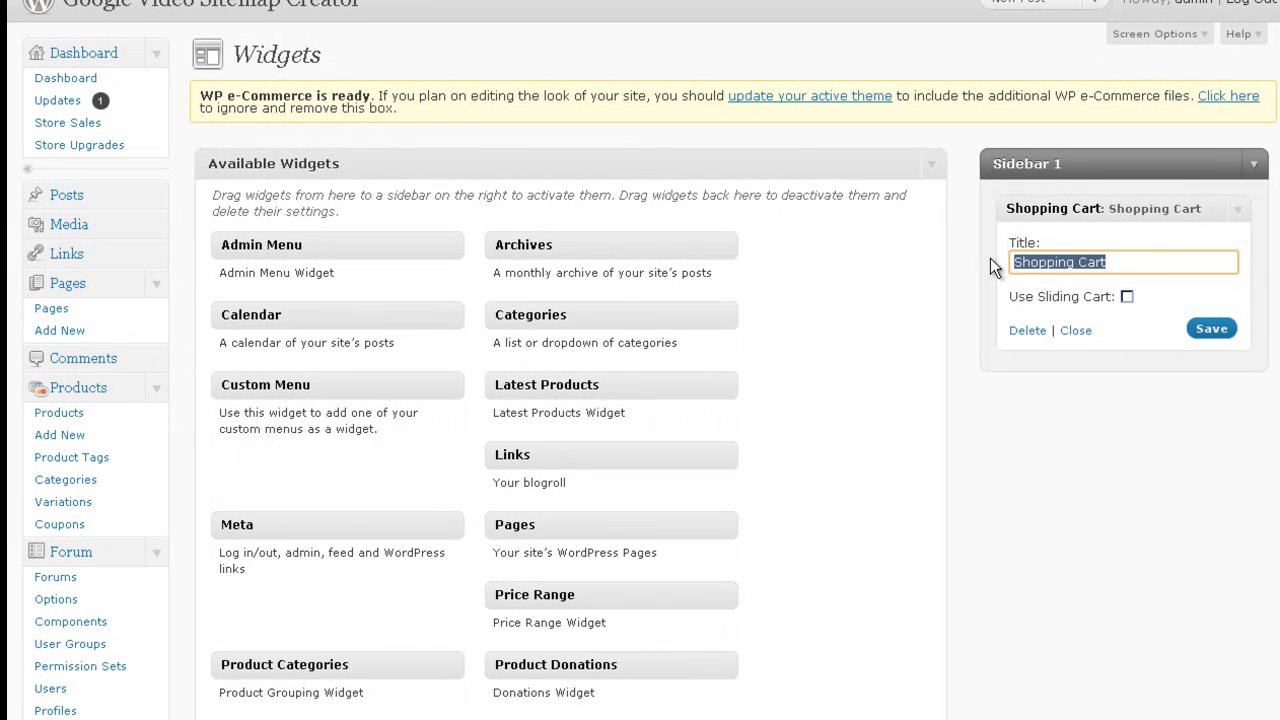
{"action": "type", "text": "Your"}
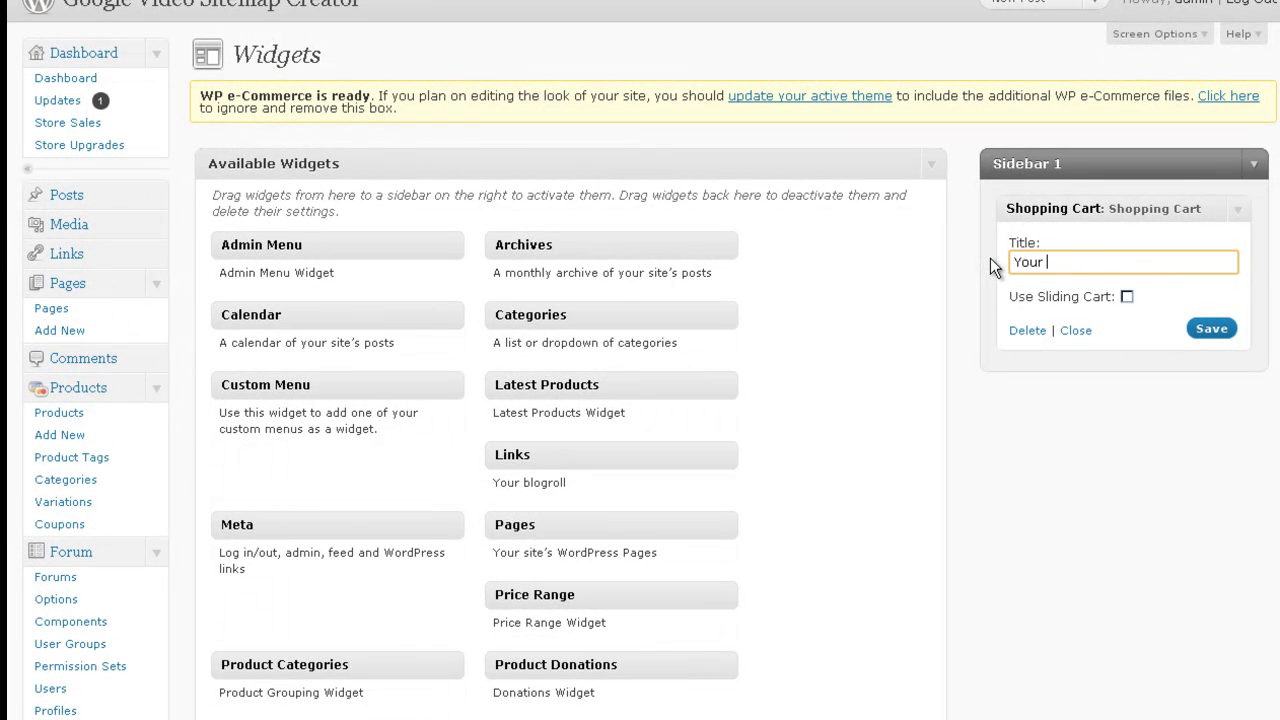
{"action": "type", "text": "Cart"}
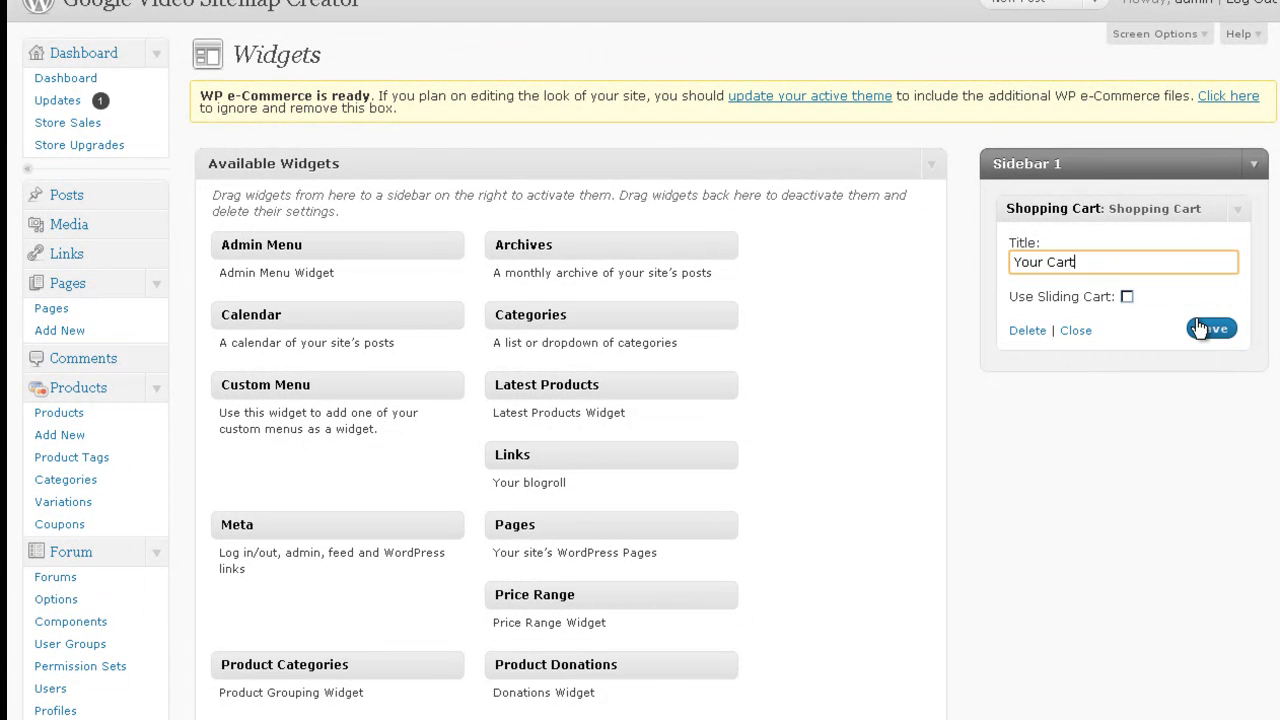
{"action": "left_click", "coordinate": [1212, 328]}
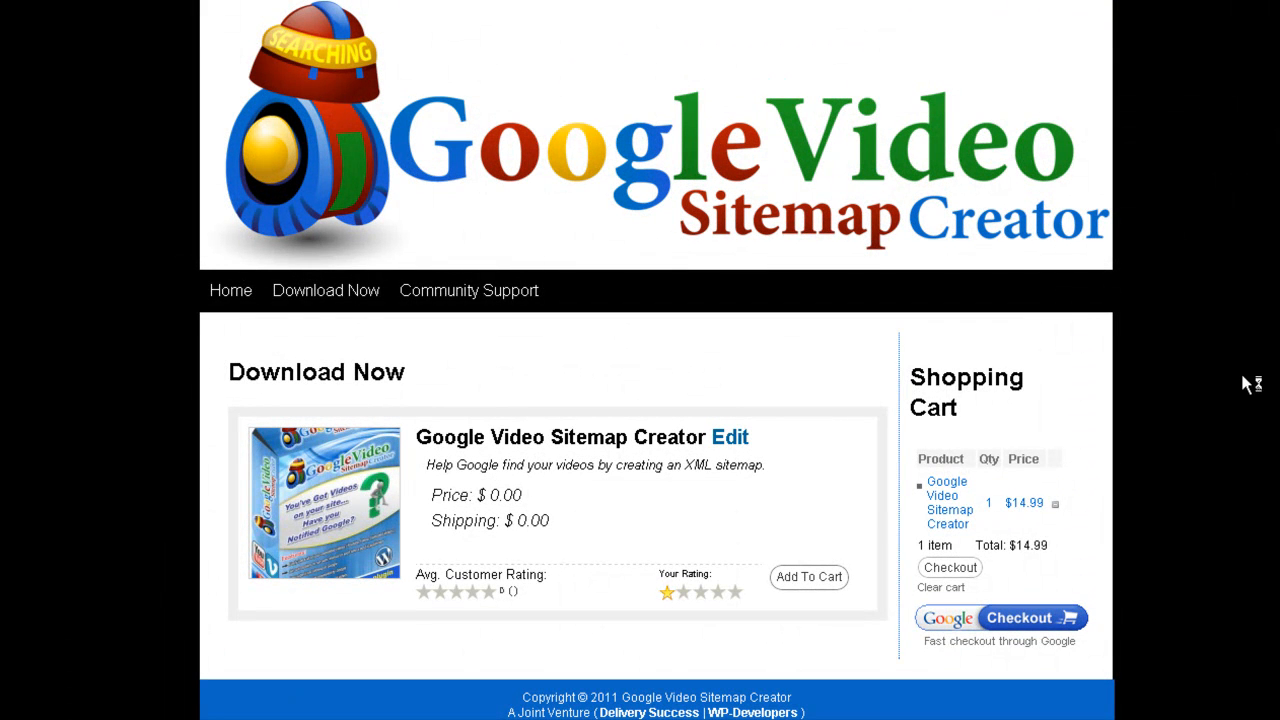
Step: Check the storefront sidebar cart heading now reads 'Your Cart' with one $14.99 item
{"action": "scroll", "scroll_direction": "down", "scroll_amount": 3}
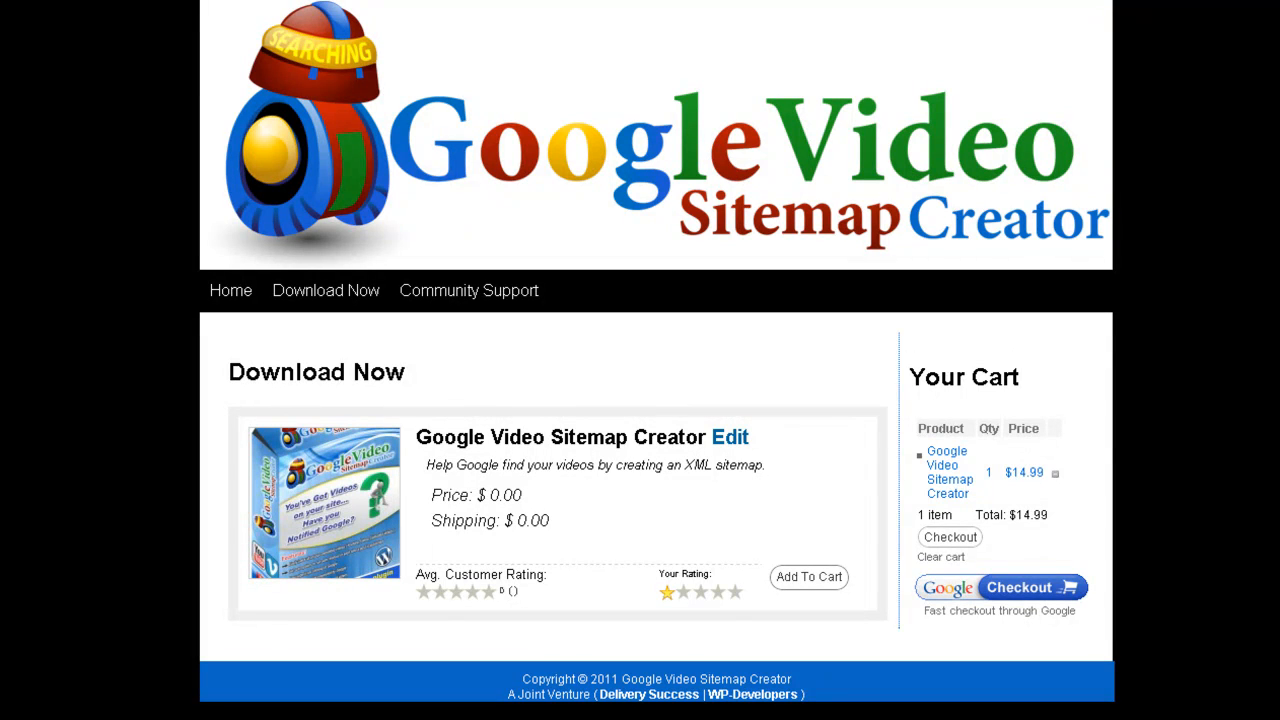
{"action": "mouse_move", "coordinate": [1070, 600]}
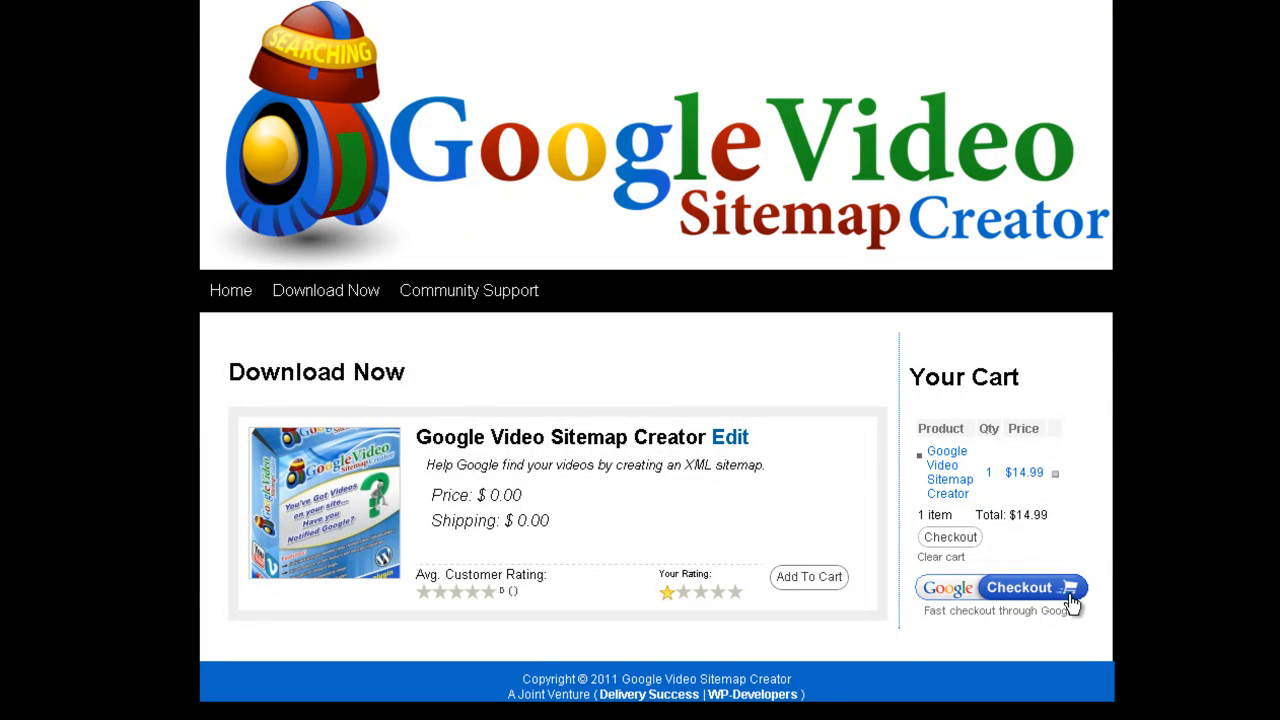
{"action": "mouse_move", "coordinate": [476, 464]}
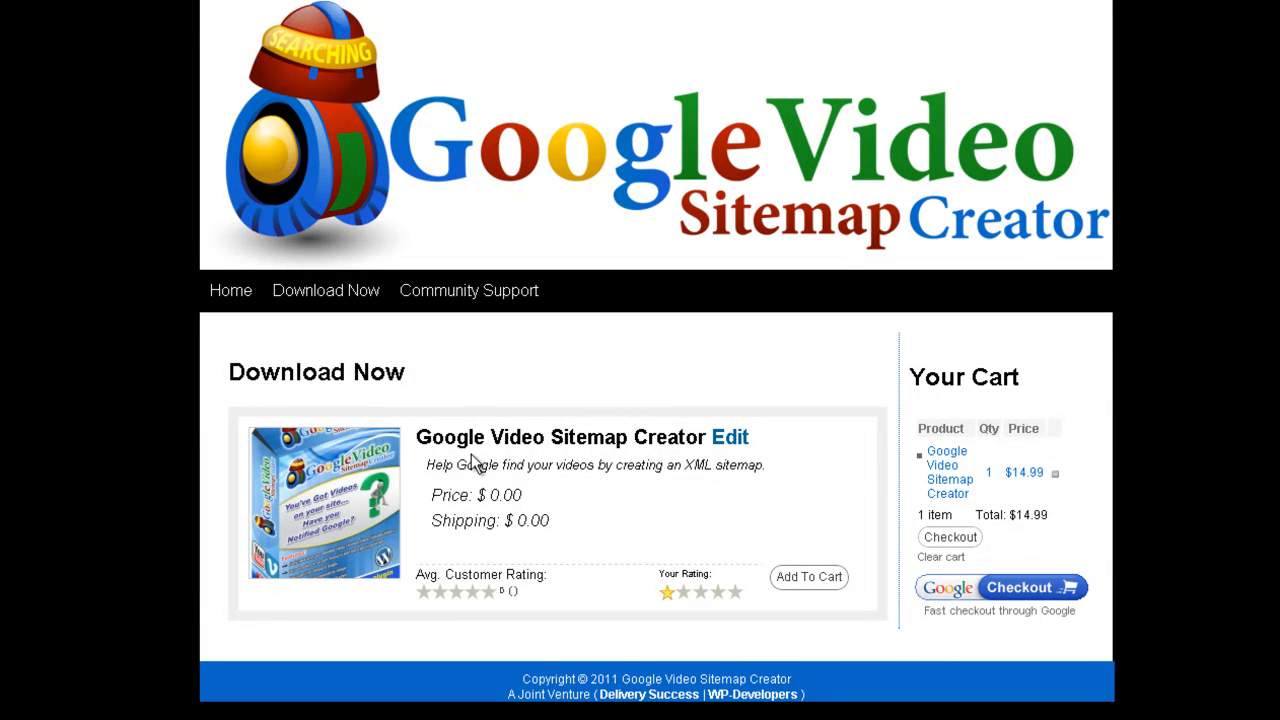
{"action": "mouse_move", "coordinate": [928, 502]}
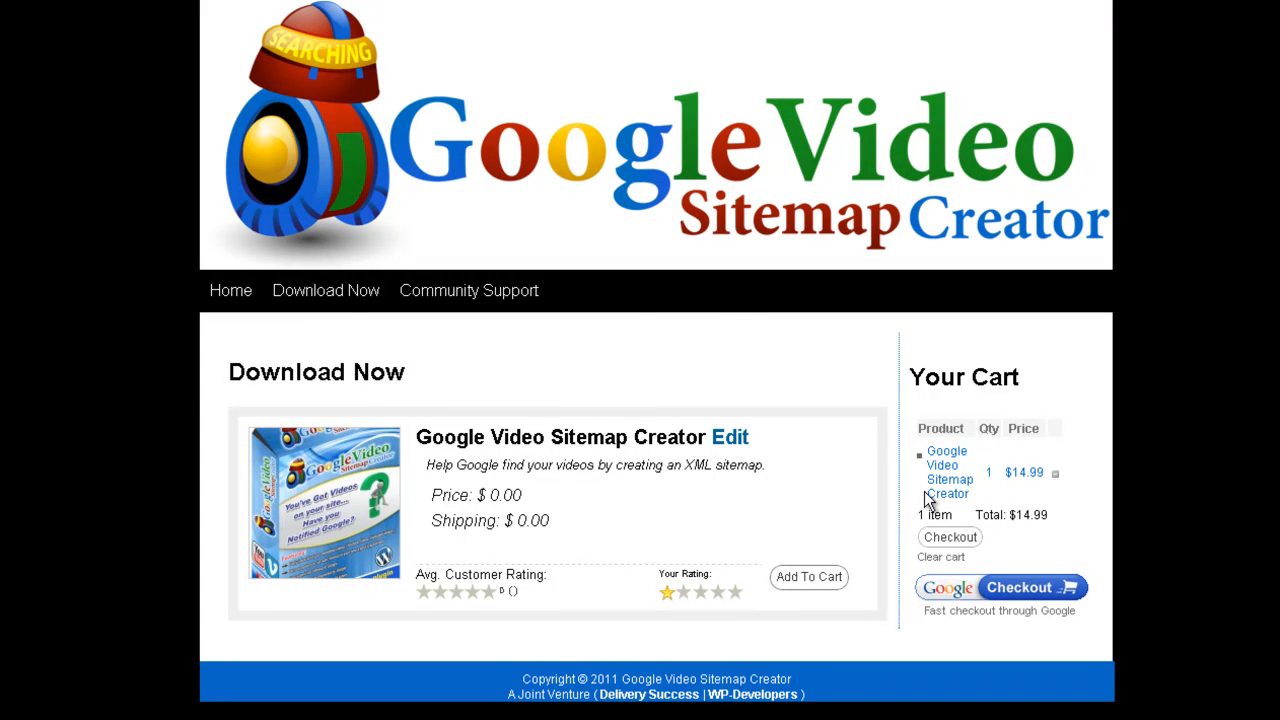
{"action": "mouse_move", "coordinate": [1176, 454]}
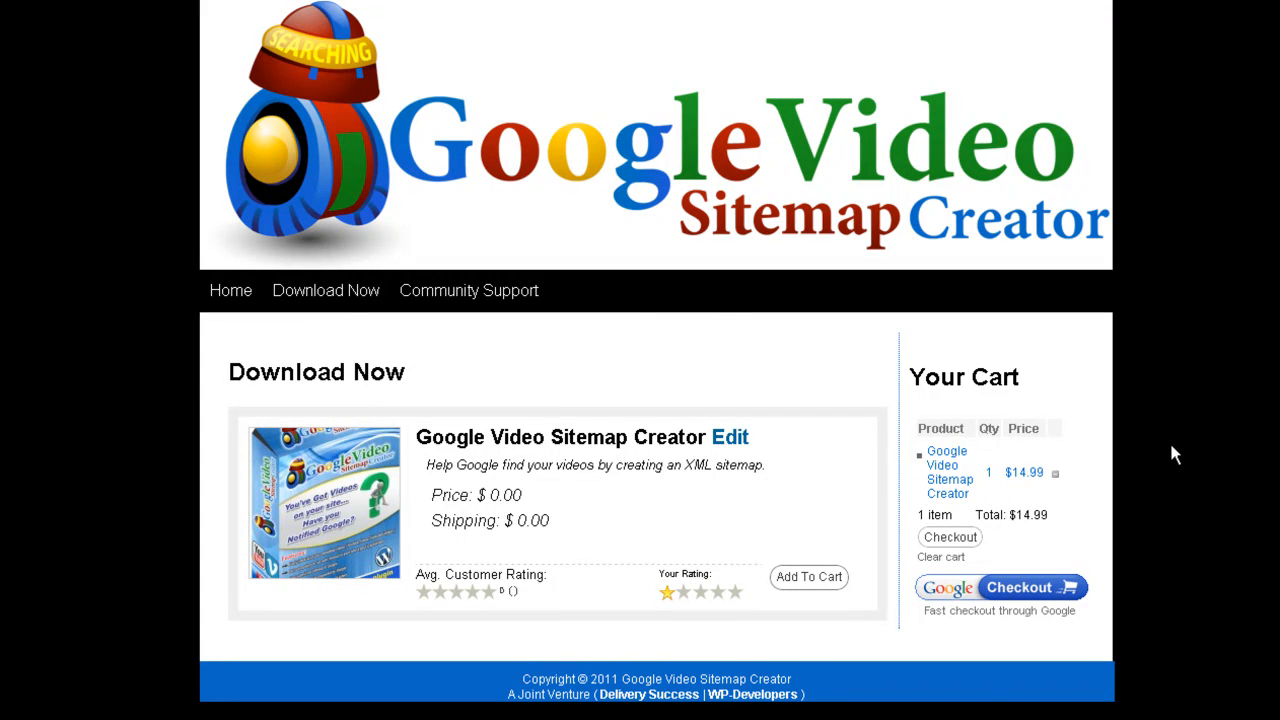
{"action": "mouse_move", "coordinate": [208, 108]}
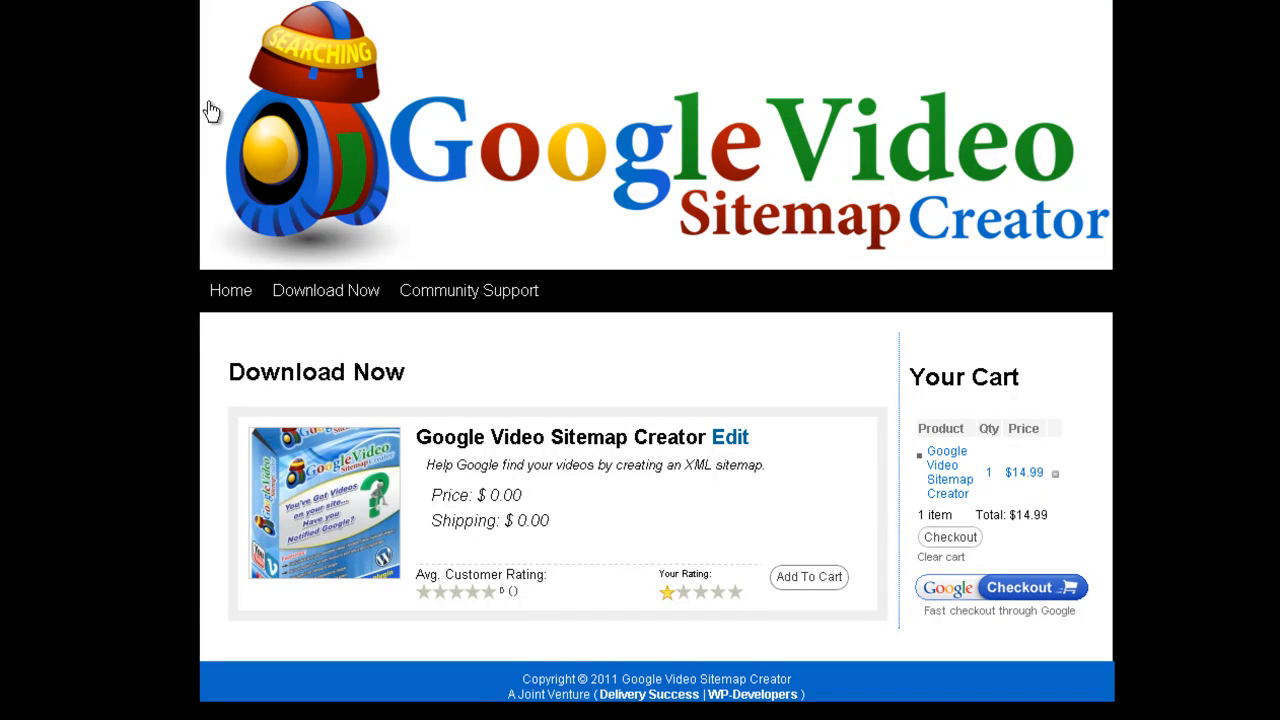
{"action": "mouse_move", "coordinate": [10, 158]}
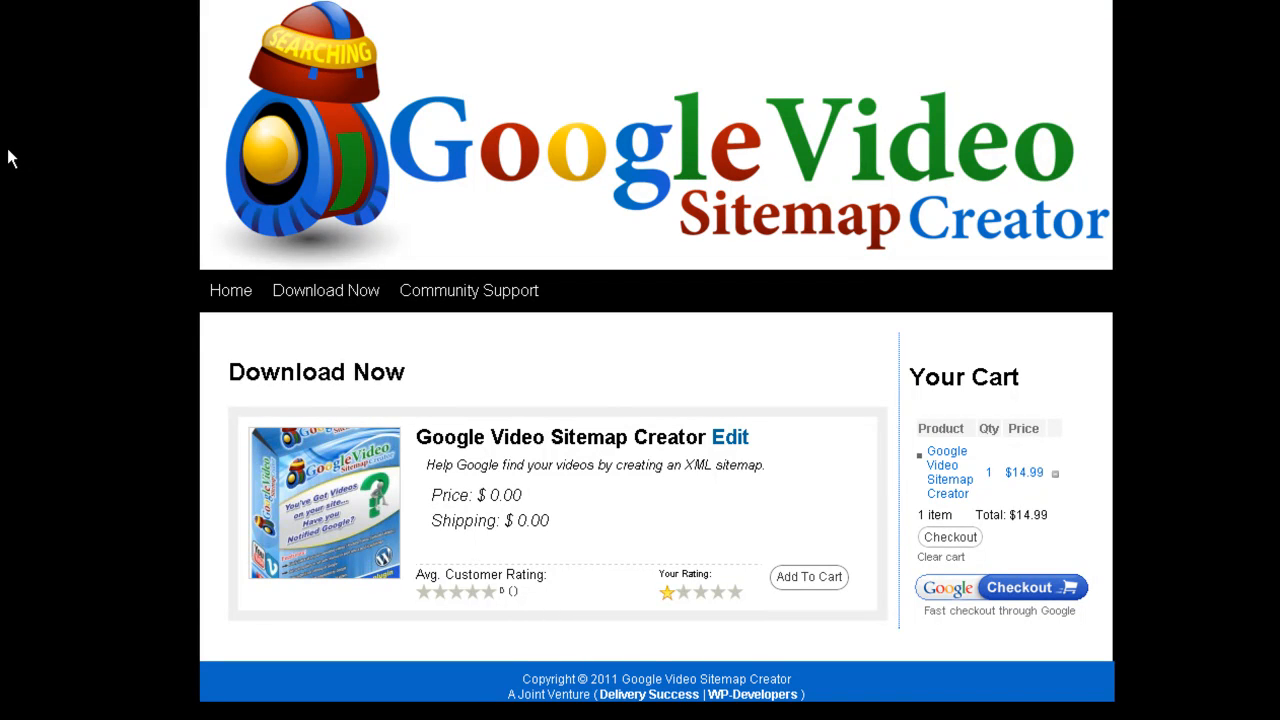